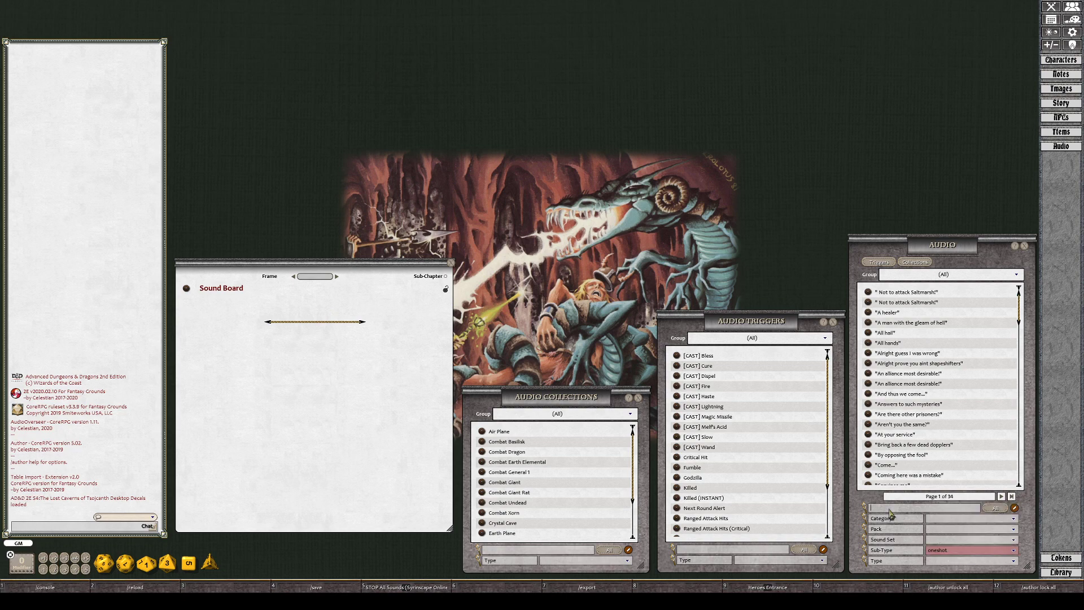
Filter the Audio list by 'door' and browse the matching door sound effects.
{"action": "type", "text": "door"}
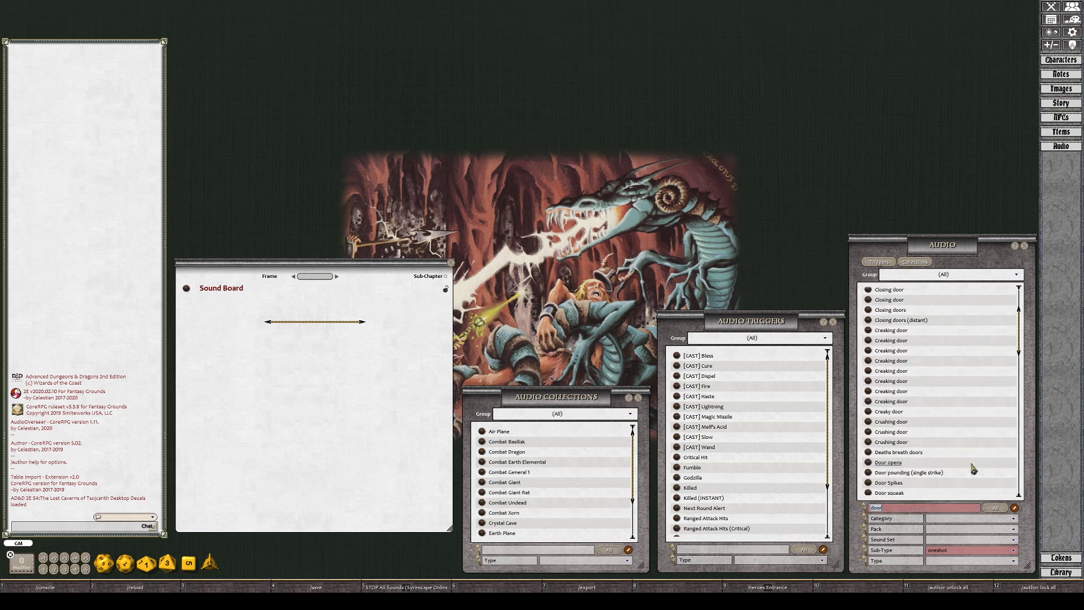
{"action": "scroll", "scroll_direction": "down", "scroll_amount": 3}
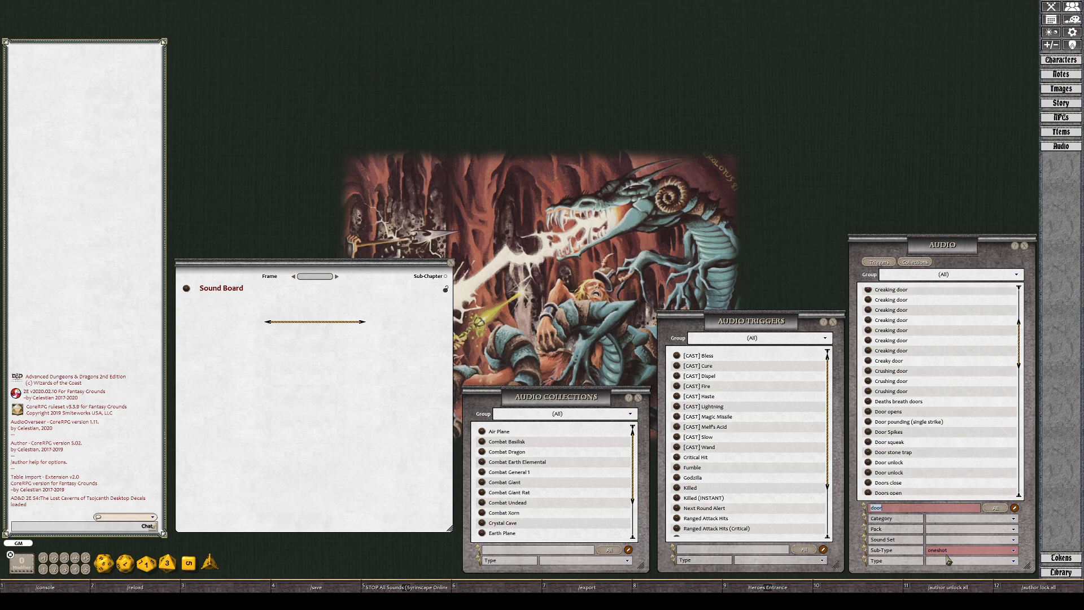
{"action": "scroll", "scroll_direction": "up", "scroll_amount": 3}
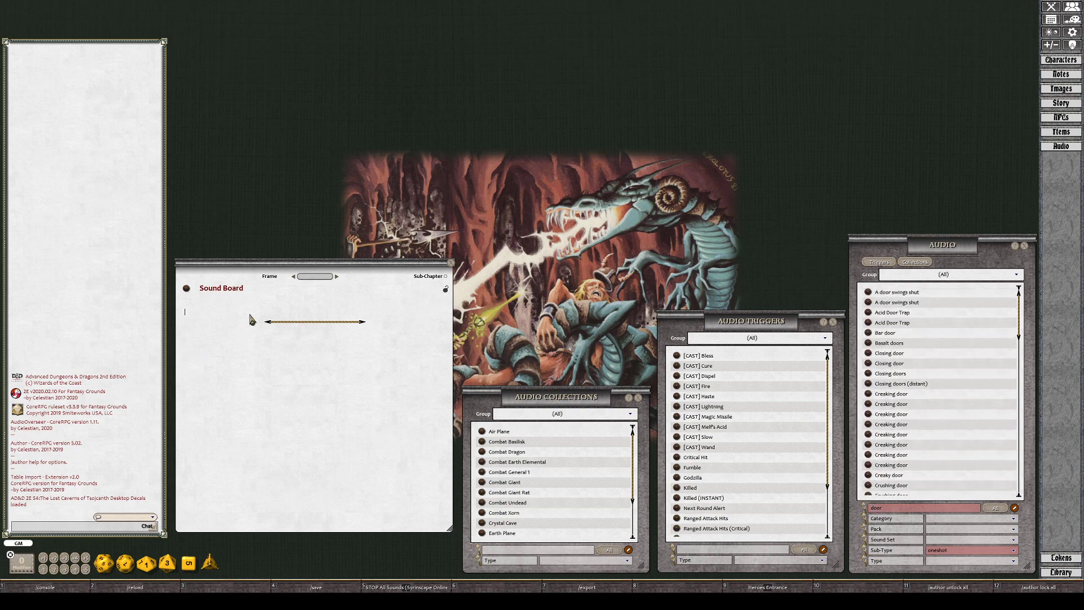
Add a 'Doors' heading, audition door sounds, and link Closing door and Creaking door open.
{"action": "type", "text": "Doors"}
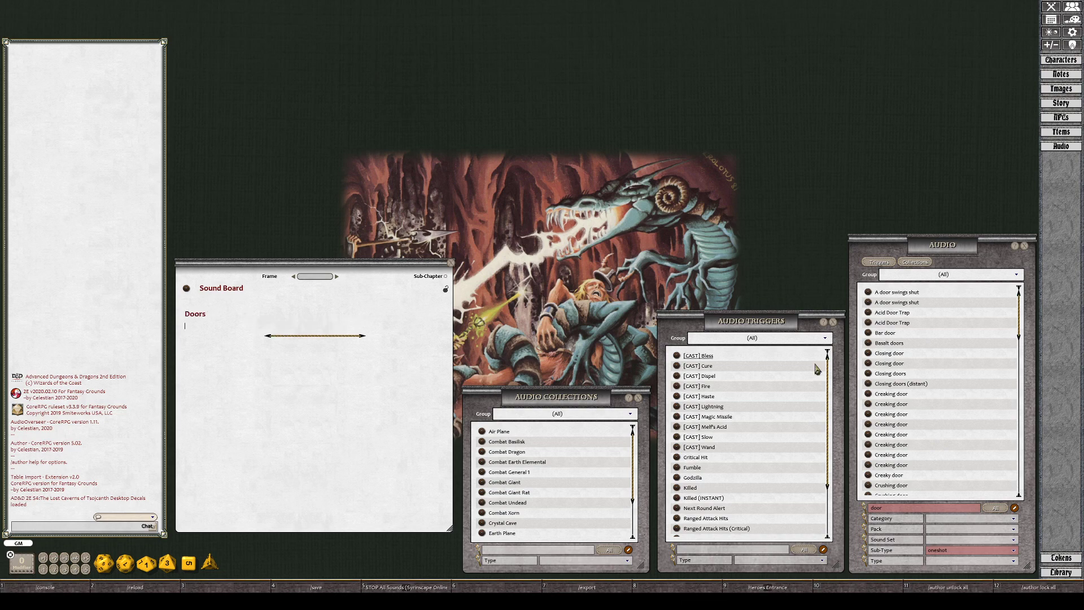
{"action": "scroll", "scroll_direction": "down", "scroll_amount": 3}
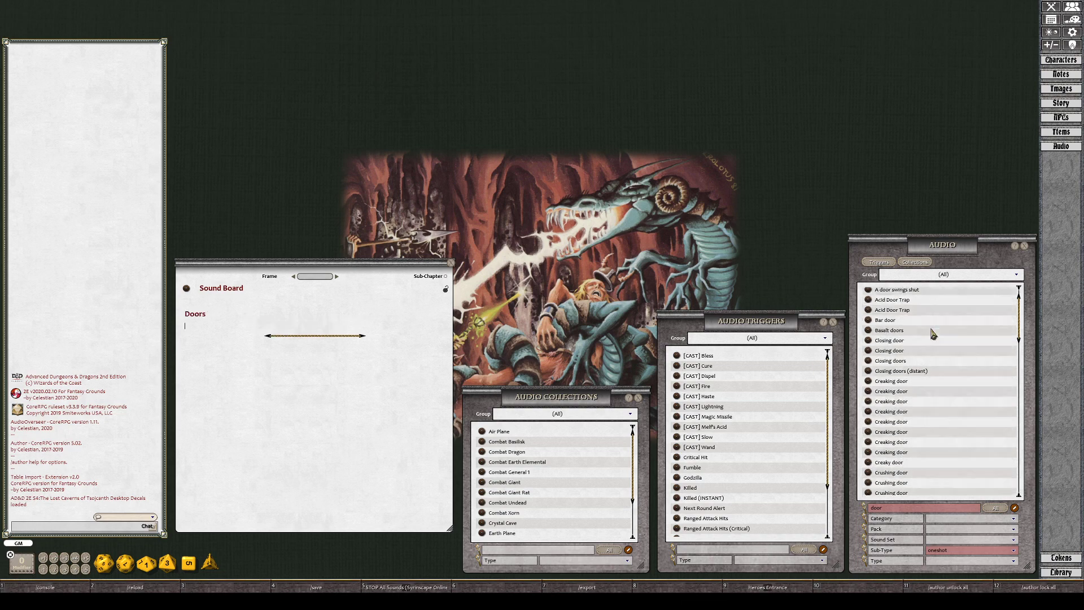
{"action": "scroll", "scroll_direction": "down", "scroll_amount": 3}
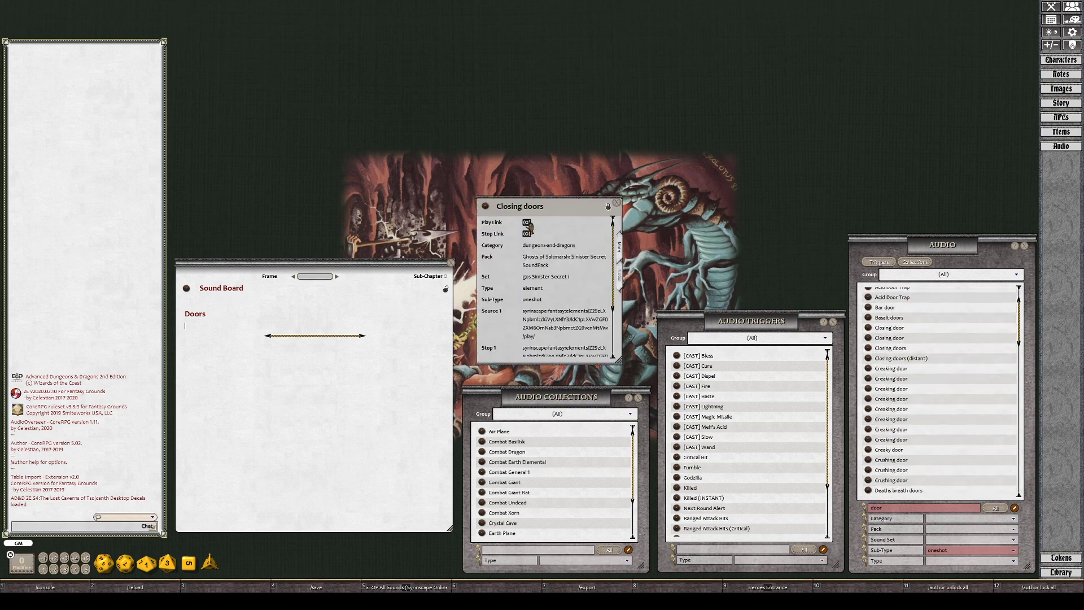
{"action": "left_click", "coordinate": [889, 327]}
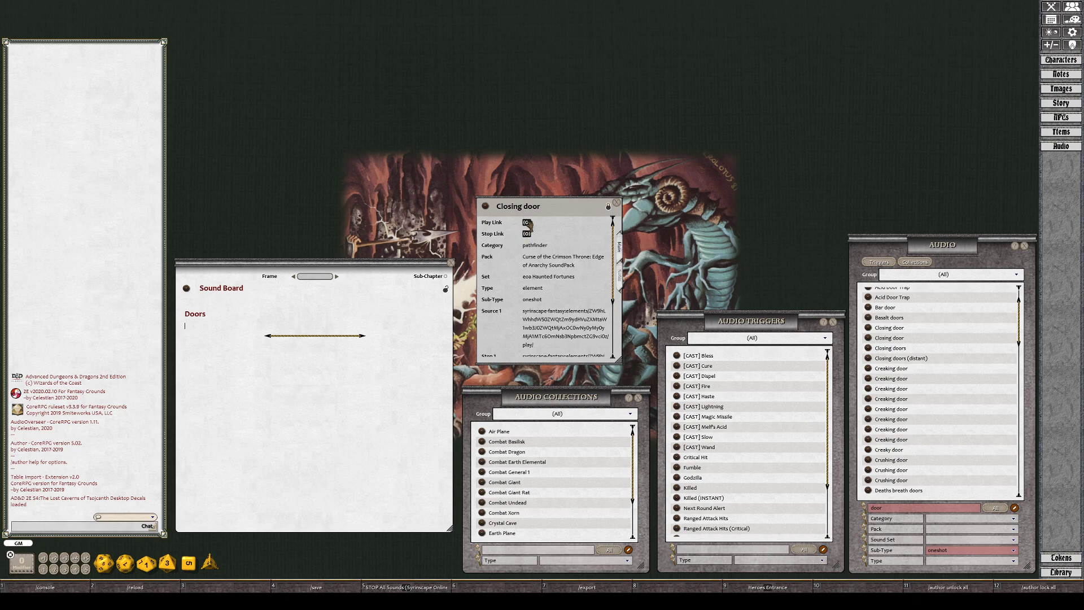
{"action": "left_click", "coordinate": [526, 221]}
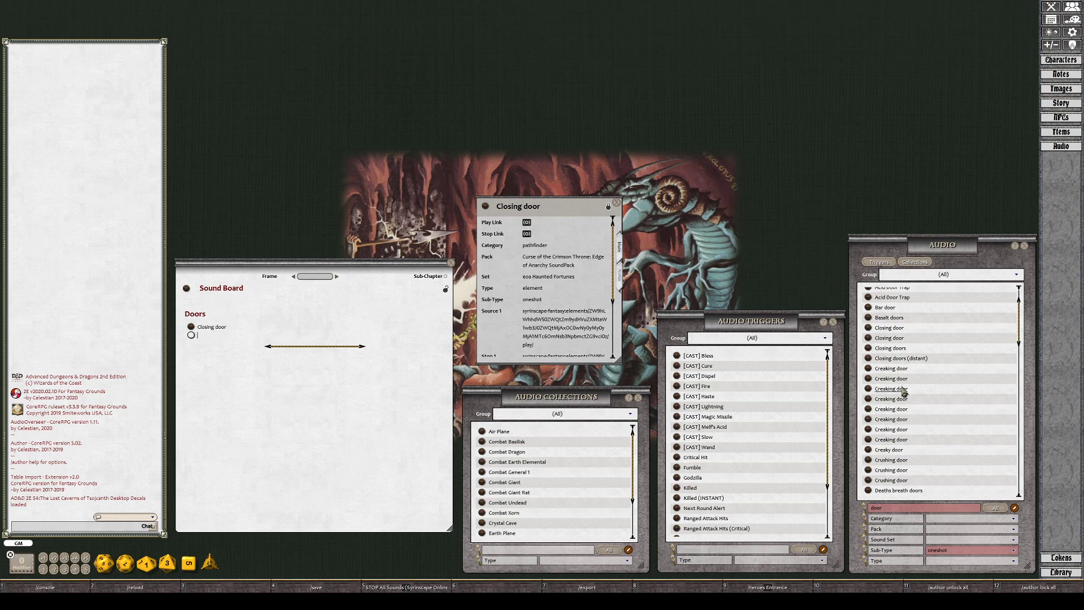
{"action": "left_click", "coordinate": [892, 388]}
{"action": "type", "text": "Creaking door op"}
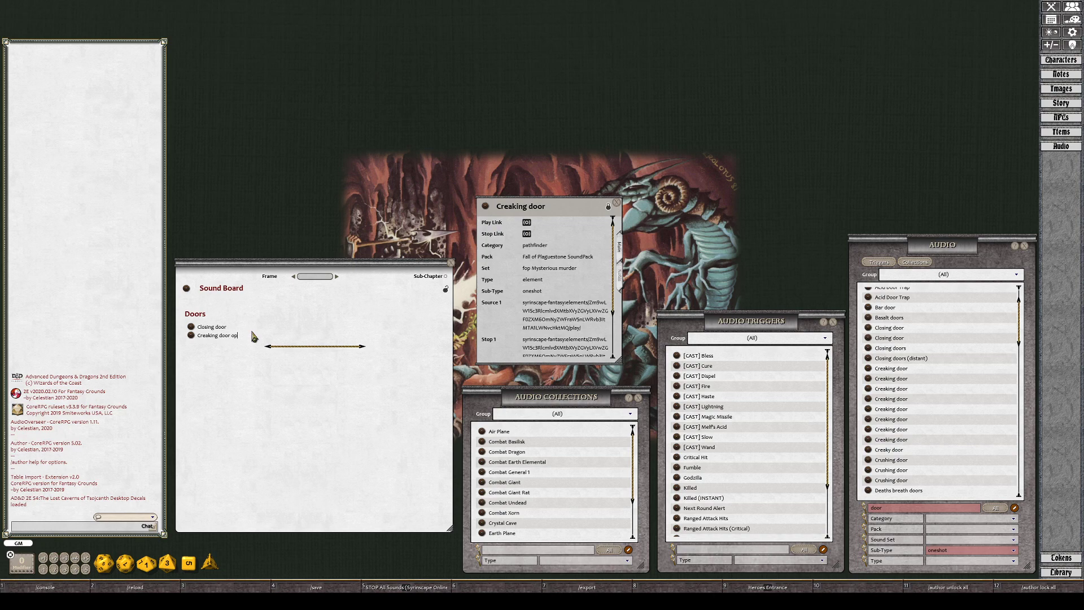
Audition the door-opening records and link Crushing door and Open Door under Doors.
{"action": "type", "text": "en"}
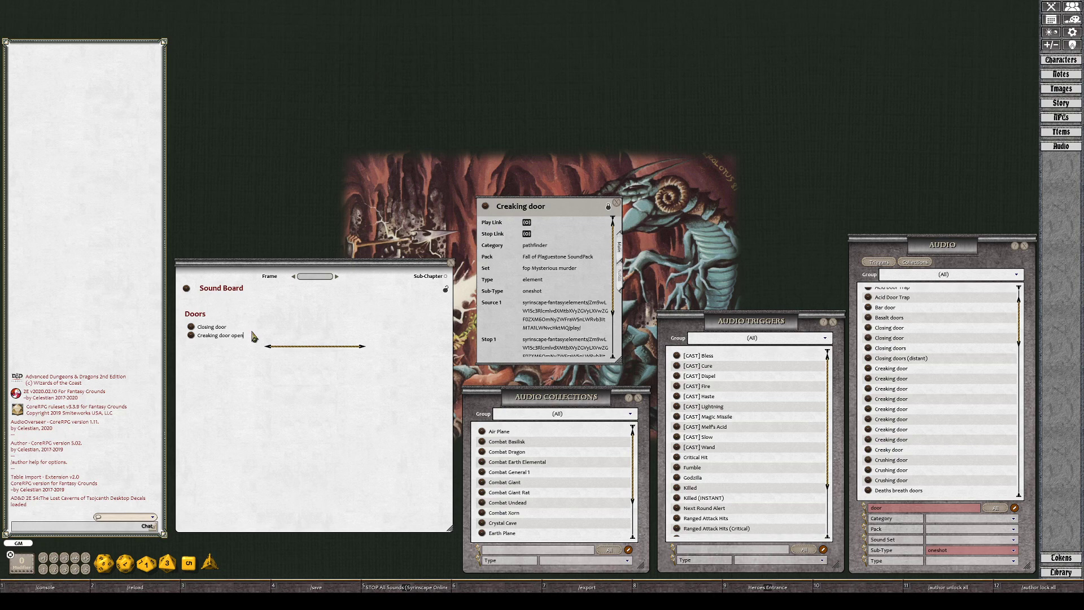
{"action": "scroll", "scroll_direction": "down", "scroll_amount": 3}
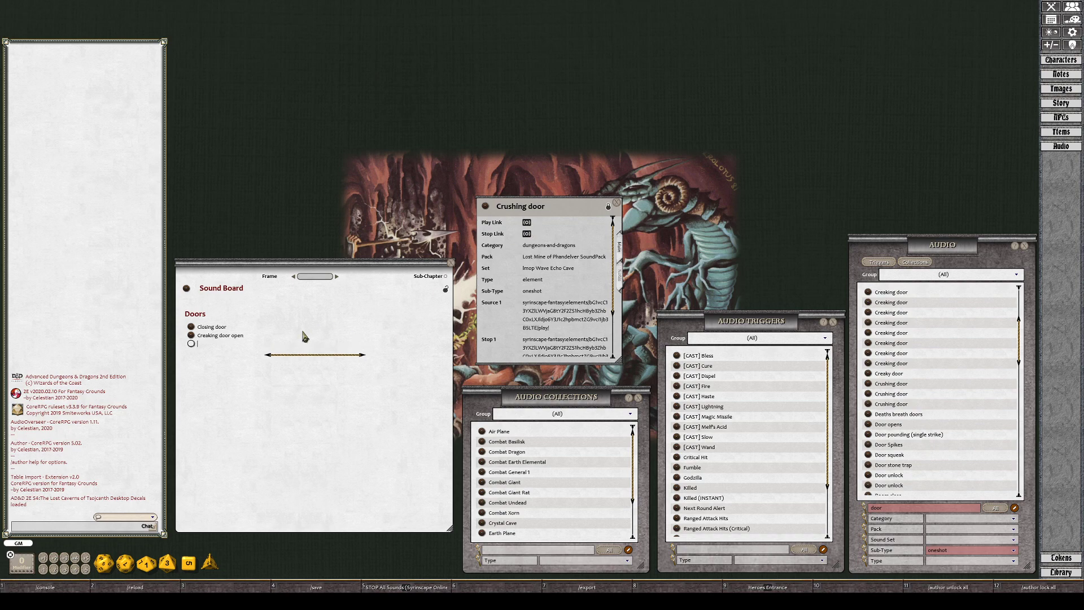
{"action": "mouse_move", "coordinate": [367, 242]}
{"action": "type", "text": "Crushing door"}
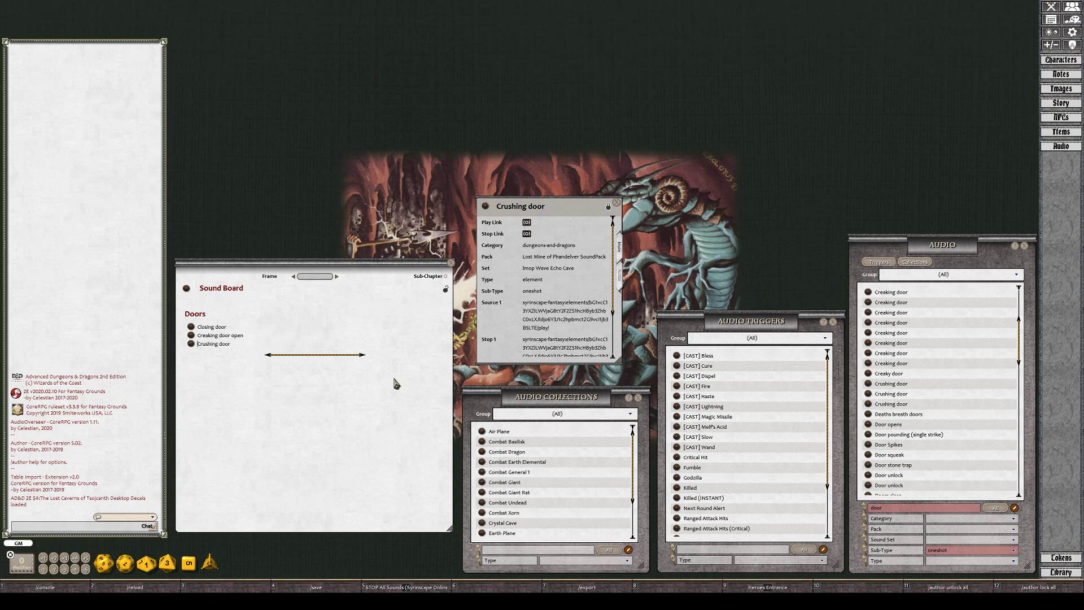
{"action": "scroll", "scroll_direction": "down", "scroll_amount": 3}
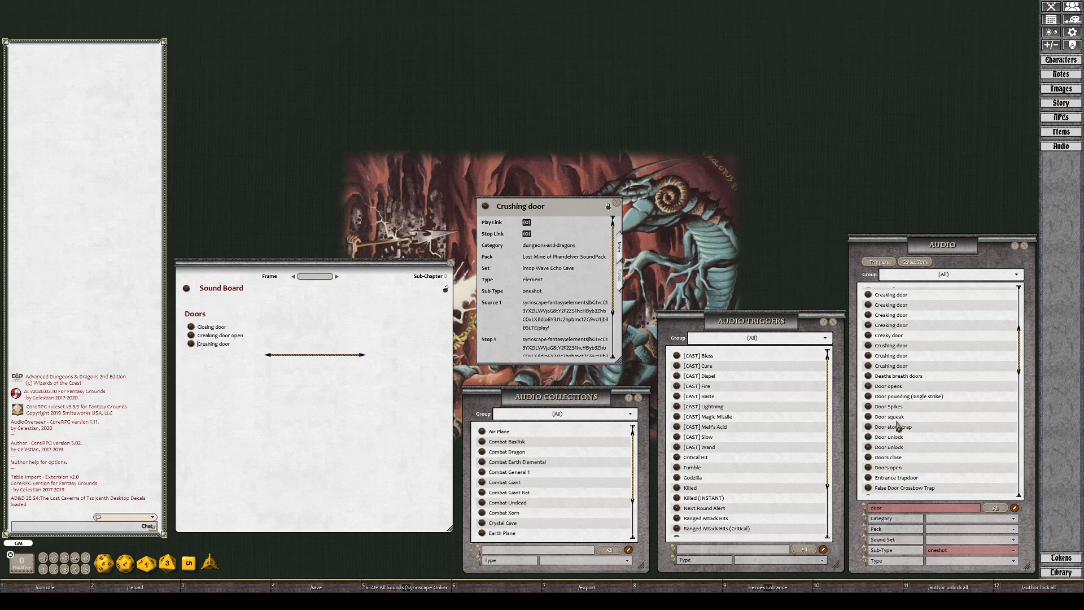
{"action": "left_click", "coordinate": [888, 385]}
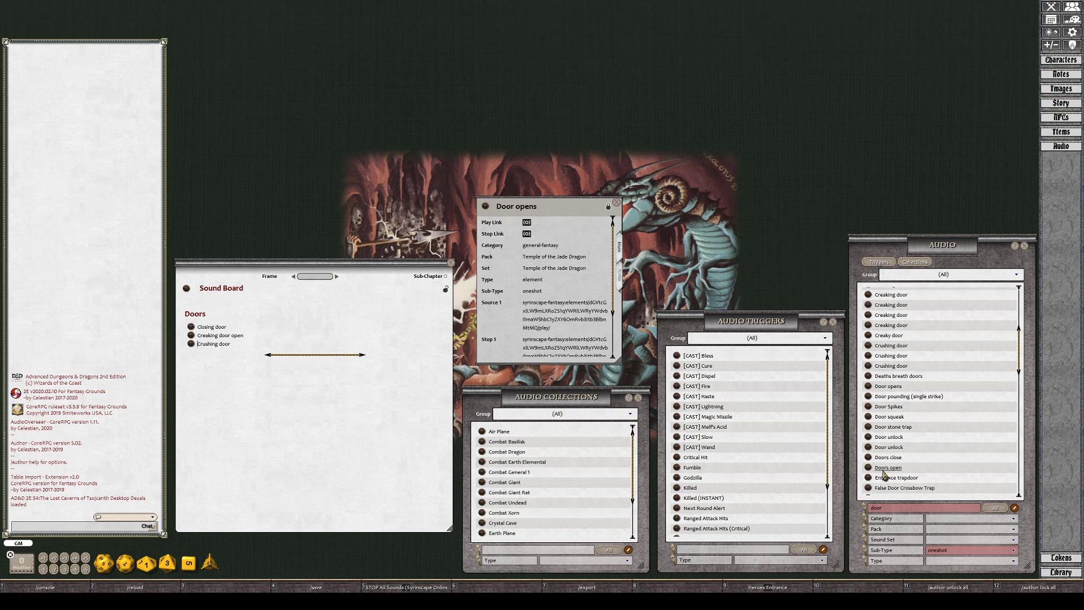
{"action": "left_click", "coordinate": [887, 467]}
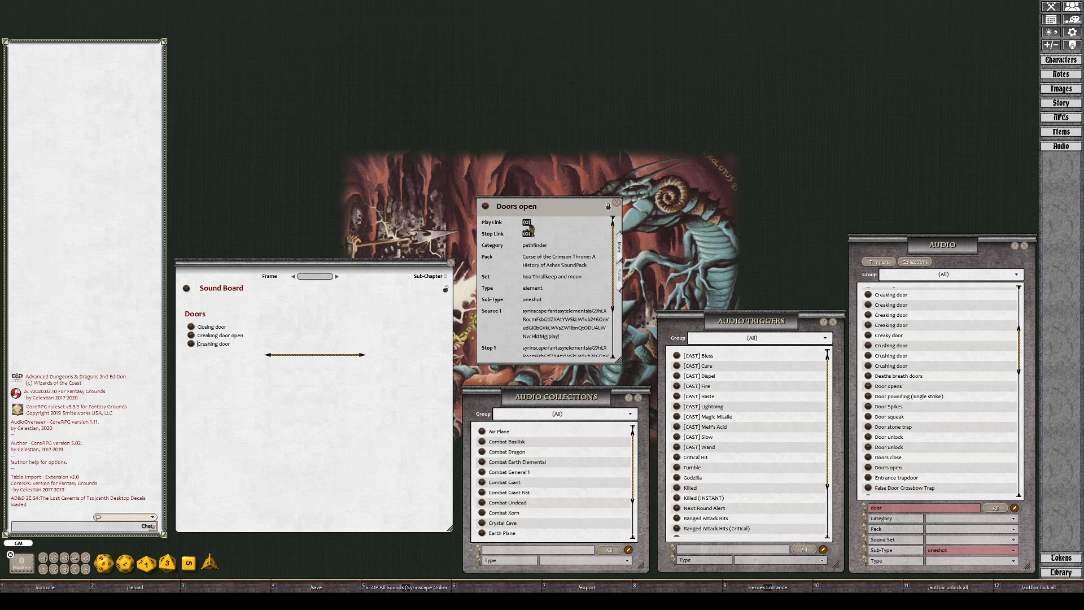
{"action": "scroll", "scroll_direction": "down", "scroll_amount": 3}
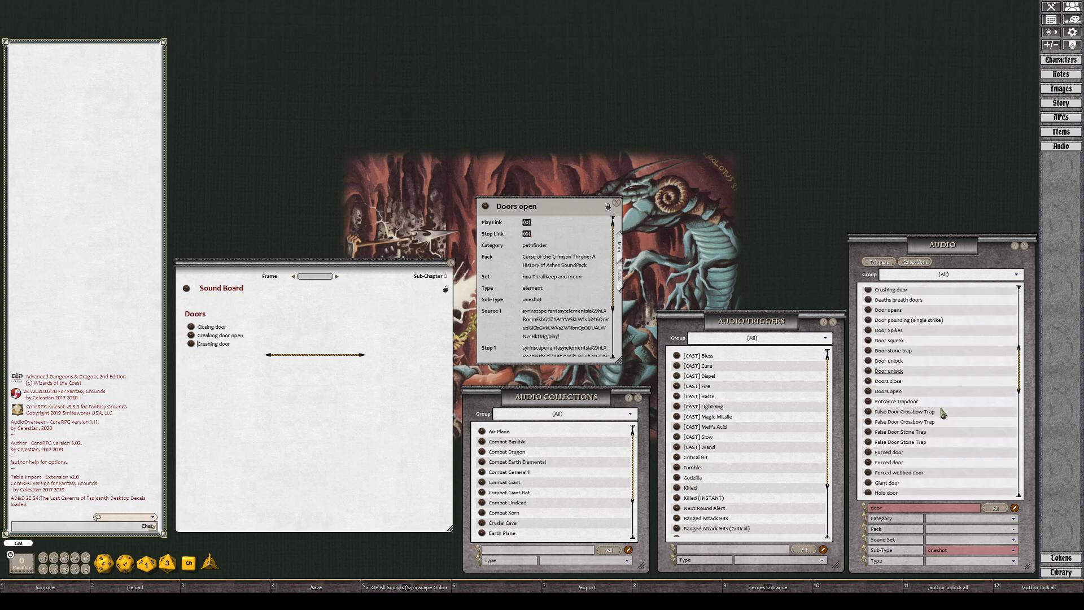
{"action": "scroll", "scroll_direction": "down", "scroll_amount": 3}
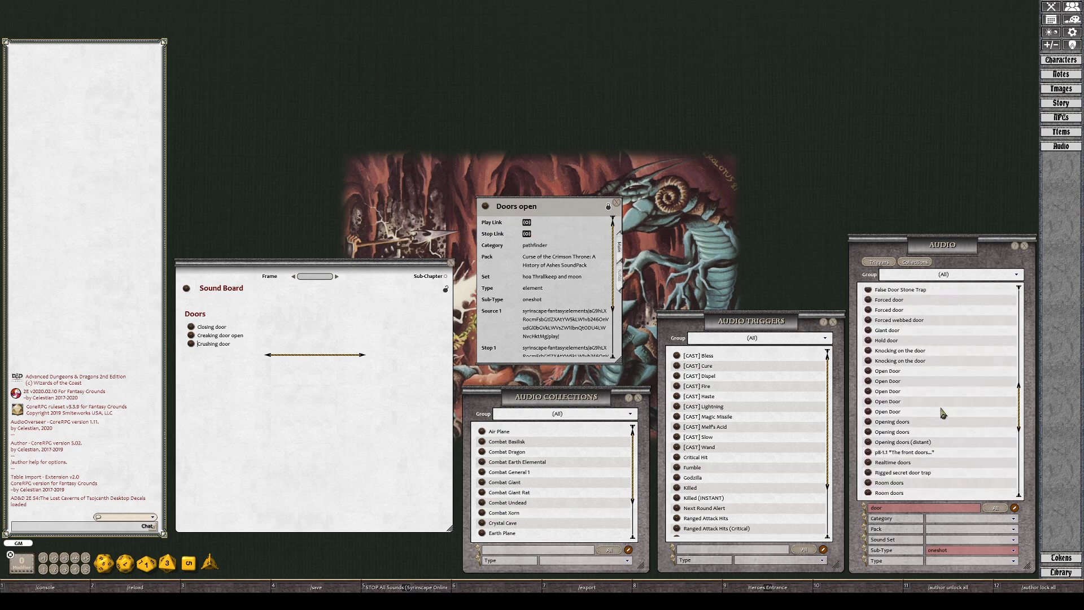
{"action": "left_click", "coordinate": [887, 411]}
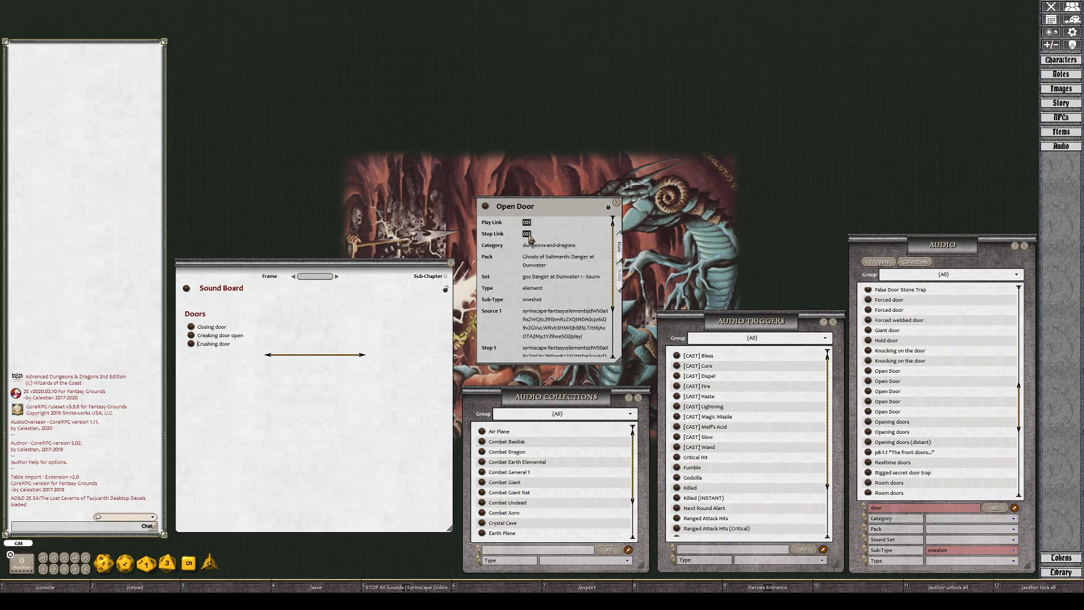
{"action": "mouse_move", "coordinate": [547, 261]}
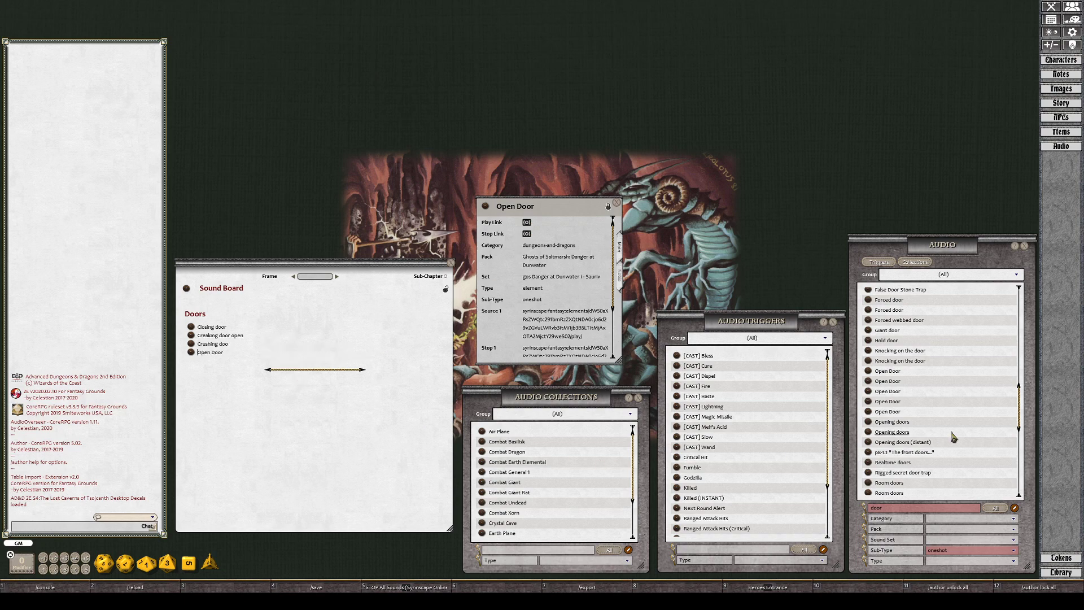
{"action": "scroll", "scroll_direction": "down", "scroll_amount": 3}
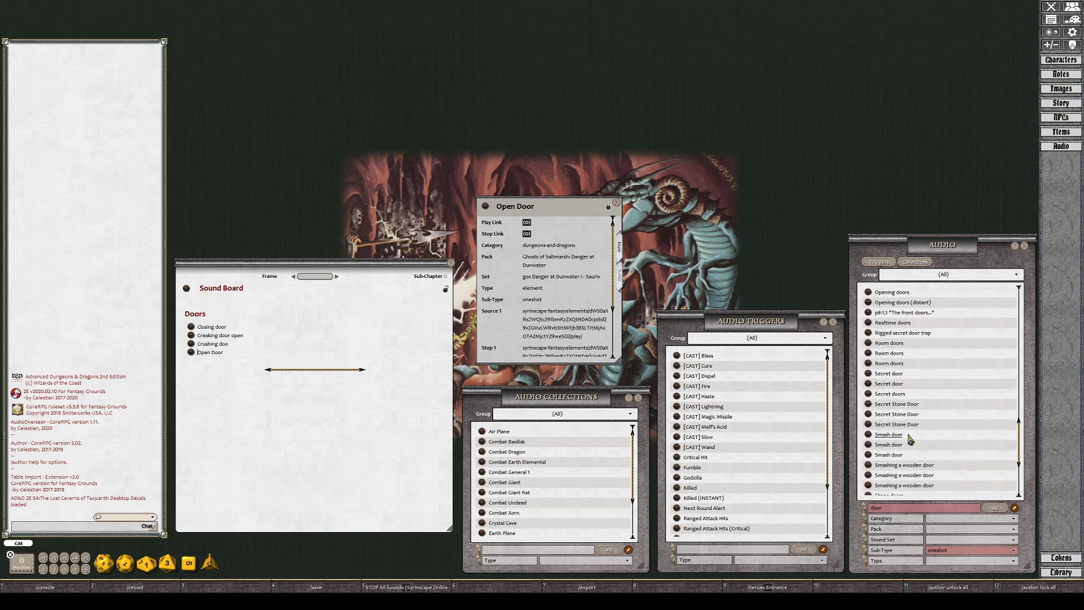
Audition and link Secret Stone Door, then open the Wooden door record.
{"action": "left_click", "coordinate": [895, 424]}
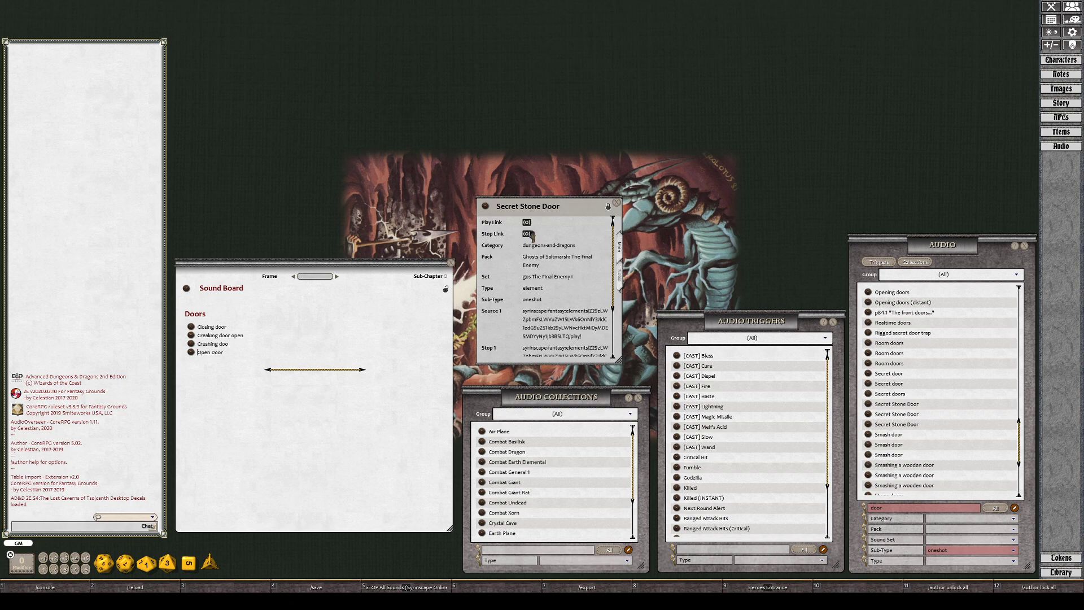
{"action": "mouse_move", "coordinate": [529, 227]}
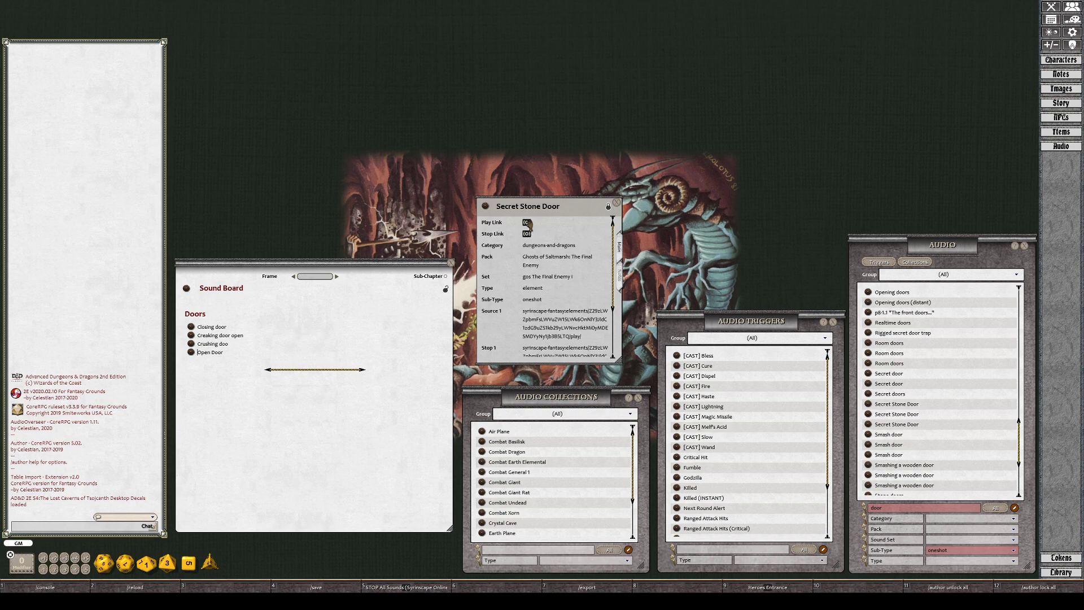
{"action": "left_click", "coordinate": [527, 223]}
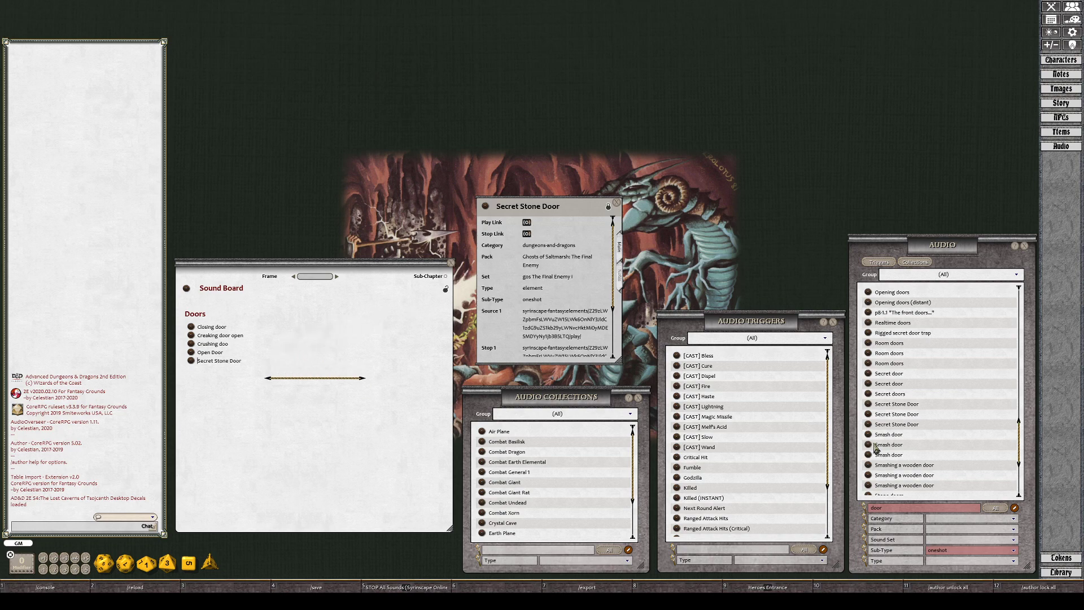
{"action": "scroll", "scroll_direction": "down", "scroll_amount": 3}
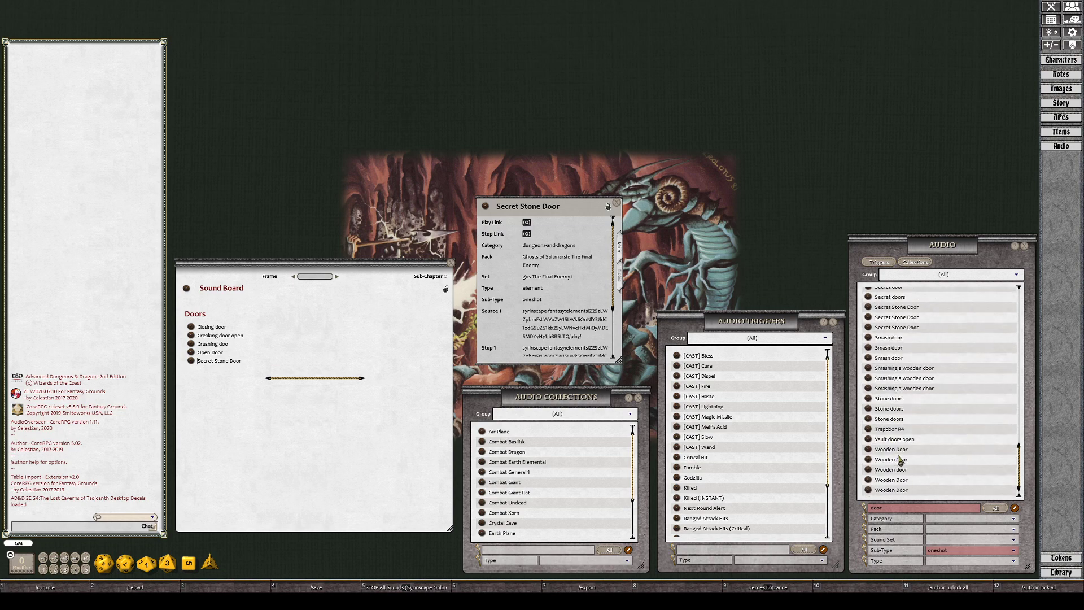
{"action": "left_click", "coordinate": [892, 459]}
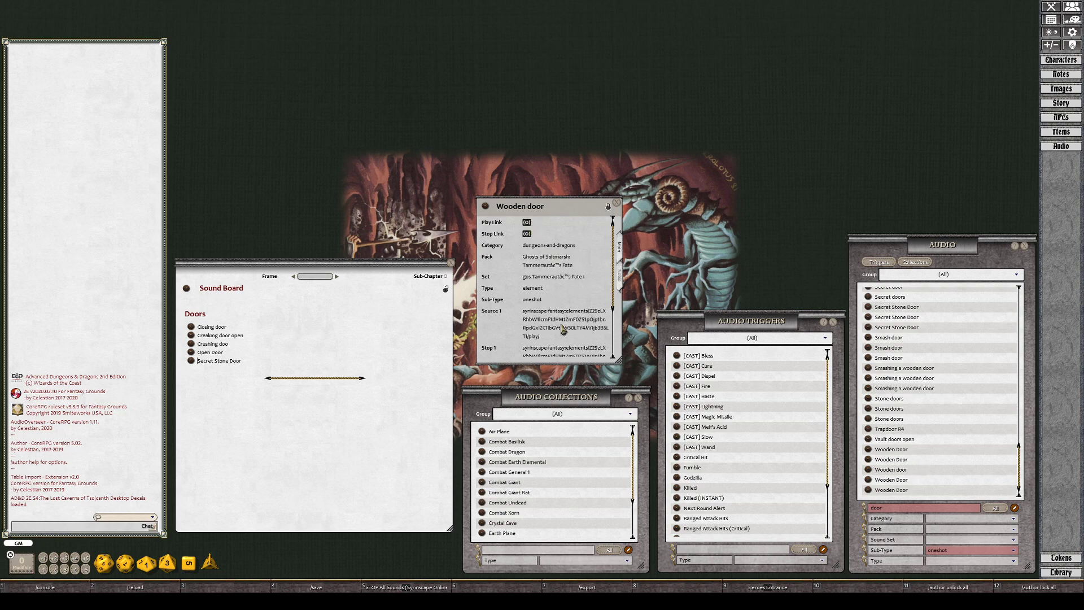
{"action": "mouse_move", "coordinate": [565, 329]}
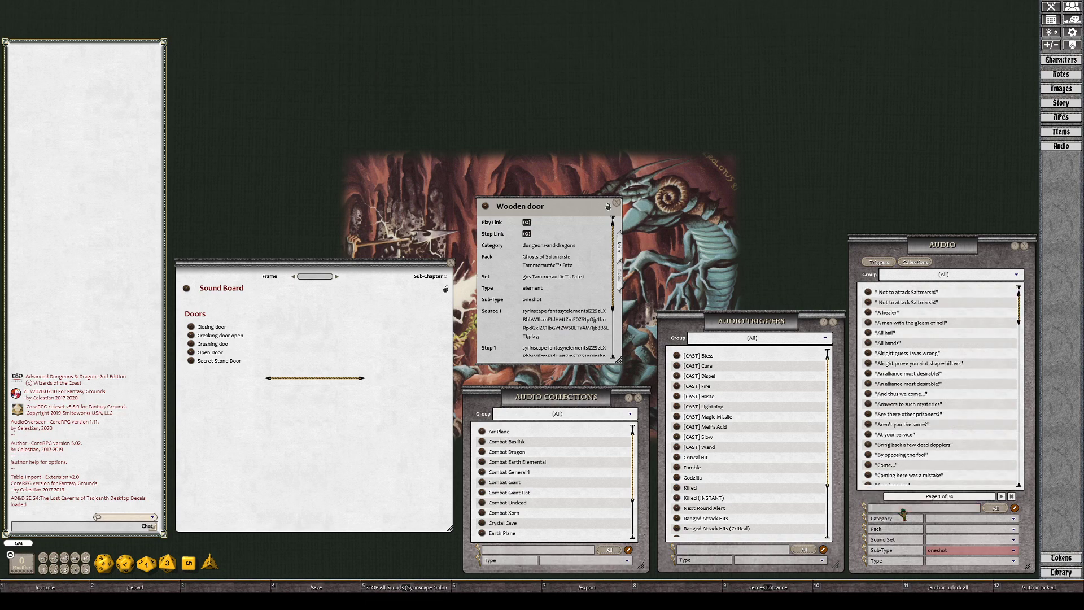
Filter audio for 'trap' and add a 'Trap' heading with Acid spew trap.
{"action": "type", "text": "trap"}
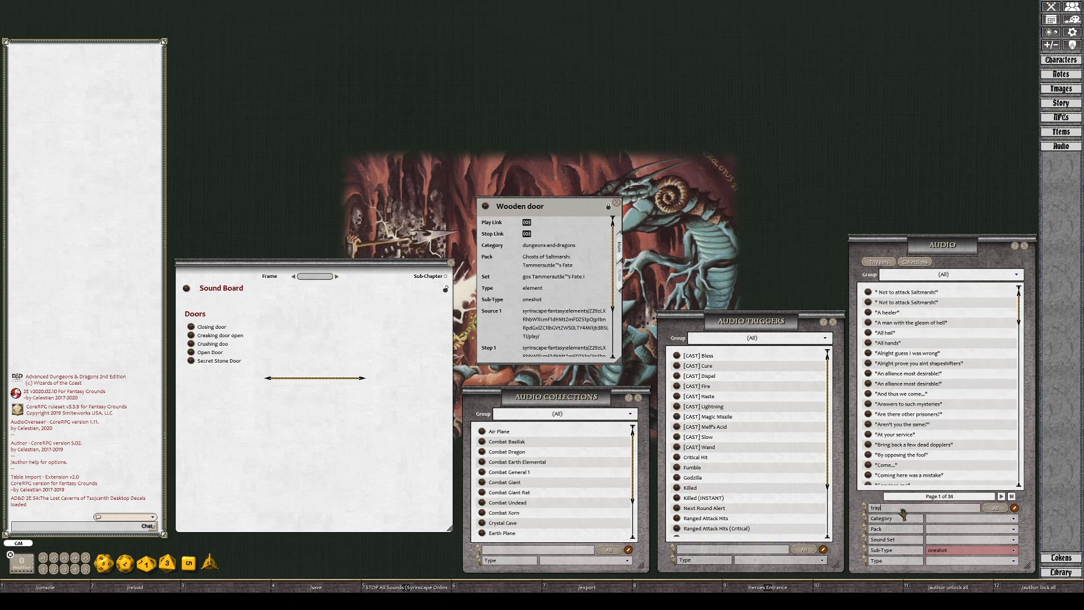
{"action": "type", "text": "trap"}
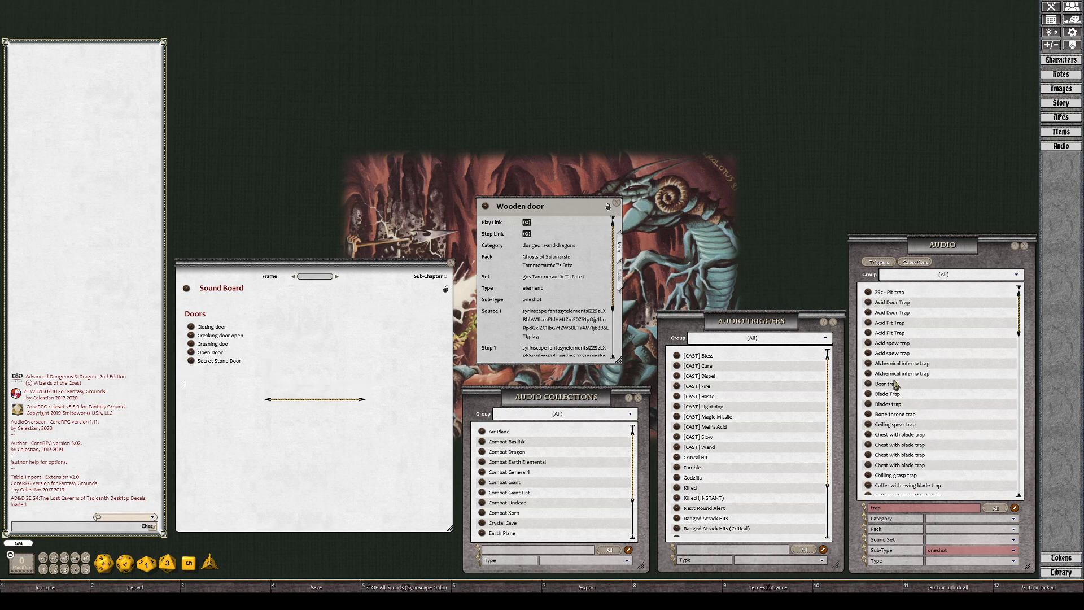
{"action": "left_click", "coordinate": [892, 343]}
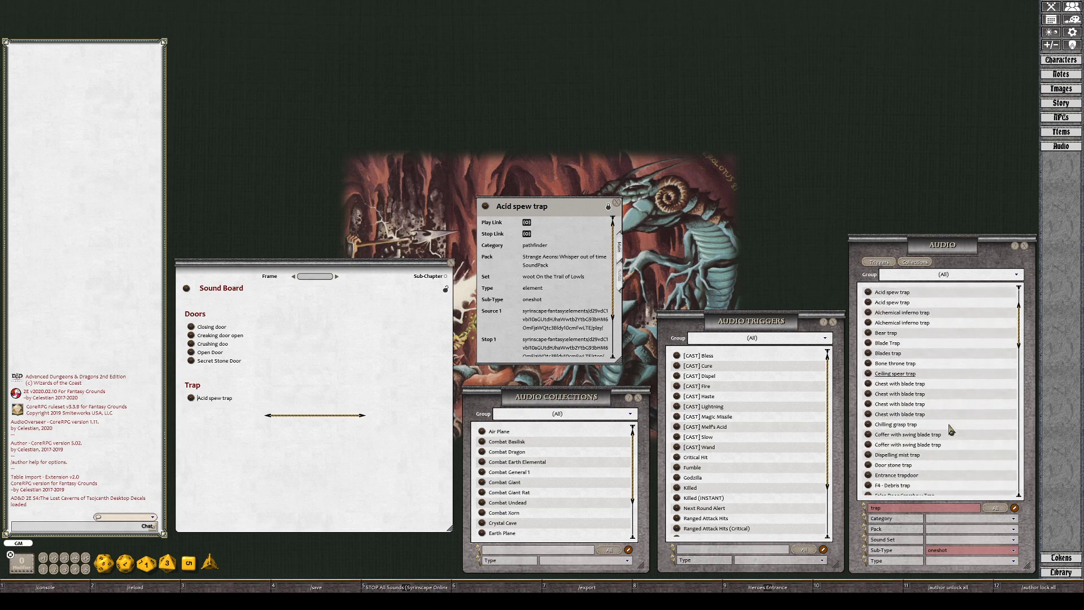
Link Fire blast trap and Force blast trap under the Trap heading.
{"action": "scroll", "scroll_direction": "down", "scroll_amount": 3}
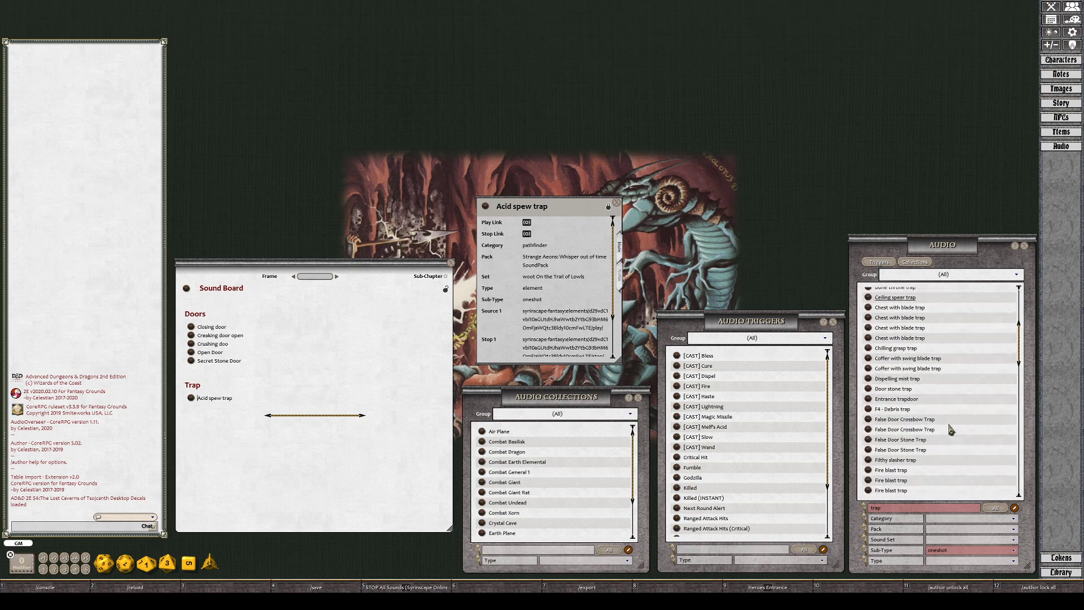
{"action": "scroll", "scroll_direction": "down", "scroll_amount": 3}
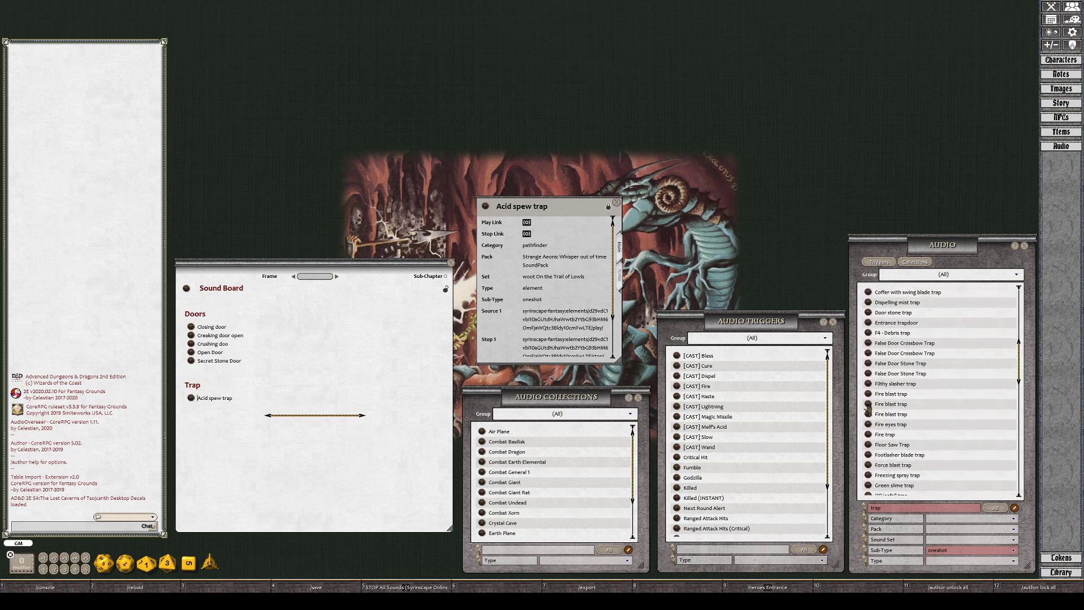
{"action": "left_click", "coordinate": [890, 413]}
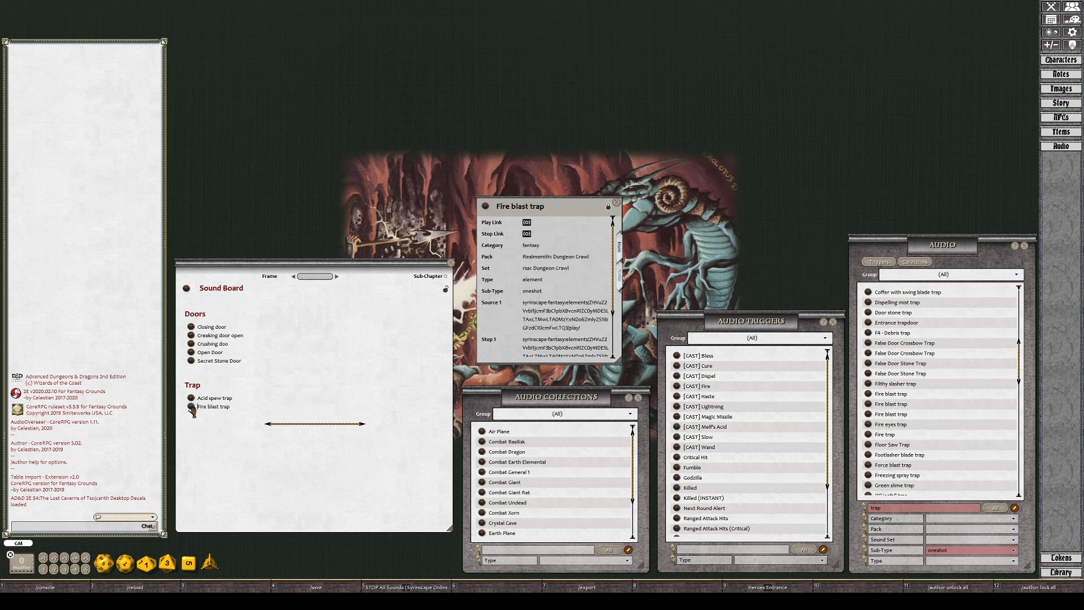
{"action": "scroll", "scroll_direction": "down", "scroll_amount": 3}
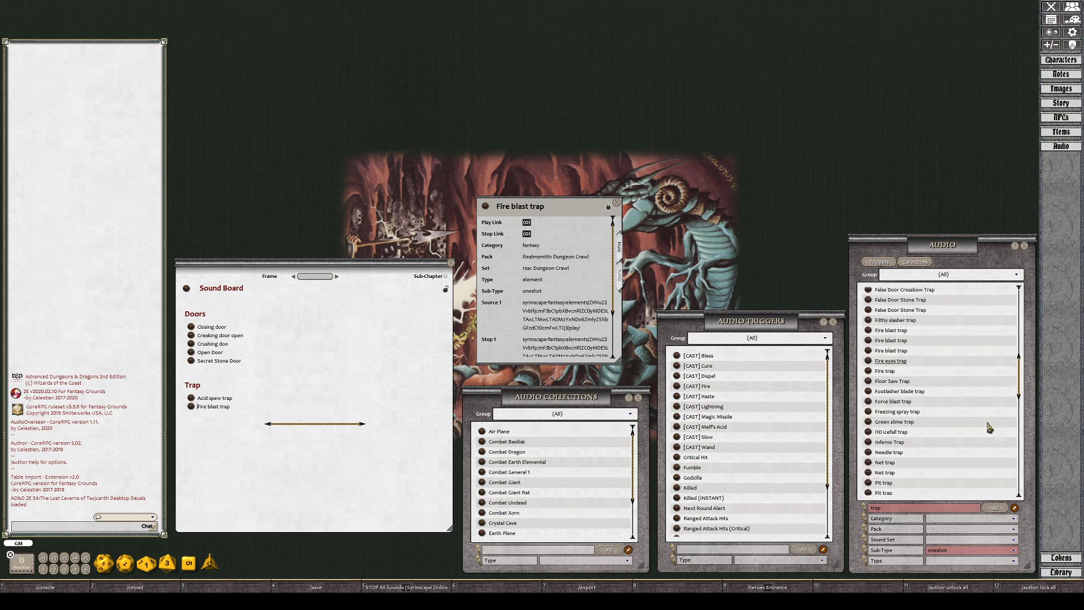
{"action": "mouse_move", "coordinate": [885, 411]}
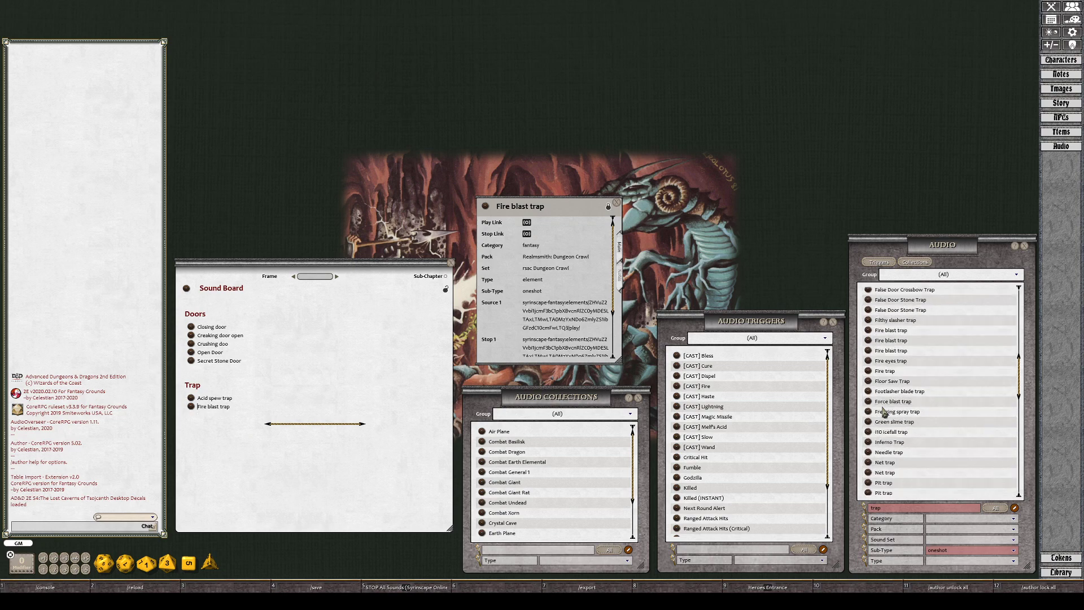
{"action": "left_click", "coordinate": [893, 401]}
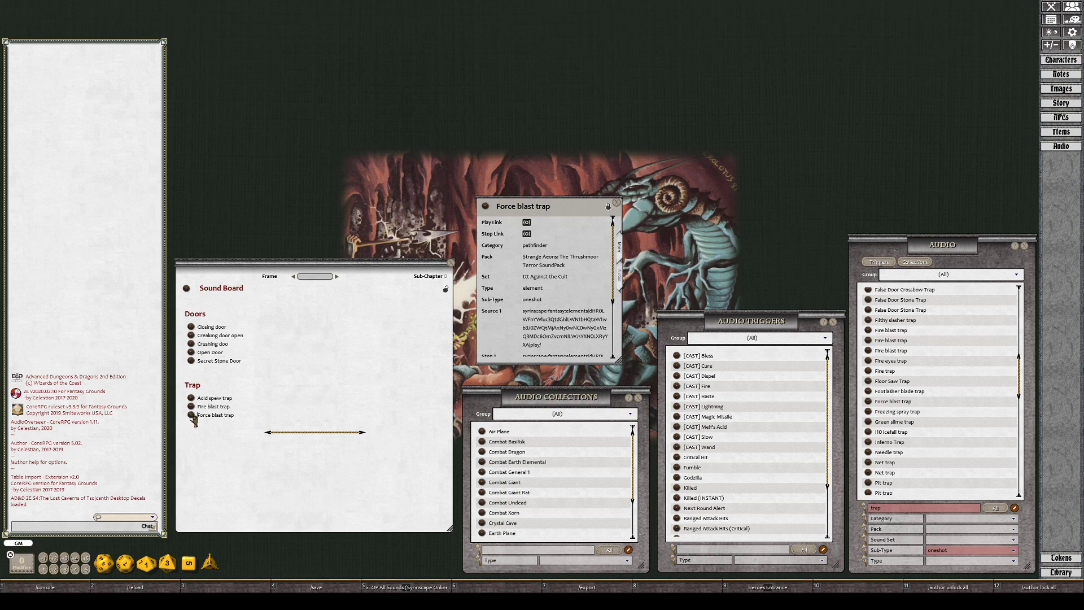
{"action": "mouse_move", "coordinate": [755, 499]}
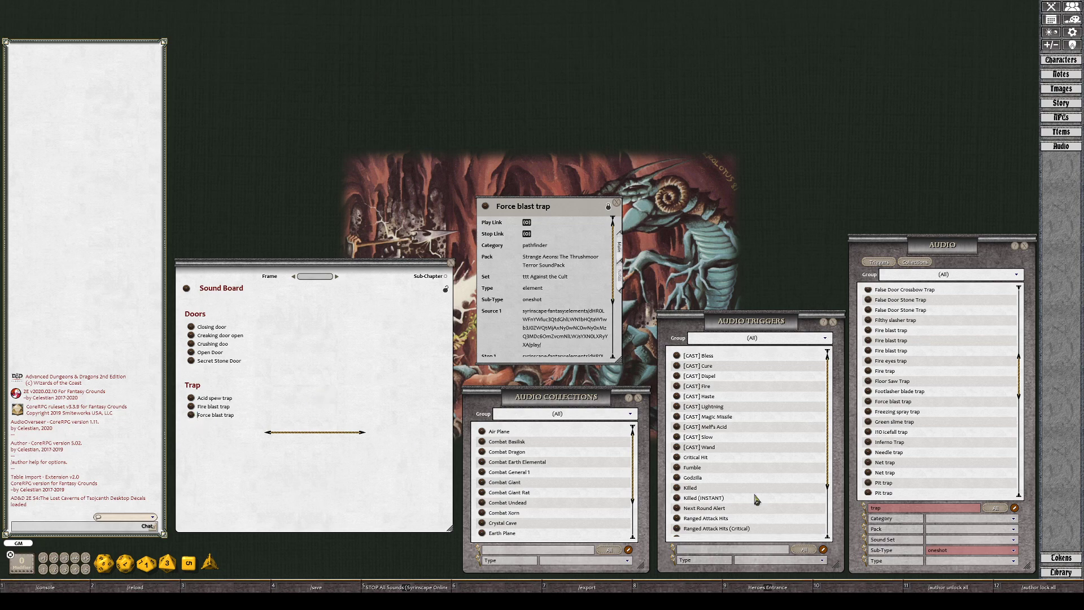
Link Pit trap under Trap and start a 'Locks' heading below.
{"action": "left_click", "coordinate": [883, 482]}
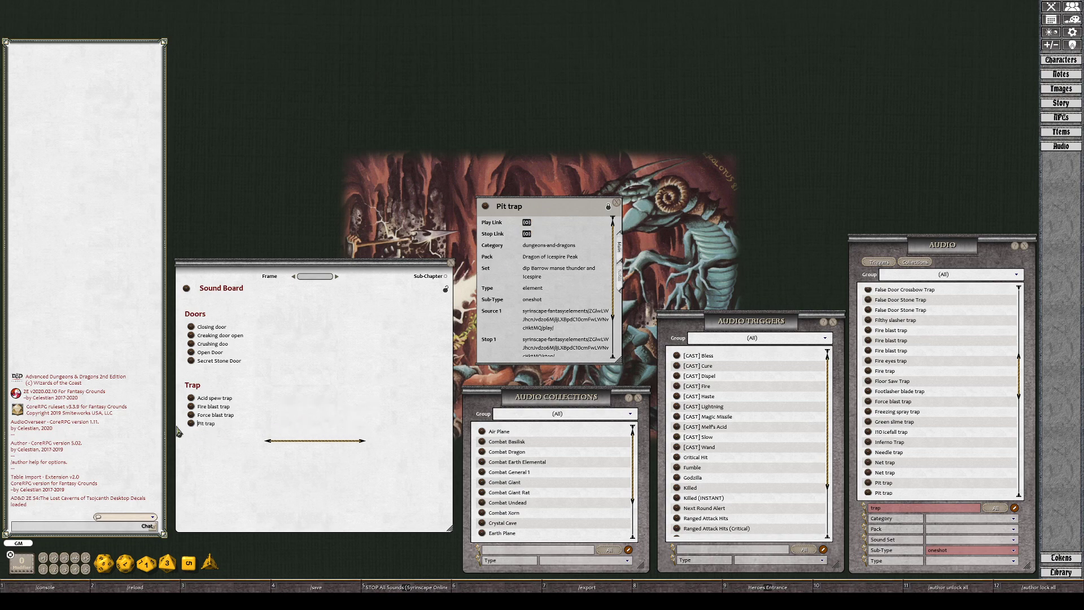
{"action": "mouse_move", "coordinate": [204, 442]}
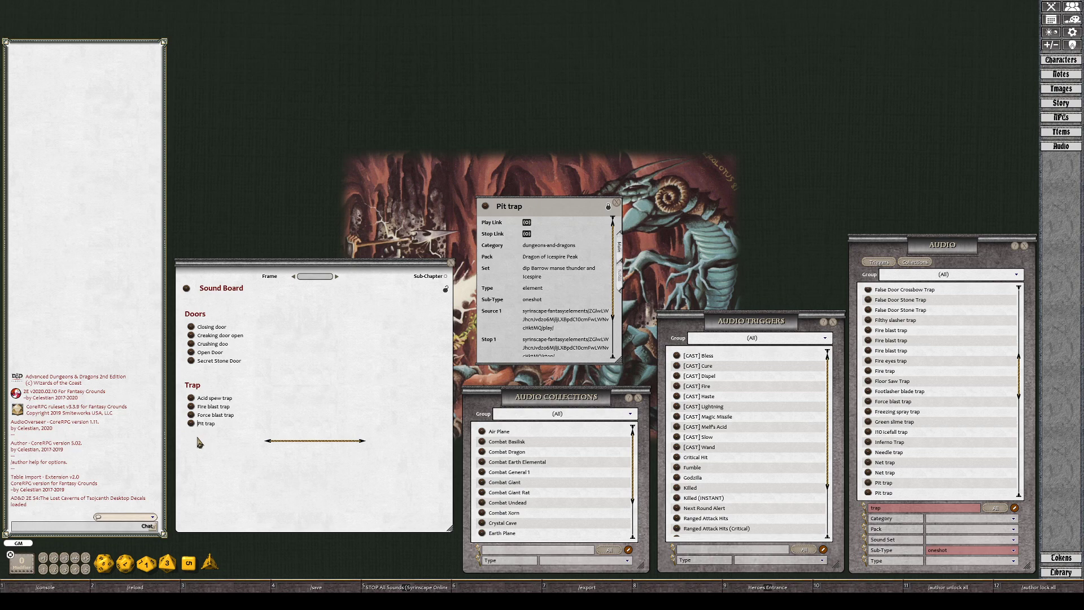
{"action": "scroll", "scroll_direction": "down", "scroll_amount": 3}
{"action": "type", "text": "pick"}
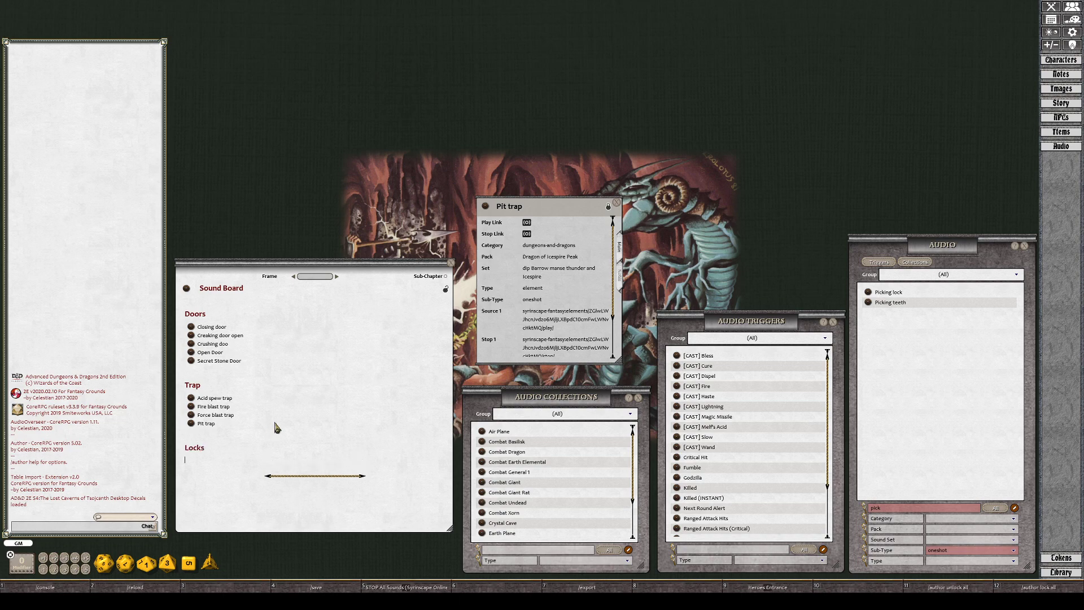
Link Picking lock and Door unlock, renaming the latter 'Door unlock (keys)'.
{"action": "left_click", "coordinate": [888, 292]}
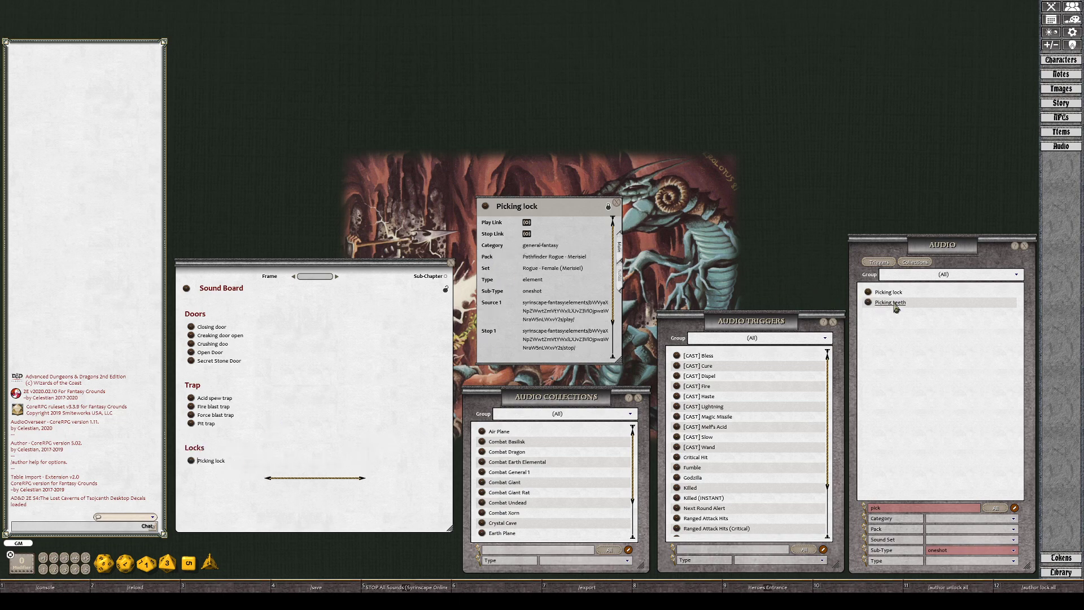
{"action": "left_click", "coordinate": [890, 302]}
{"action": "type", "text": "unlo"}
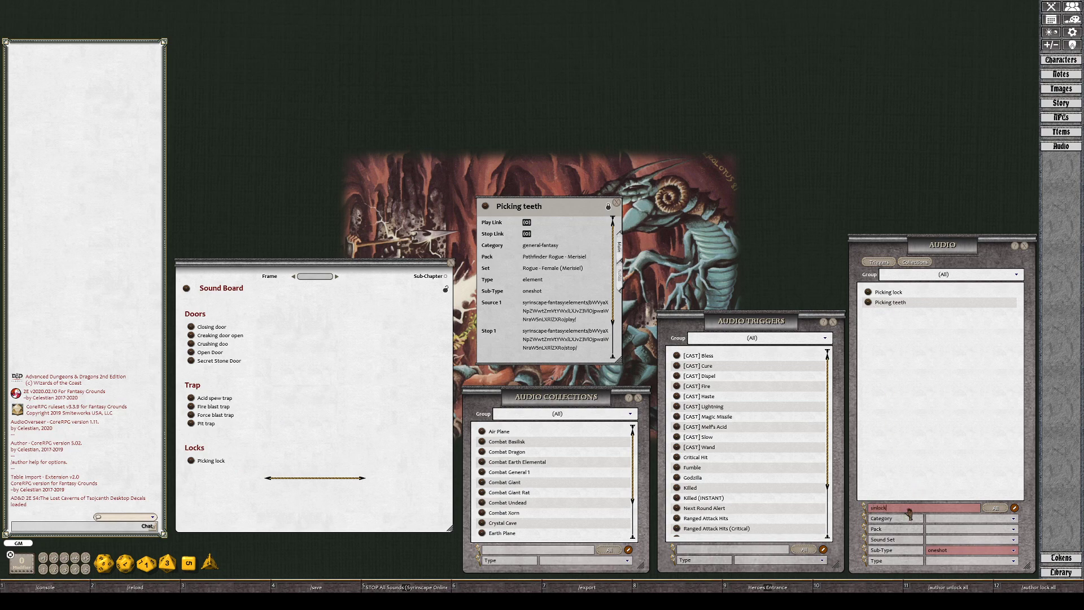
{"action": "left_click", "coordinate": [889, 291]}
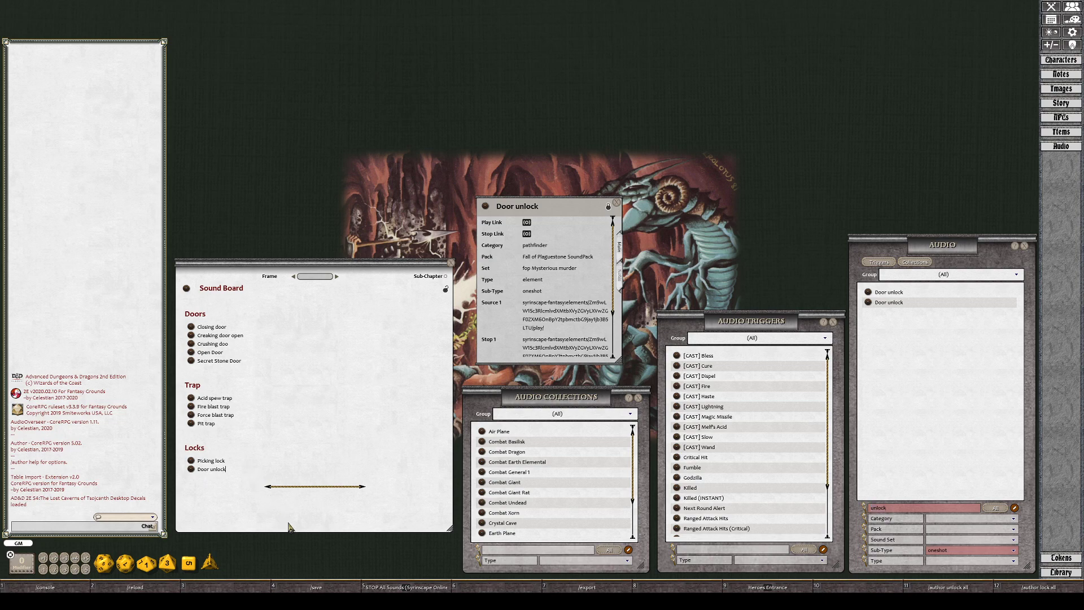
{"action": "type", "text": "(keys)"}
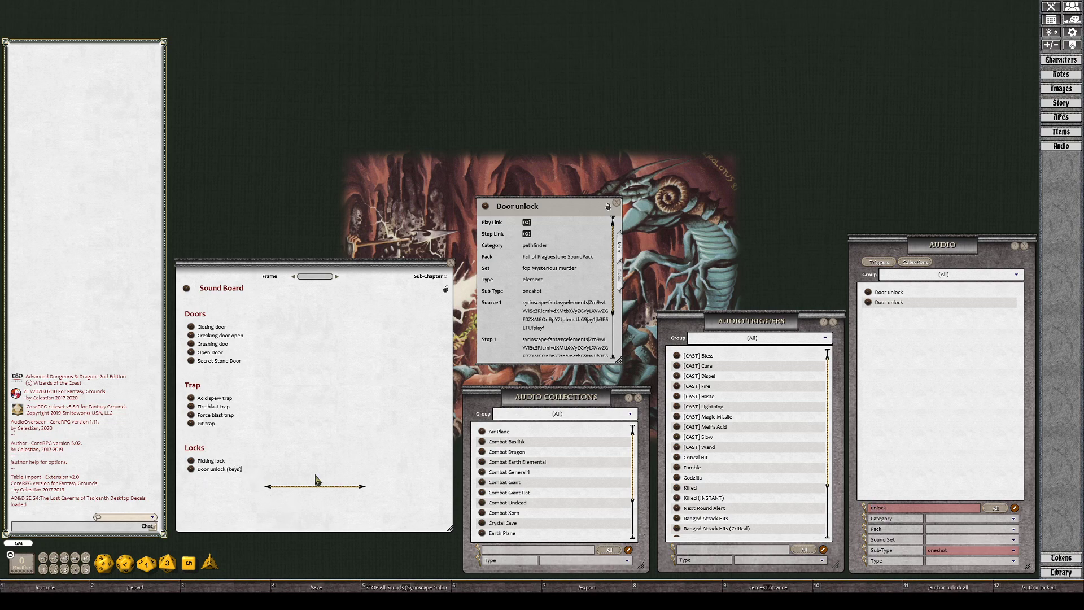
{"action": "mouse_move", "coordinate": [290, 433]}
{"action": "type", "text": "howl"}
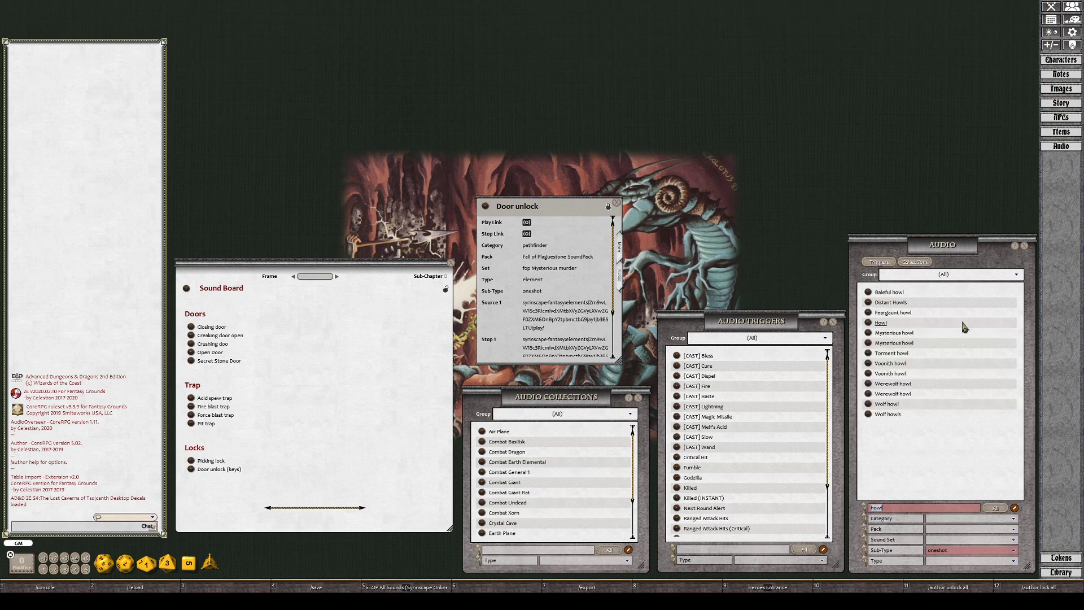
{"action": "mouse_move", "coordinate": [890, 353]}
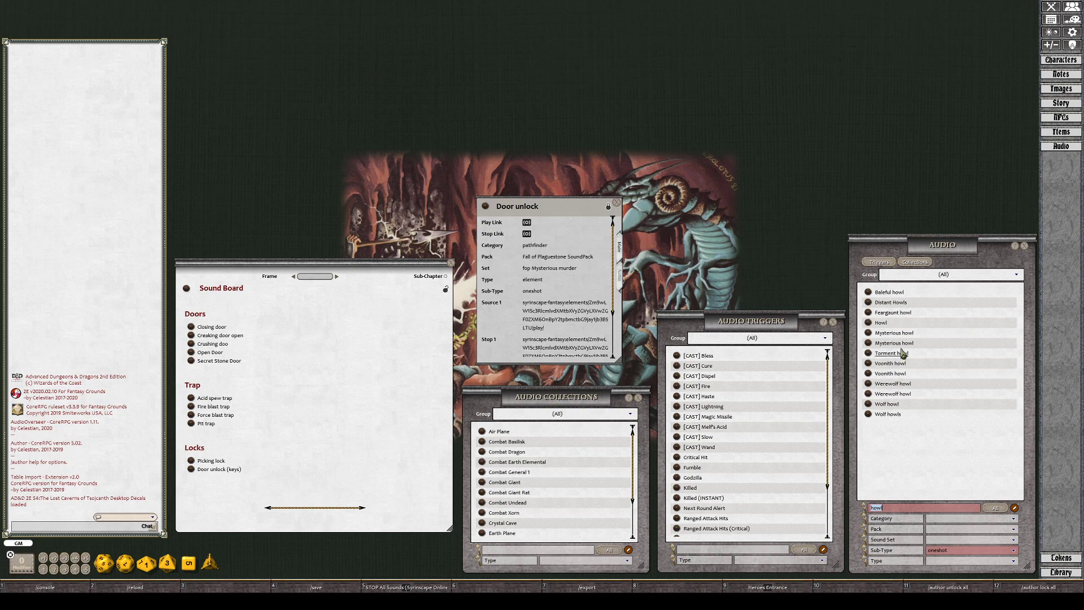
Preview the Mysterious howl, Howl and Distant Howls sound records.
{"action": "left_click", "coordinate": [894, 342]}
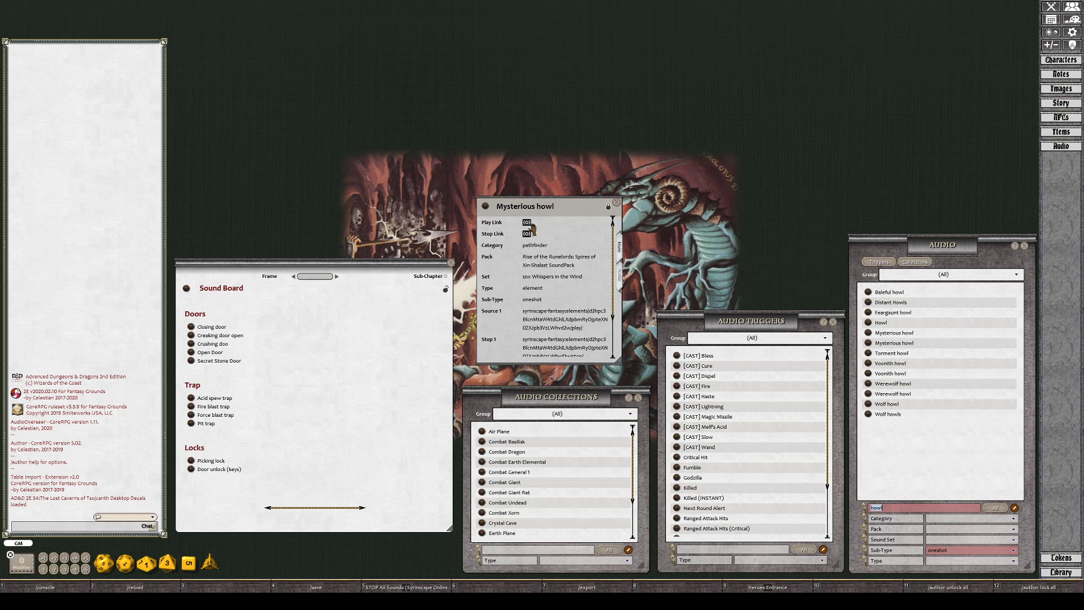
{"action": "left_click", "coordinate": [880, 322]}
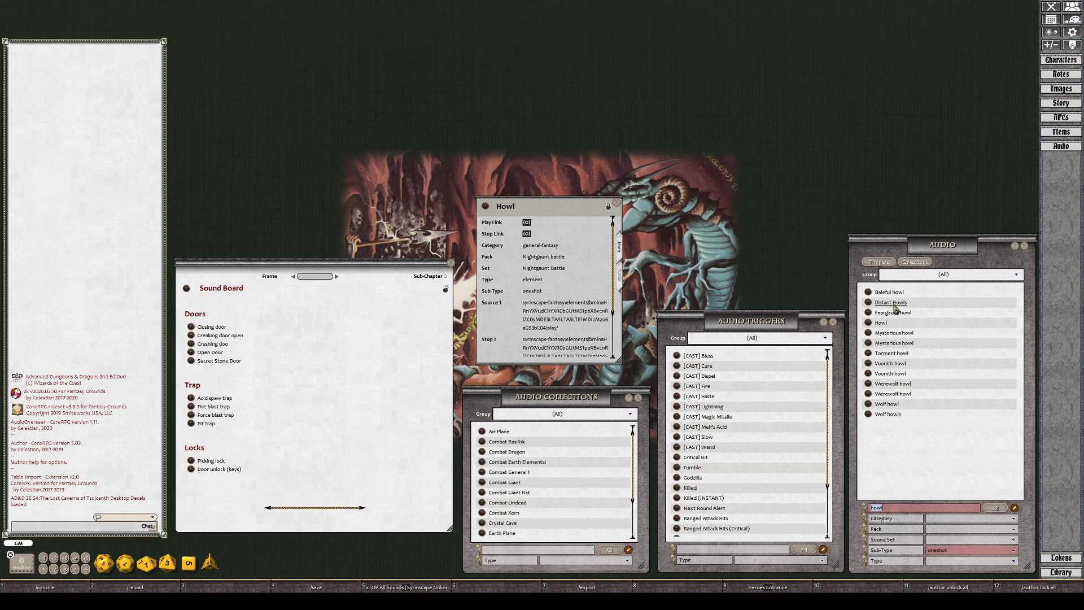
{"action": "left_click", "coordinate": [890, 302]}
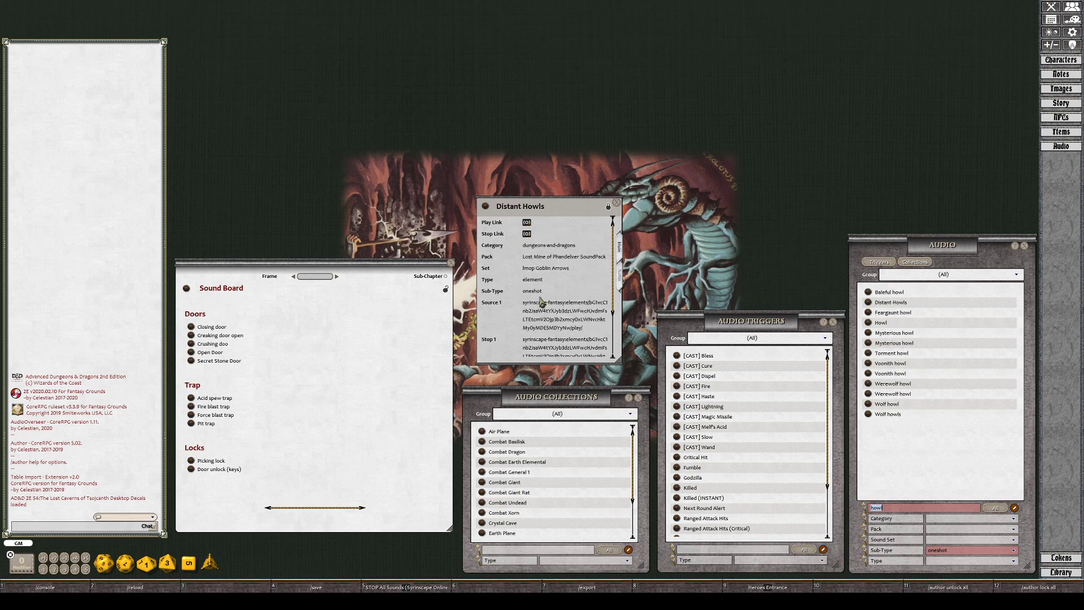
{"action": "mouse_move", "coordinate": [495, 233]}
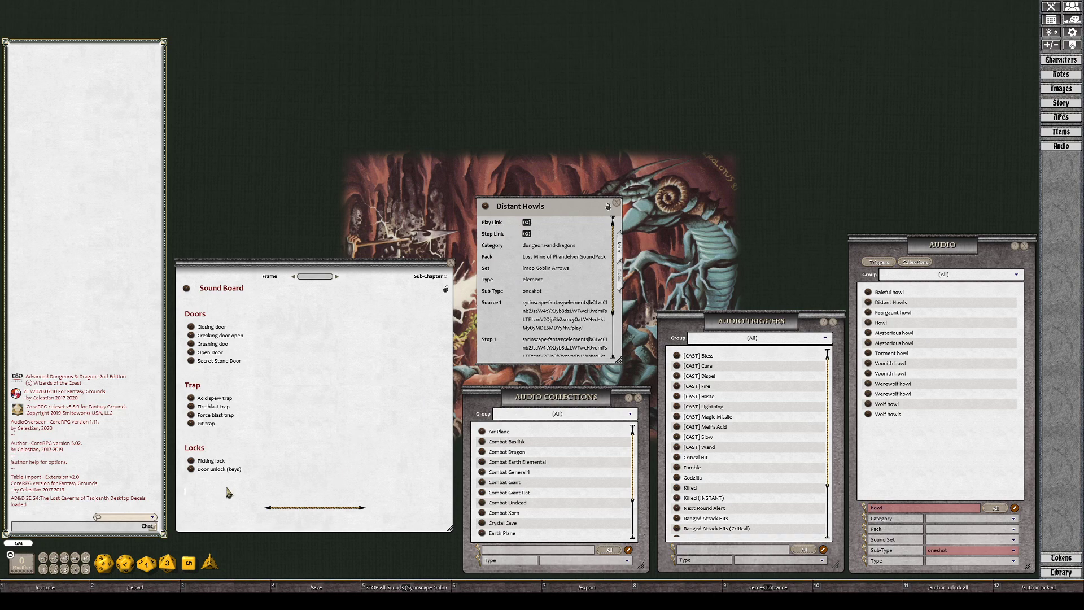
Type a 'Creature' heading, link Distant Howls, and filter audio for 'bansh'.
{"action": "type", "text": "Cre"}
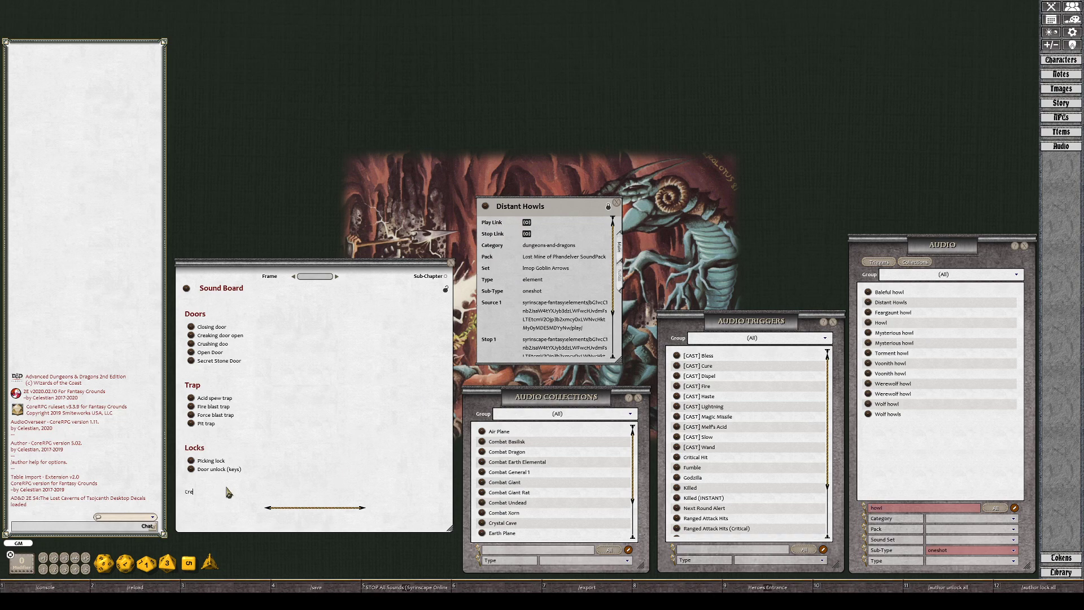
{"action": "type", "text": "ature"}
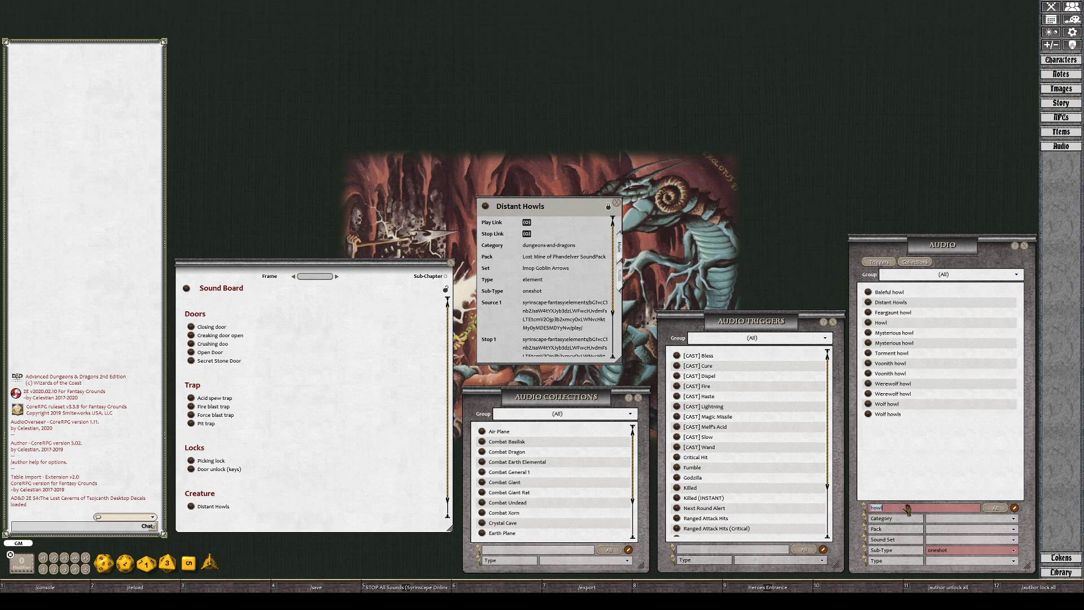
{"action": "type", "text": "bansh"}
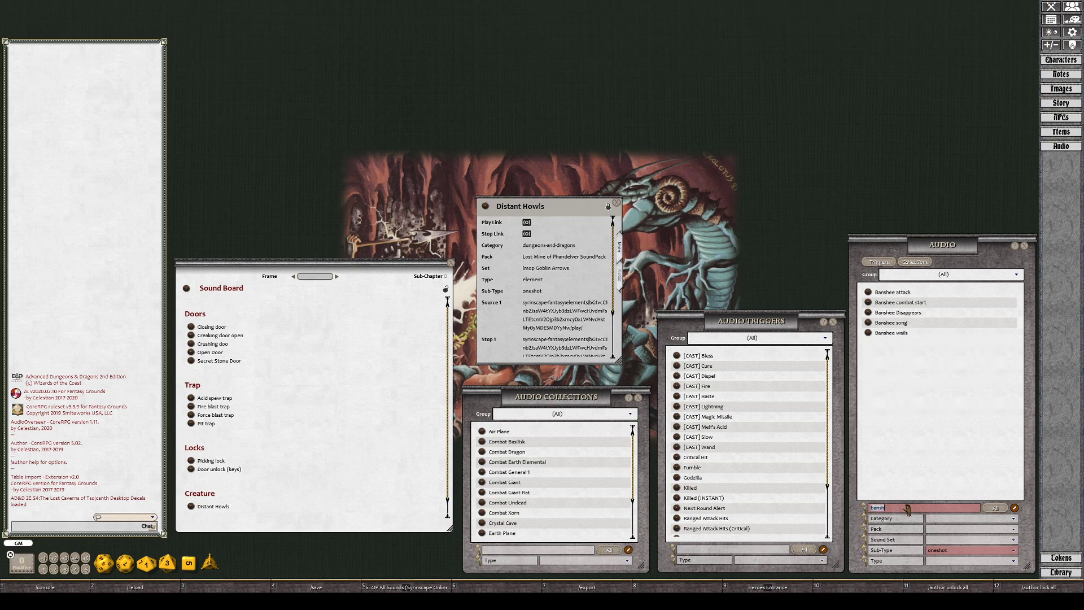
Open Banshee song and link its play and stop entries under Creature.
{"action": "left_click", "coordinate": [890, 322]}
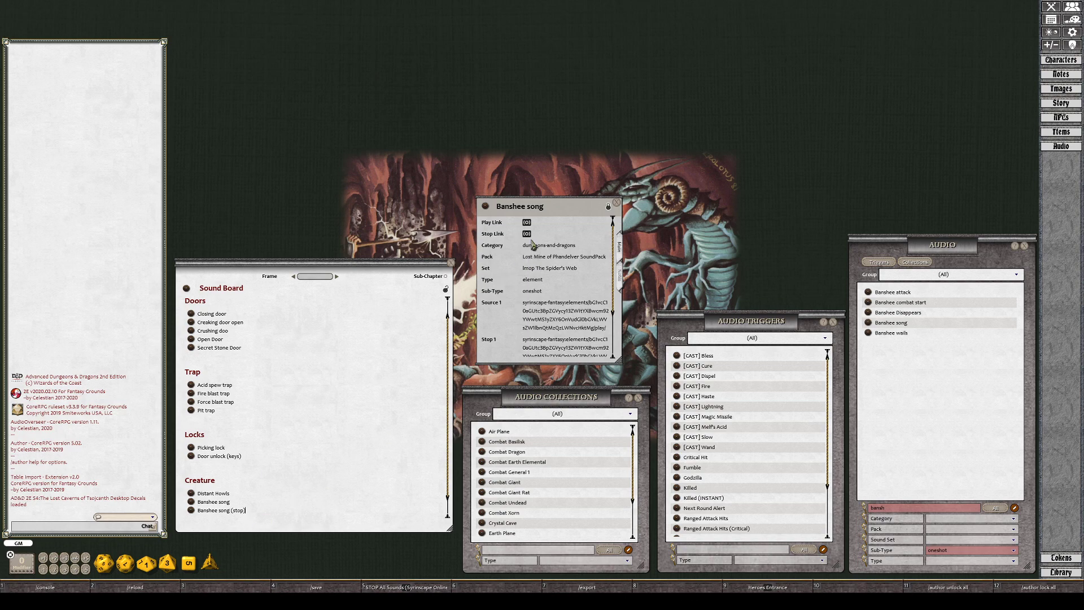
{"action": "mouse_move", "coordinate": [239, 519]}
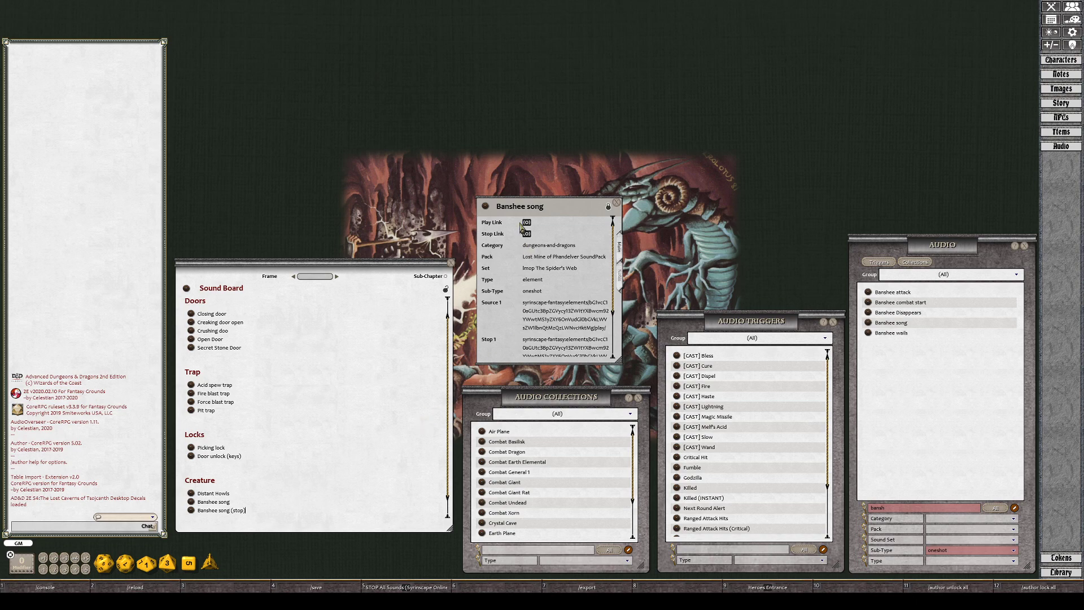
{"action": "mouse_move", "coordinate": [260, 537]}
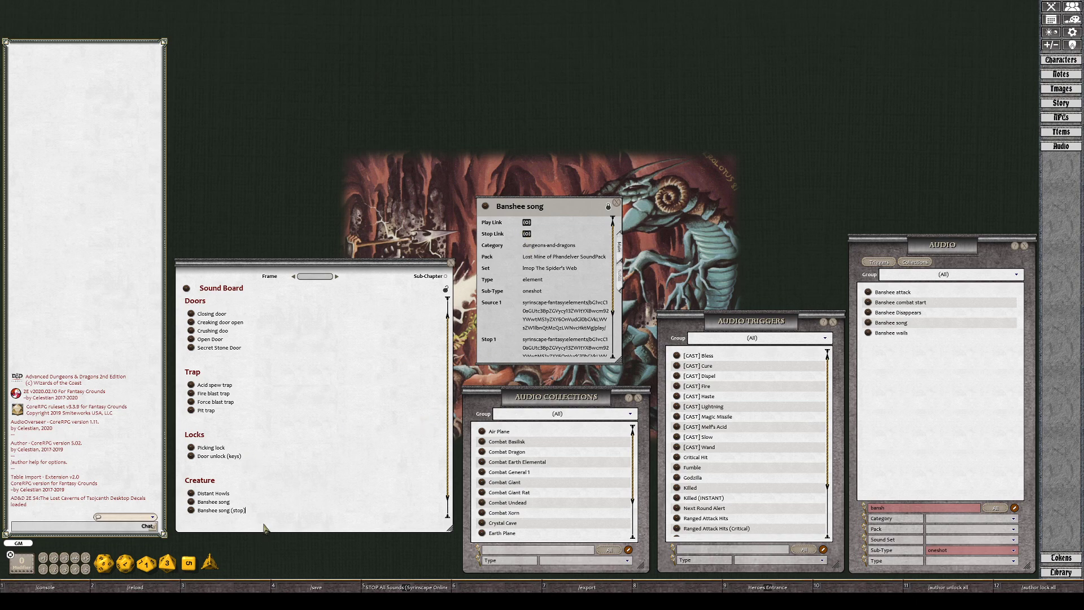
{"action": "mouse_move", "coordinate": [404, 587]}
{"action": "type", "text": "stop"}
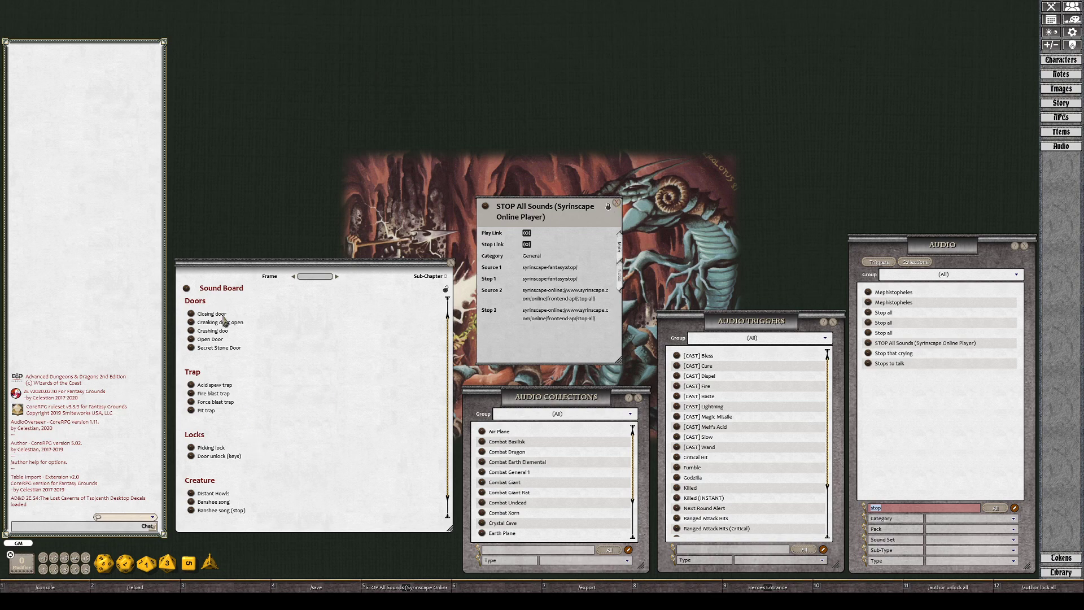
{"action": "mouse_move", "coordinate": [579, 241]}
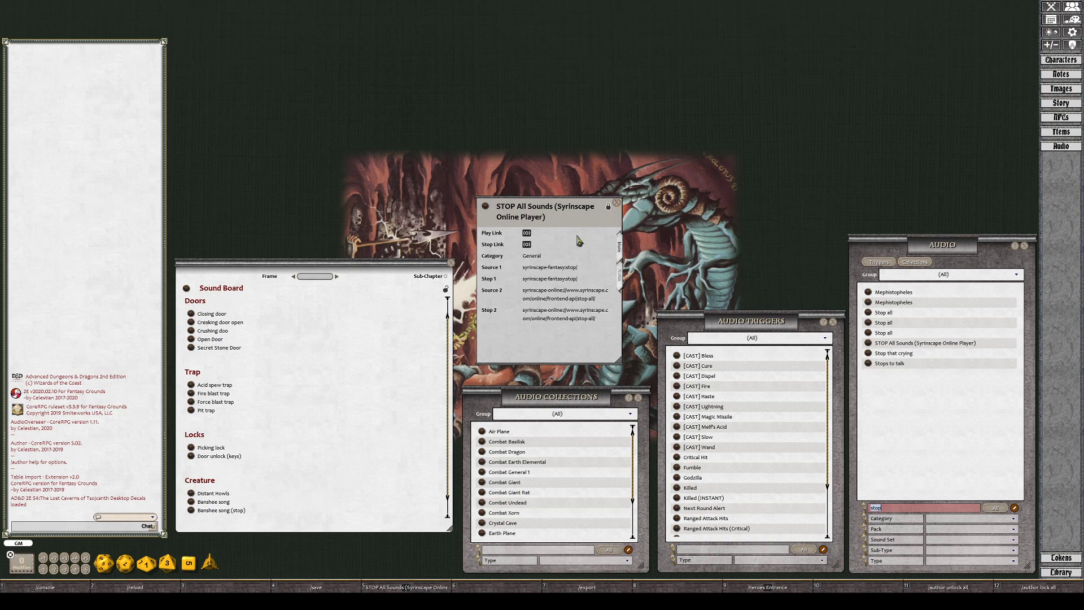
Close the STOP All Sounds audio record window.
{"action": "left_click", "coordinate": [613, 203]}
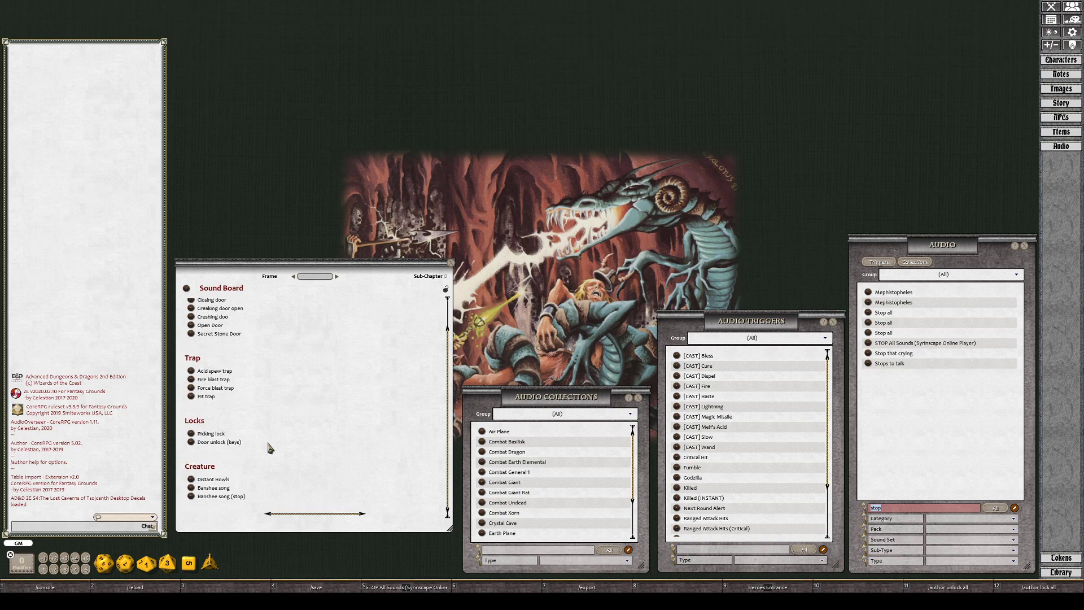
{"action": "mouse_move", "coordinate": [939, 556]}
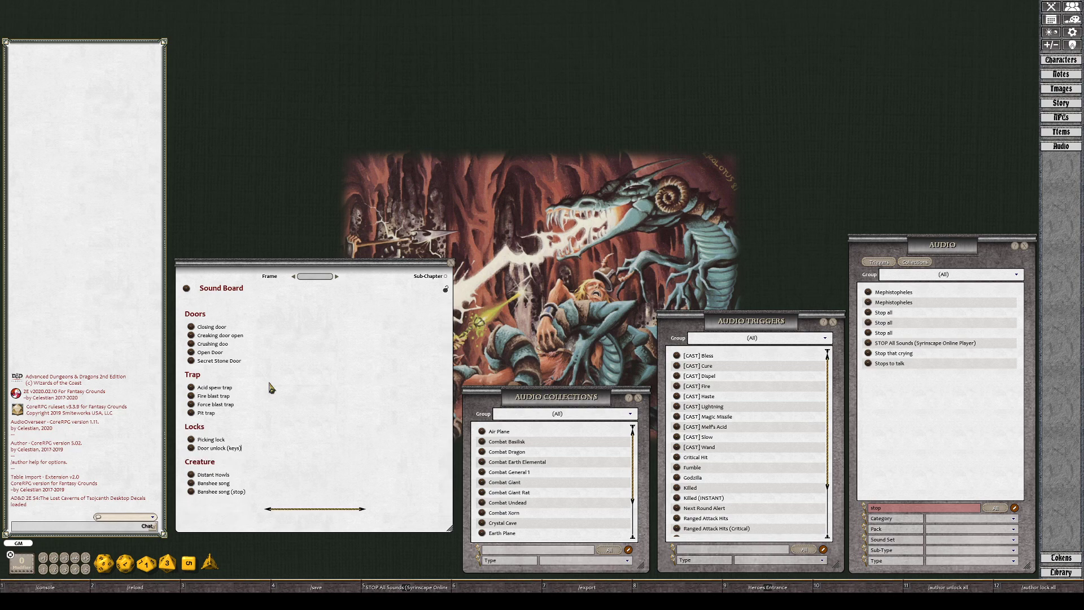
{"action": "mouse_move", "coordinate": [281, 422]}
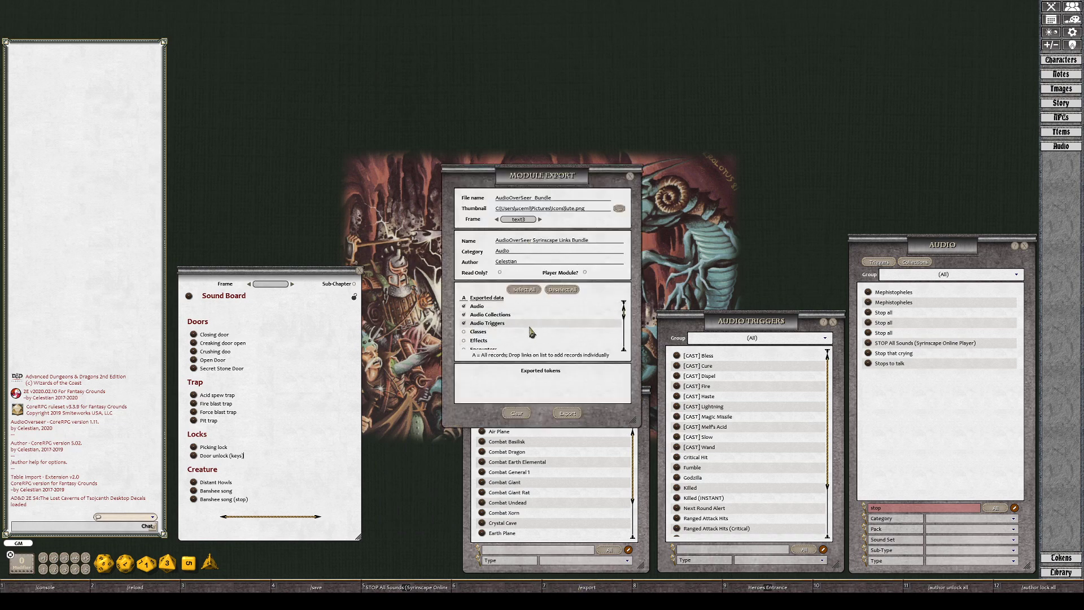
Scroll through the Module Export form for the AudioOverSeer Syrinscape Links Bundle.
{"action": "scroll", "scroll_direction": "down", "scroll_amount": 3}
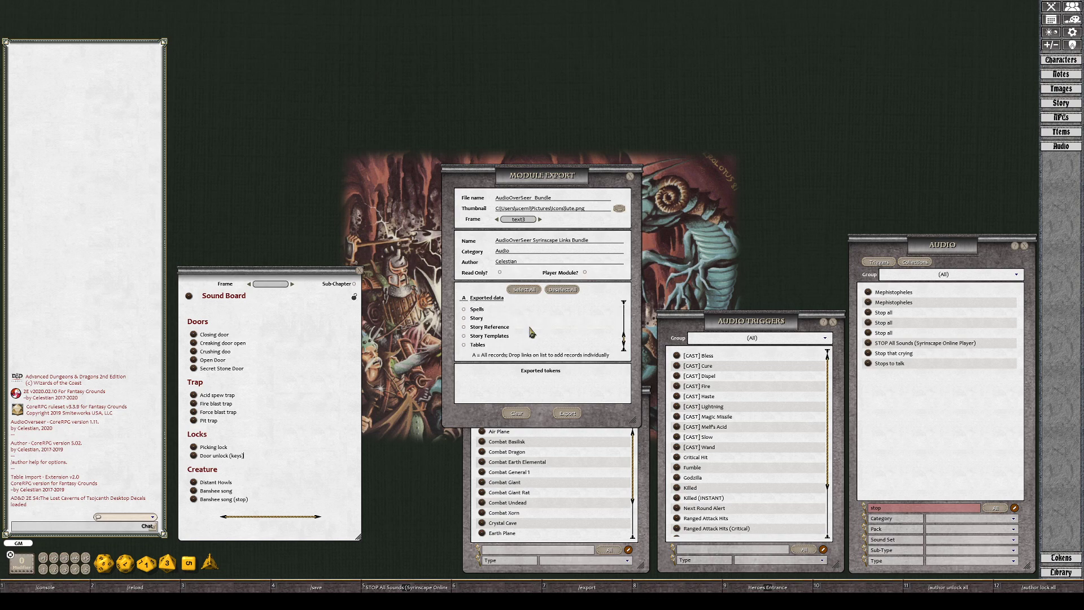
{"action": "scroll", "scroll_direction": "down", "scroll_amount": 3}
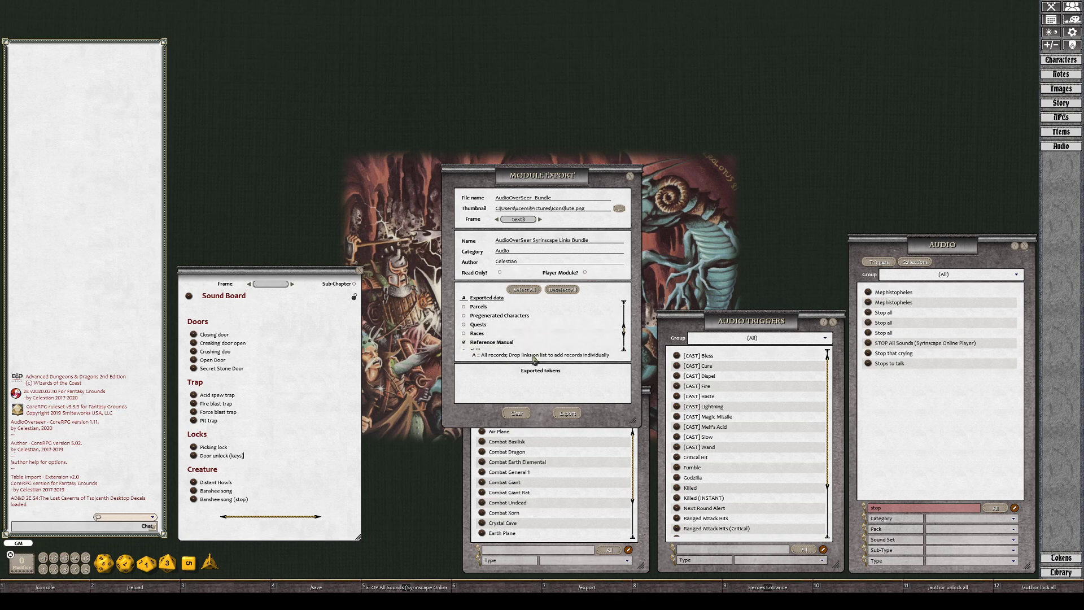
{"action": "scroll", "scroll_direction": "up", "scroll_amount": 3}
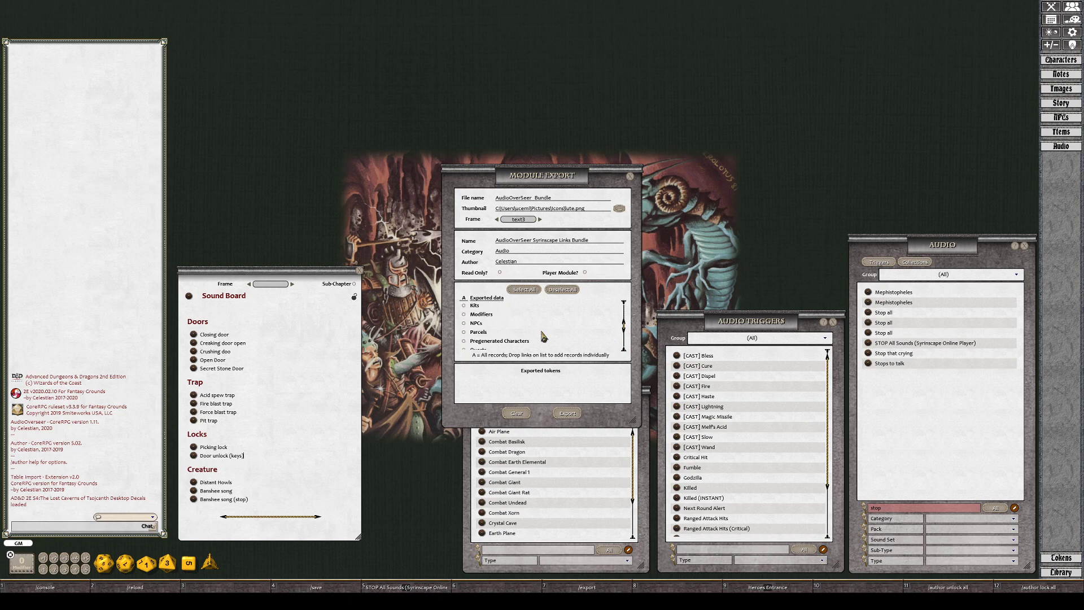
{"action": "scroll", "scroll_direction": "down", "scroll_amount": 3}
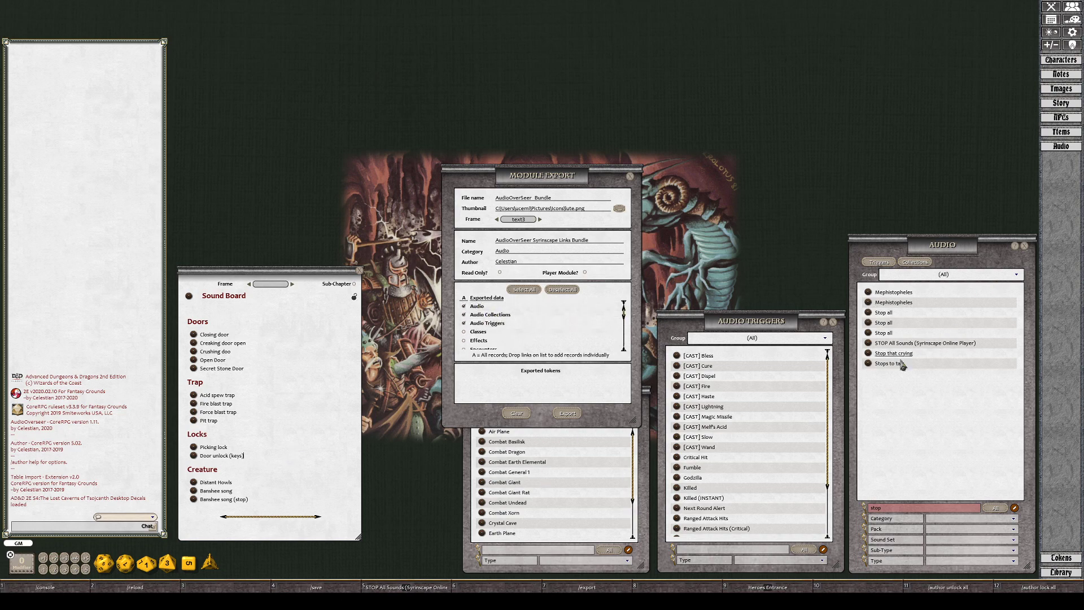
{"action": "mouse_move", "coordinate": [773, 376]}
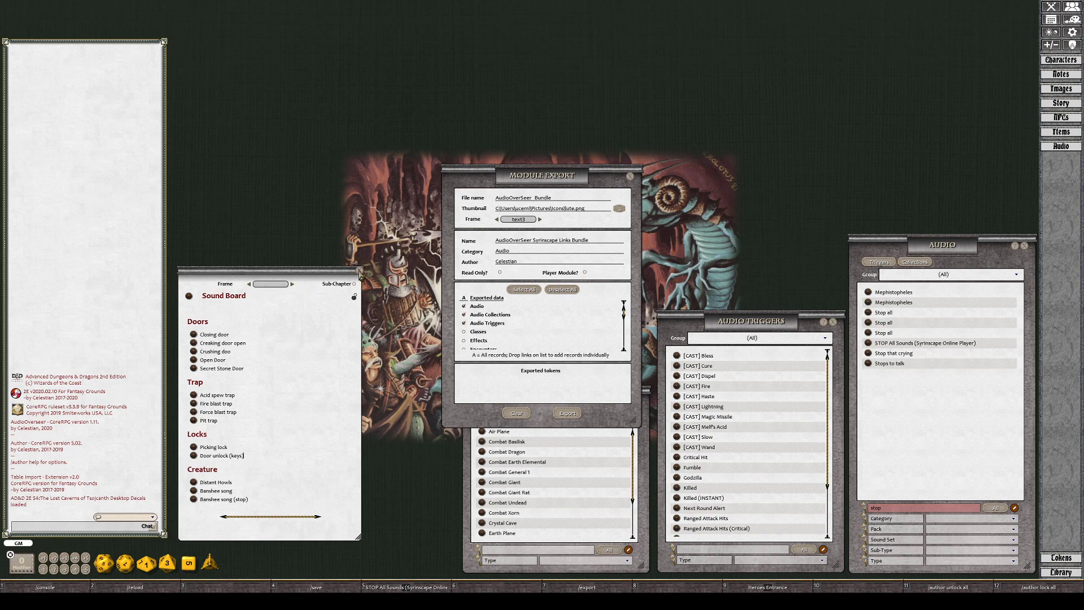
Load the AudioOverseer Syrinscape Links Bundle from the Library's Modules list, filtered by 'aduo'.
{"action": "left_click", "coordinate": [1061, 572]}
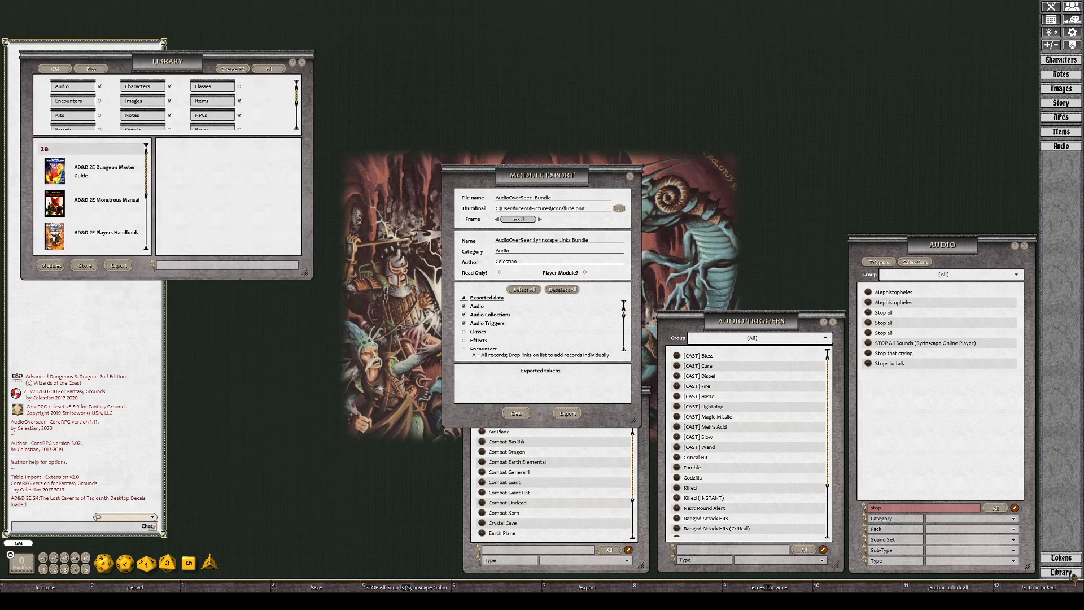
{"action": "left_click", "coordinate": [49, 265]}
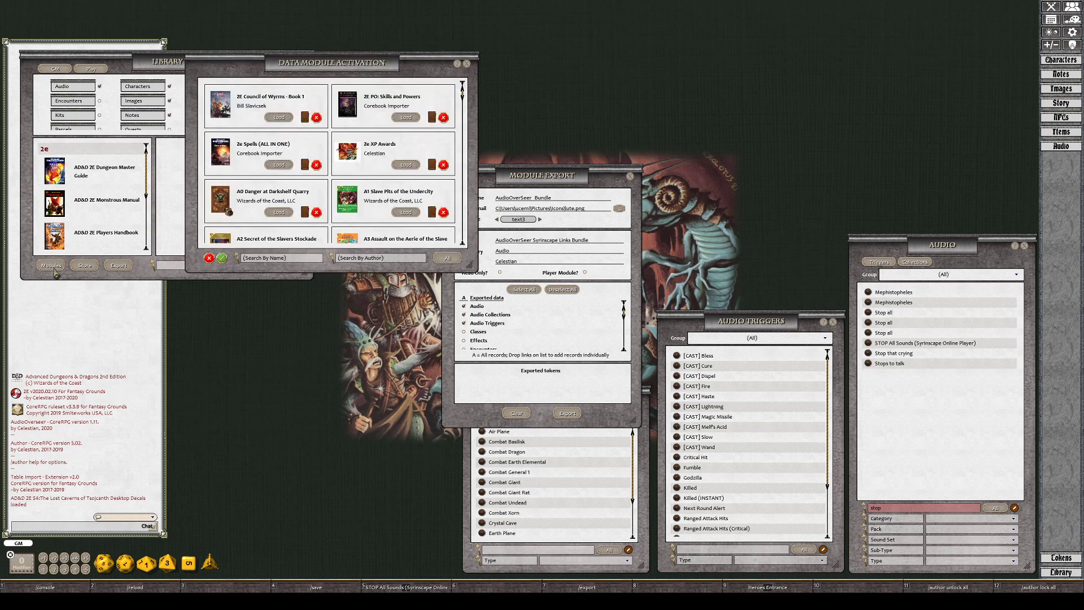
{"action": "type", "text": "aduo"}
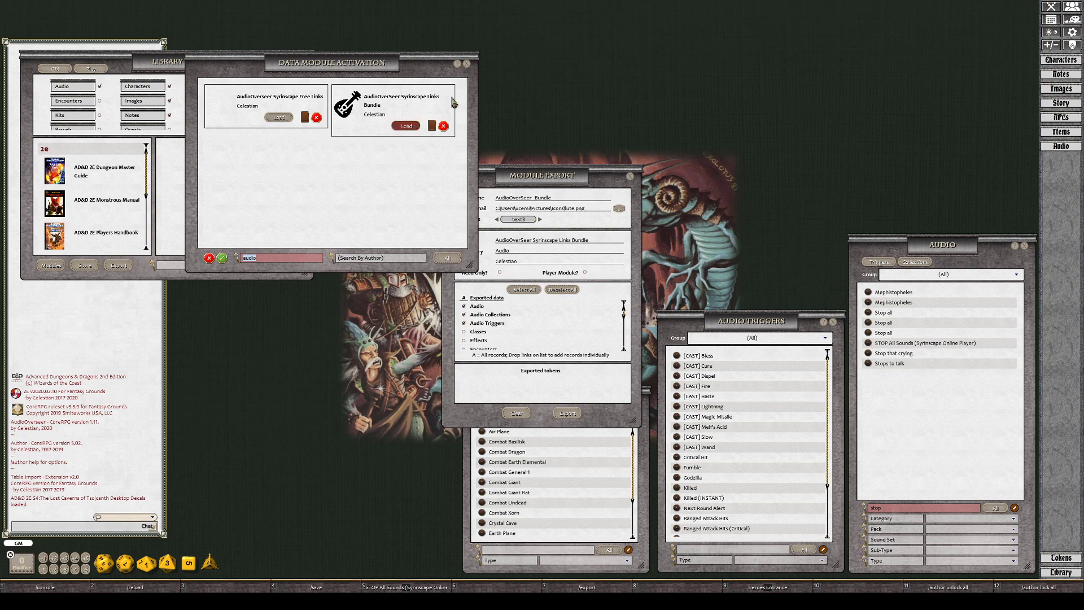
{"action": "mouse_move", "coordinate": [499, 83]}
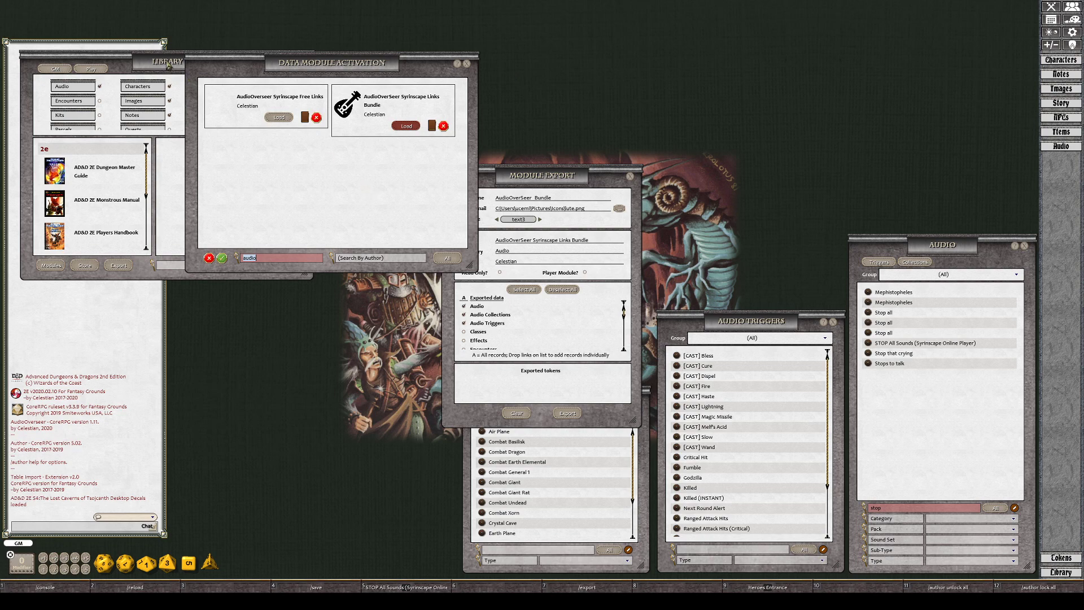
{"action": "left_click", "coordinate": [406, 126]}
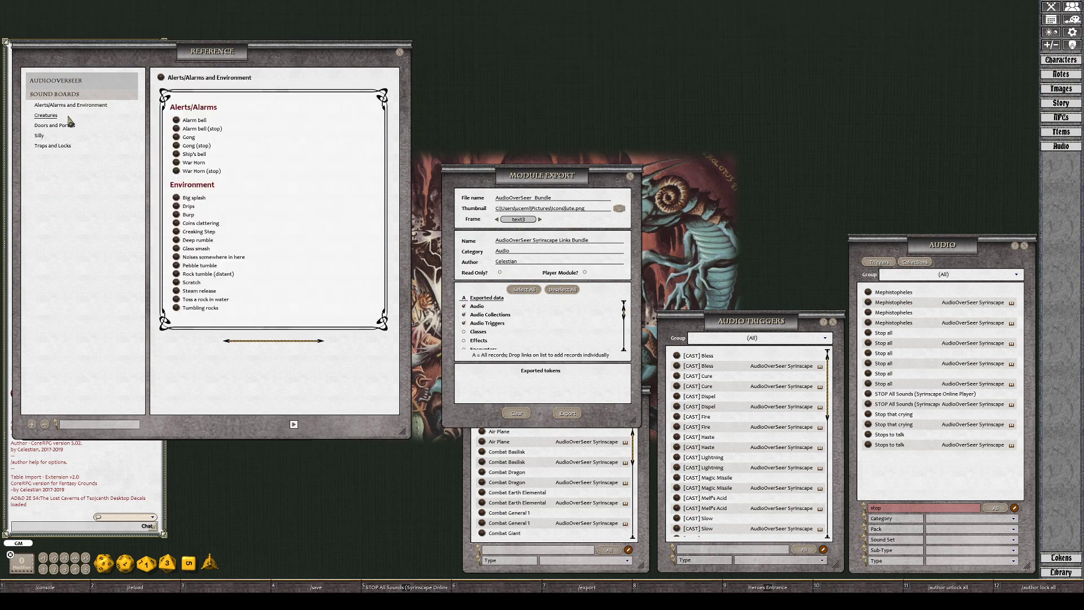
{"action": "mouse_move", "coordinate": [63, 162]}
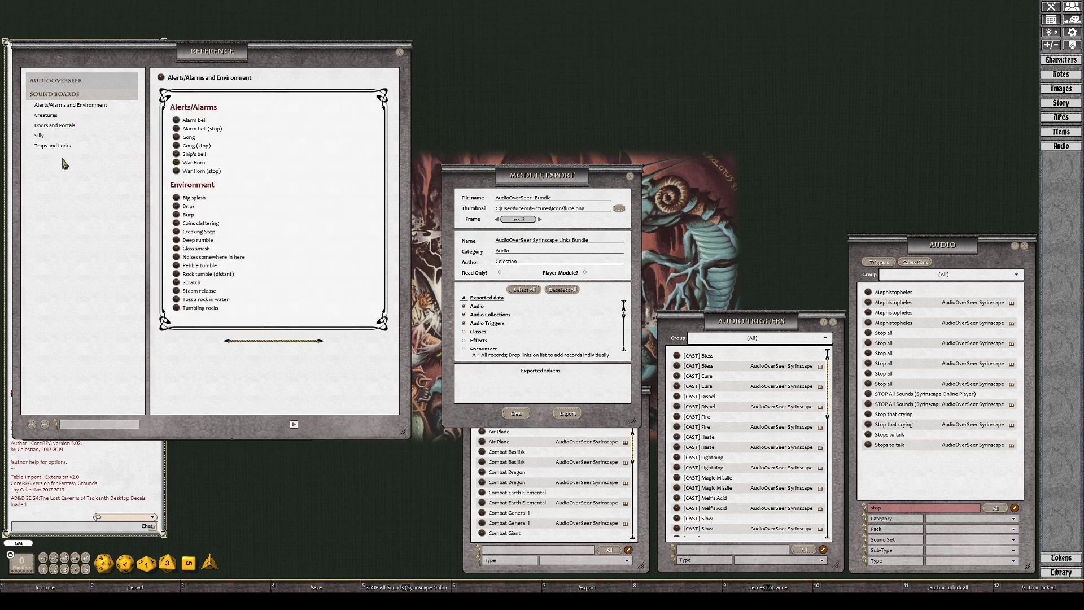
{"action": "mouse_move", "coordinate": [268, 163]}
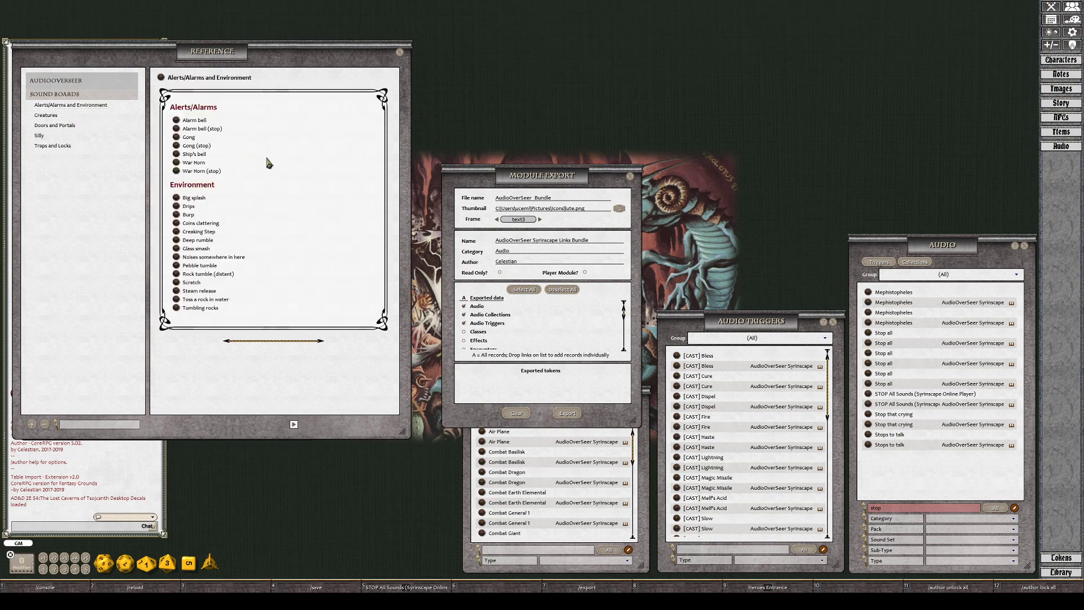
{"action": "mouse_move", "coordinate": [294, 256]}
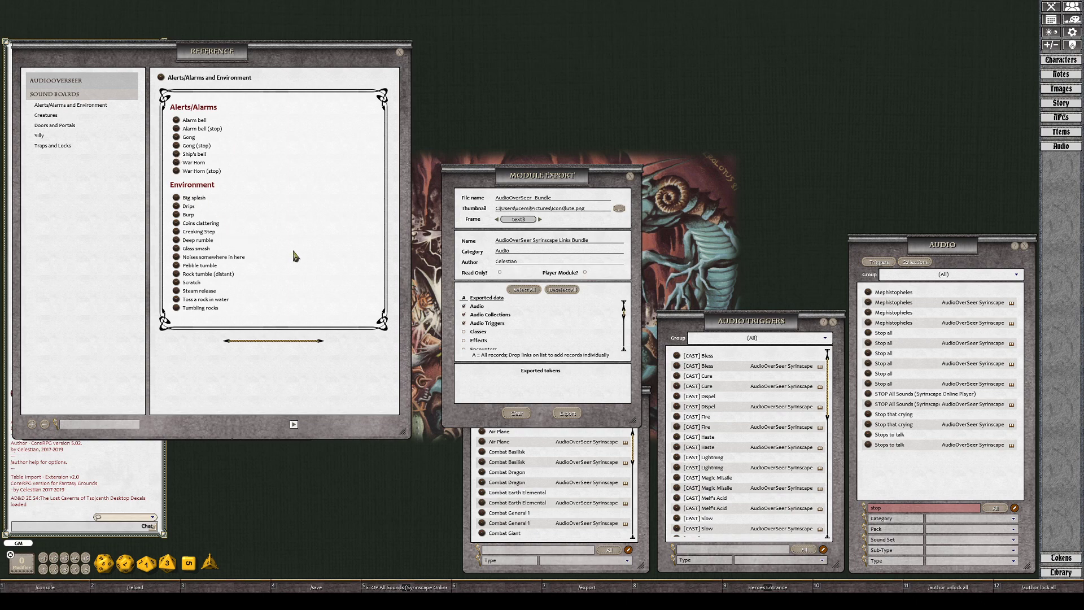
{"action": "mouse_move", "coordinate": [254, 259]}
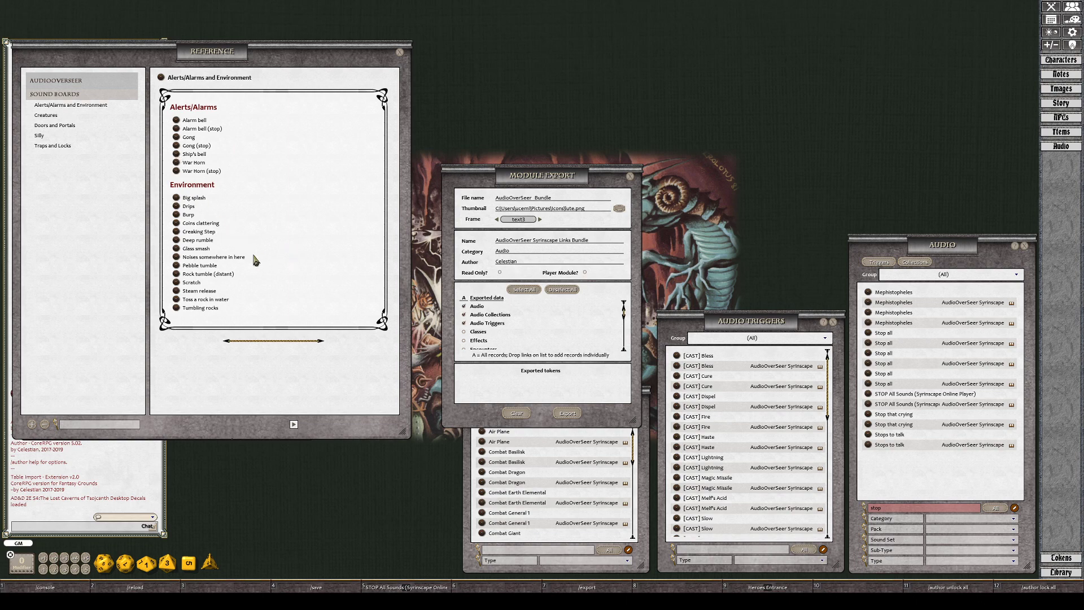
{"action": "mouse_move", "coordinate": [242, 248]}
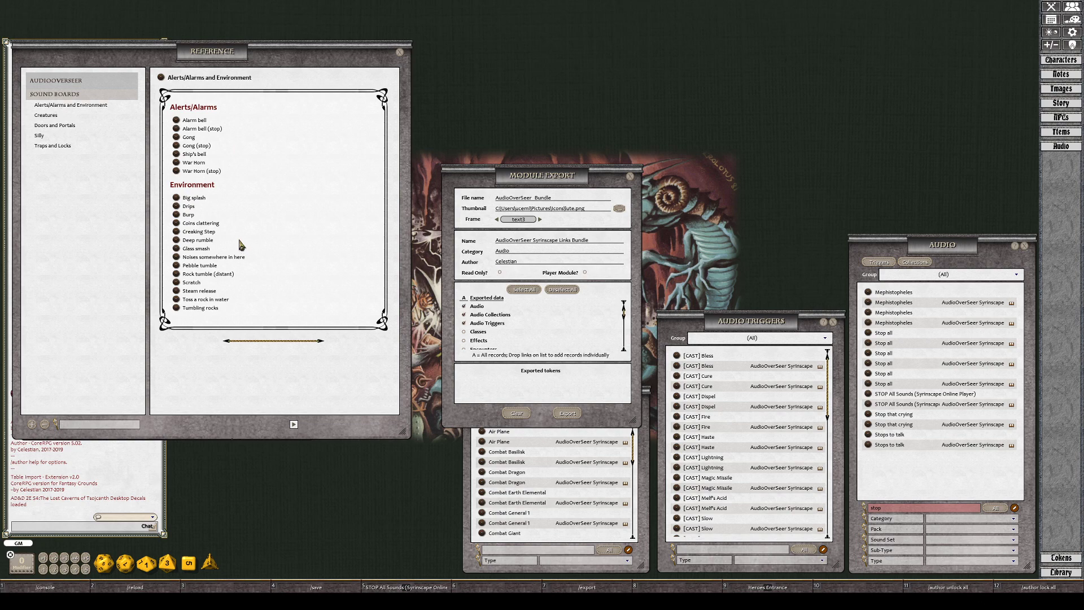
{"action": "mouse_move", "coordinate": [224, 280]}
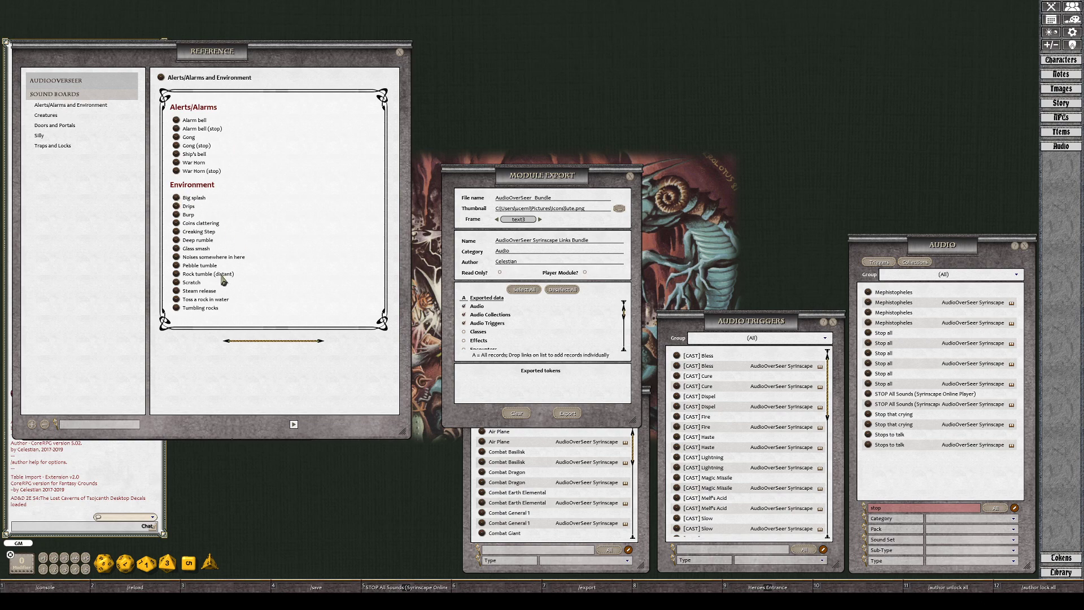
{"action": "mouse_move", "coordinate": [254, 308]}
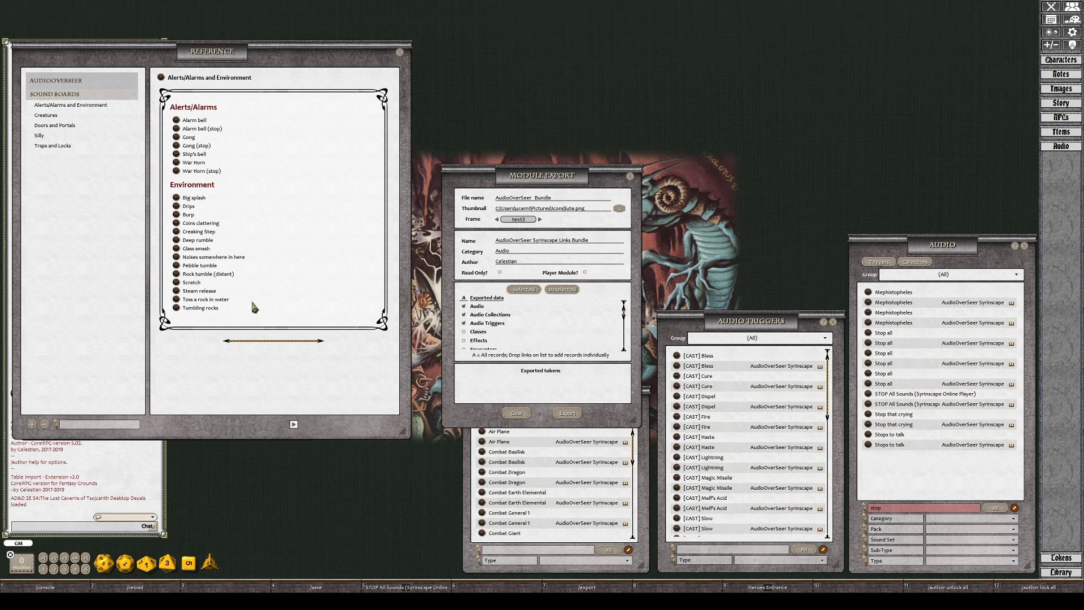
{"action": "mouse_move", "coordinate": [254, 309]}
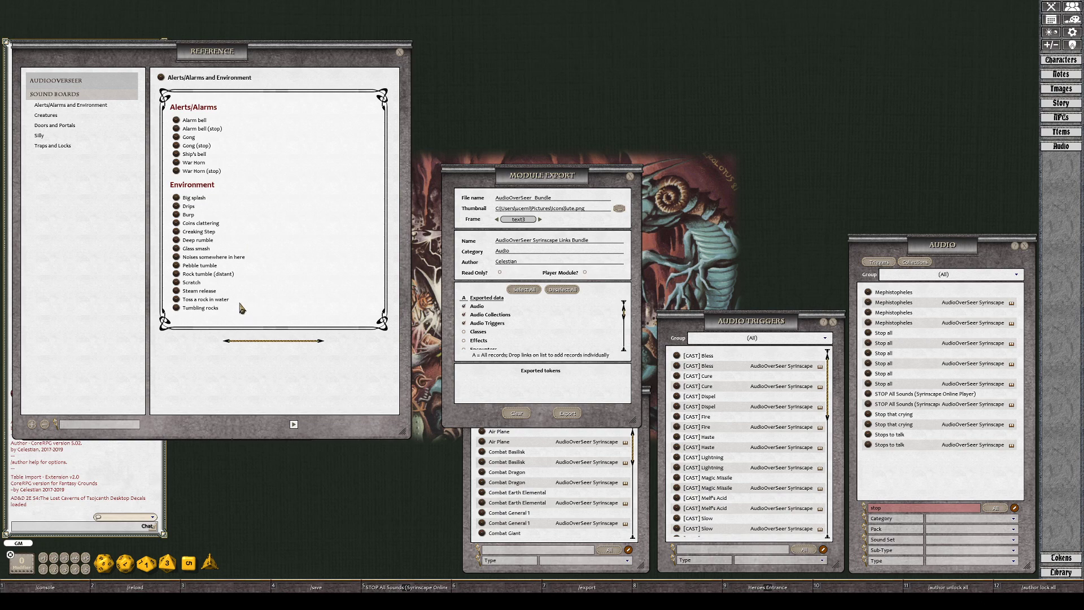
{"action": "mouse_move", "coordinate": [183, 266]}
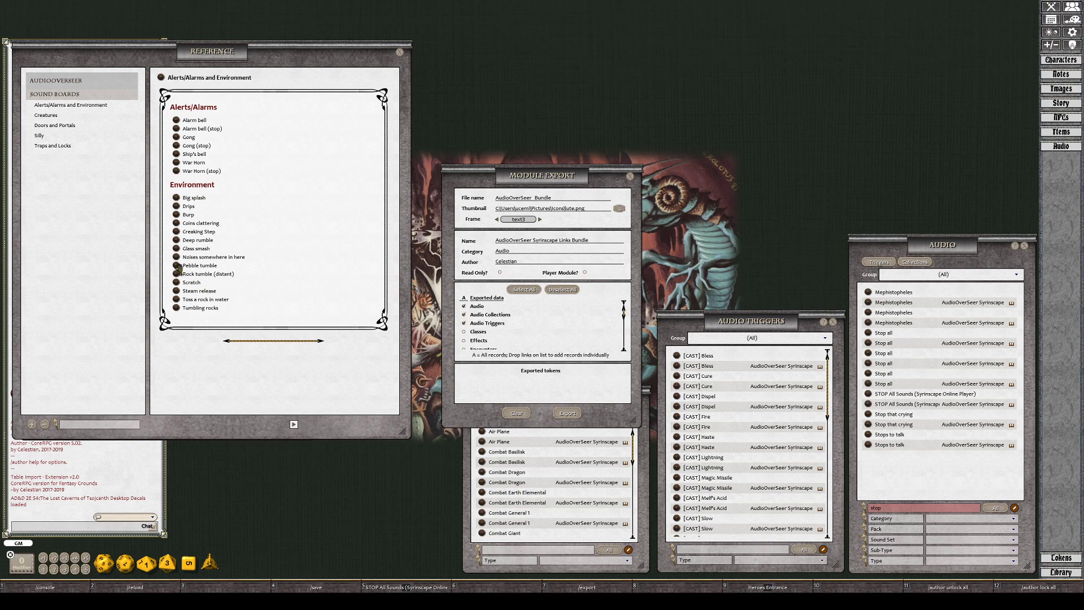
{"action": "mouse_move", "coordinate": [304, 334]}
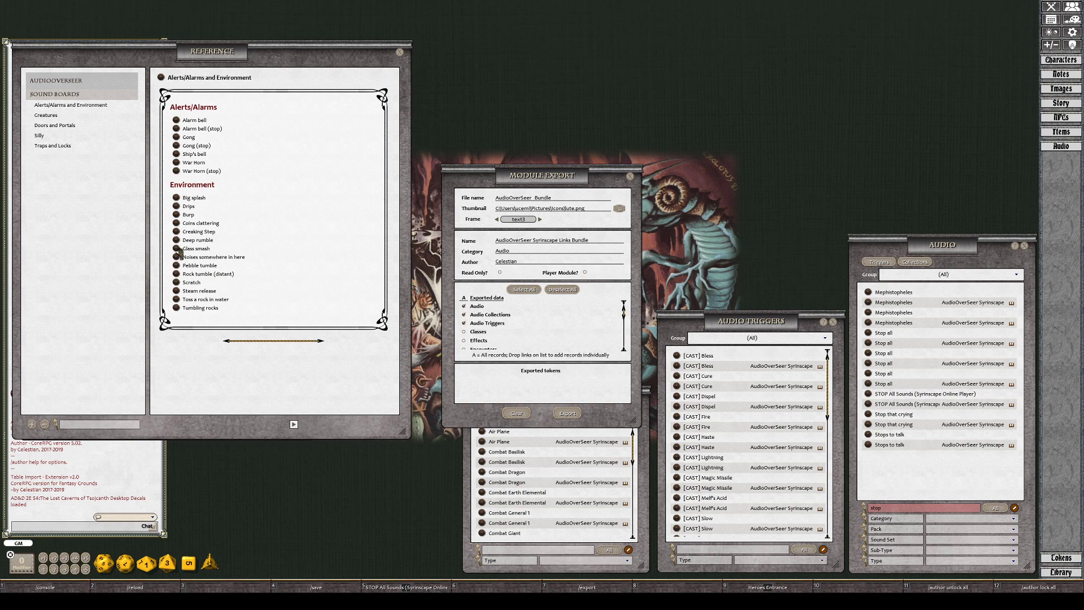
{"action": "mouse_move", "coordinate": [280, 315]}
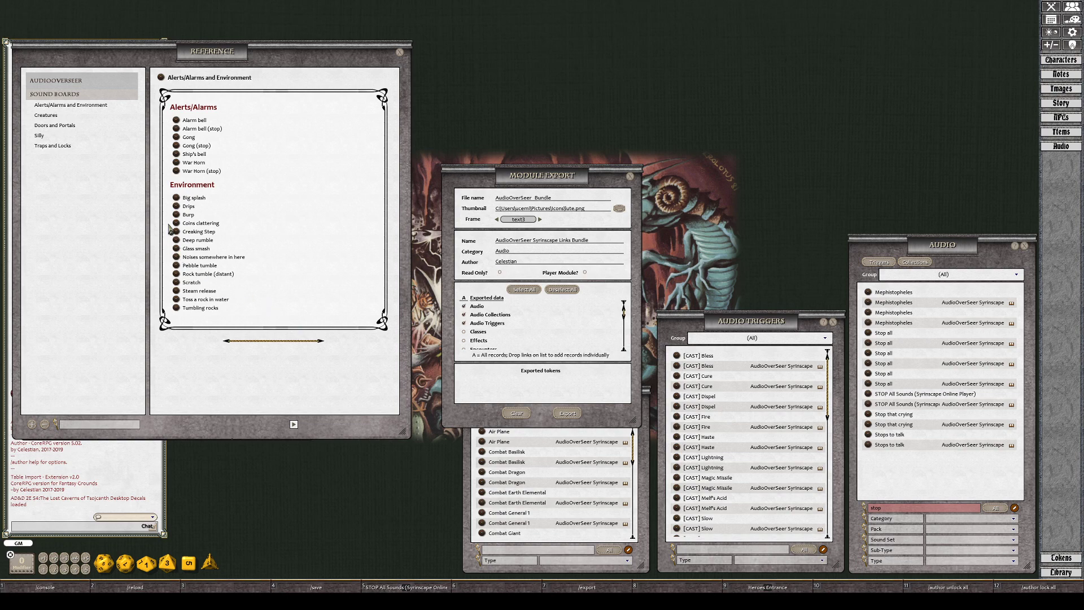
{"action": "mouse_move", "coordinate": [74, 171]}
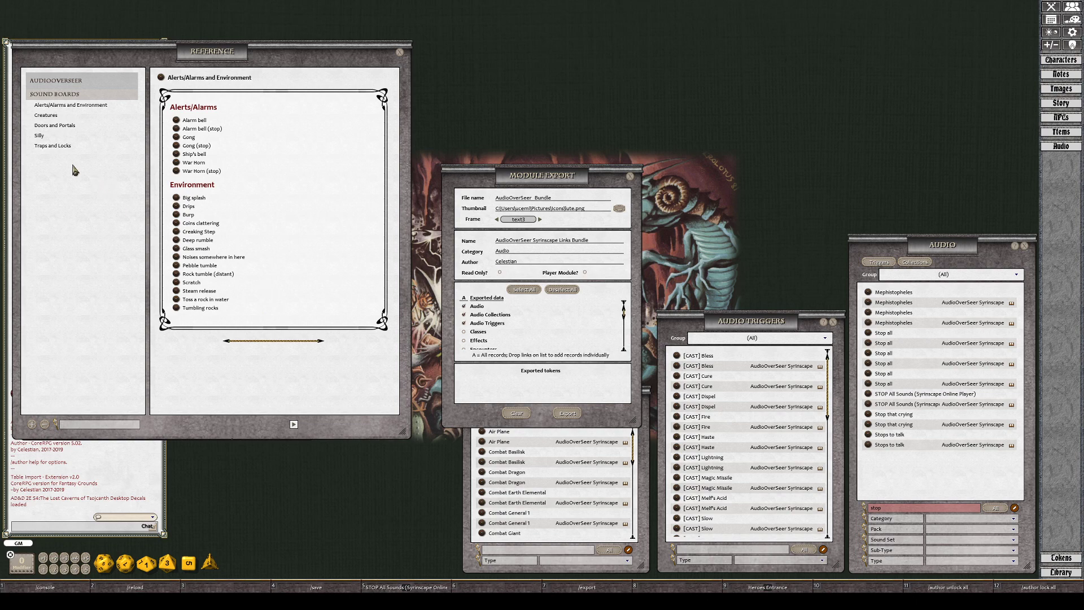
Show the Creatures sound board, Large Creature Growl through Werescreech.
{"action": "left_click", "coordinate": [46, 115]}
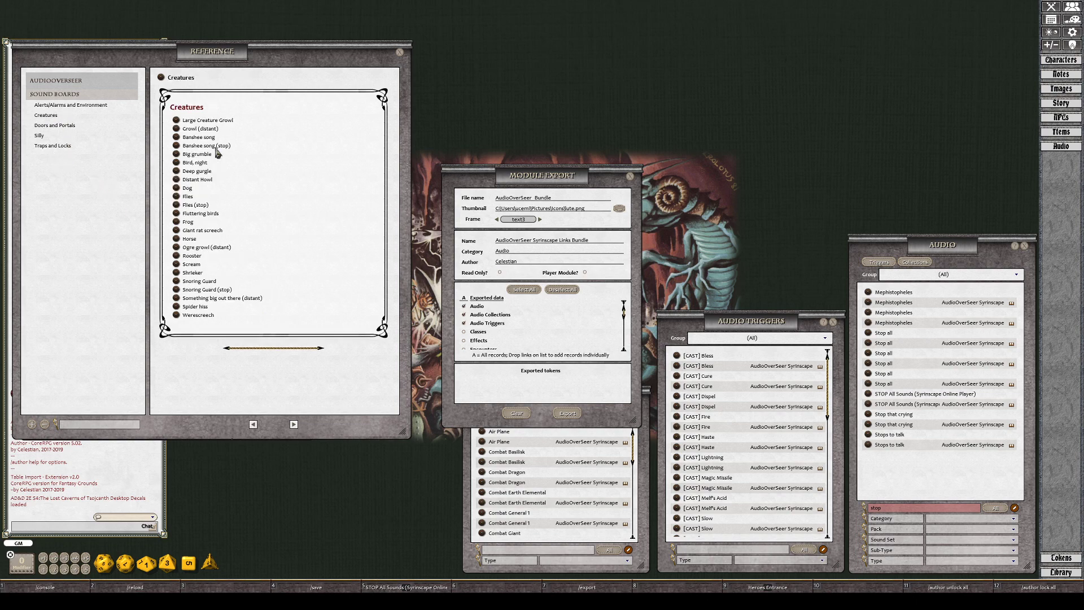
{"action": "mouse_move", "coordinate": [349, 235]}
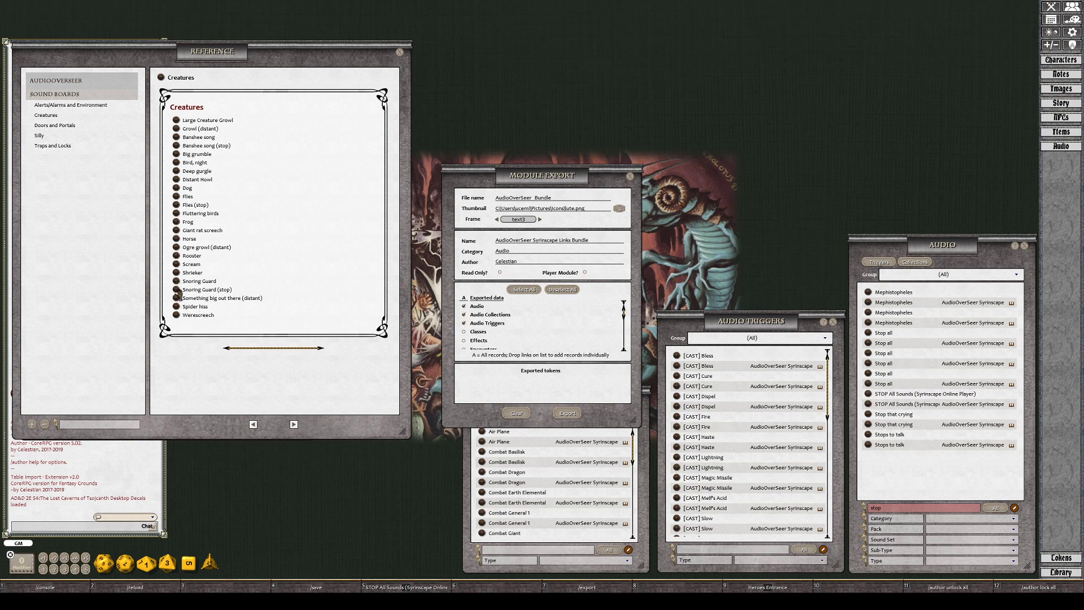
{"action": "mouse_move", "coordinate": [209, 357]}
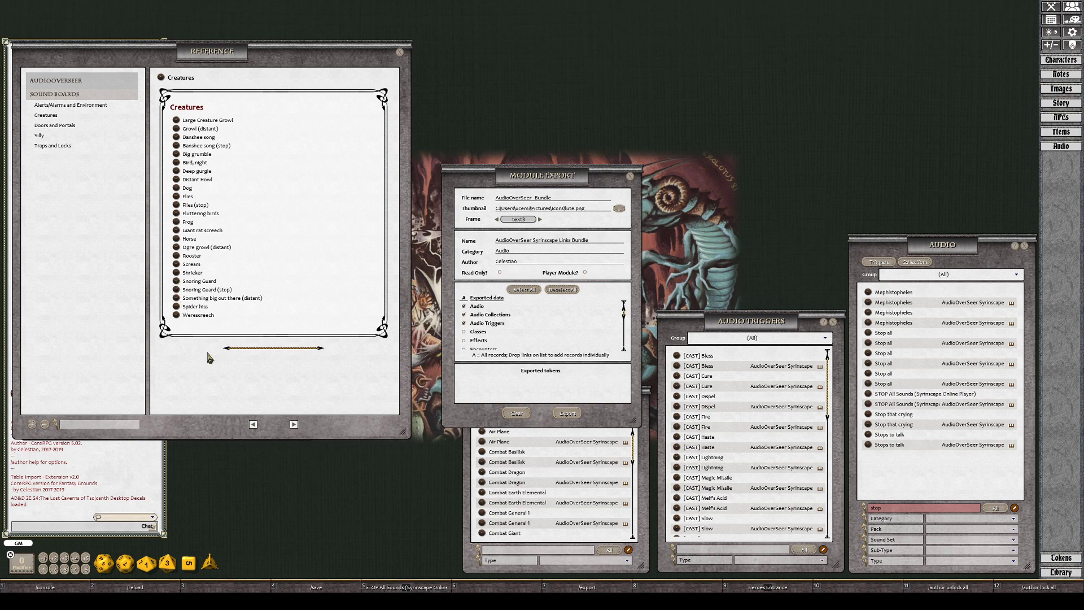
{"action": "mouse_move", "coordinate": [262, 326]}
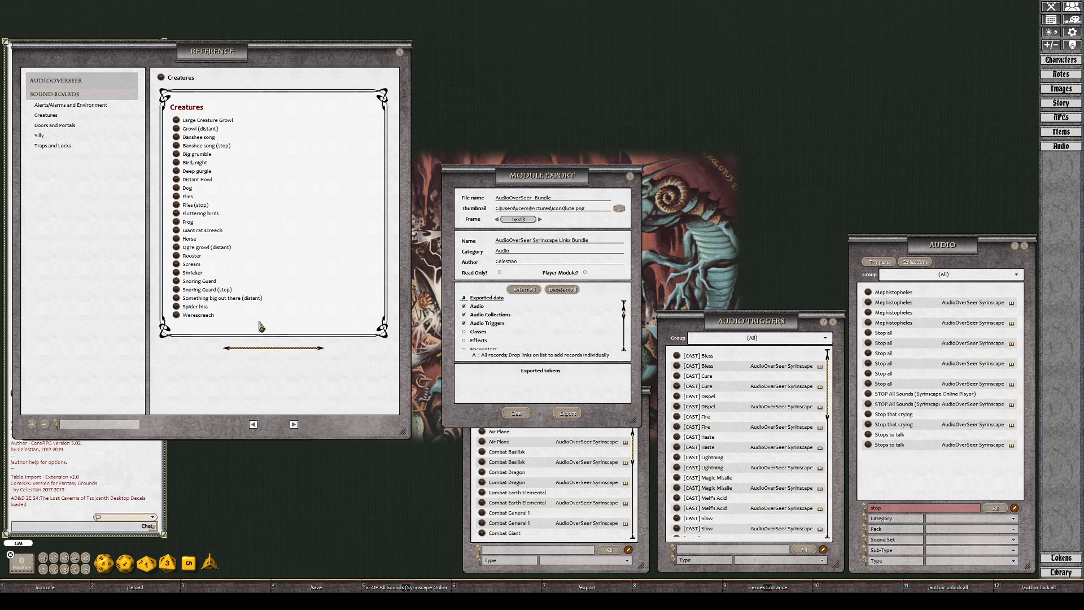
{"action": "mouse_move", "coordinate": [230, 297]}
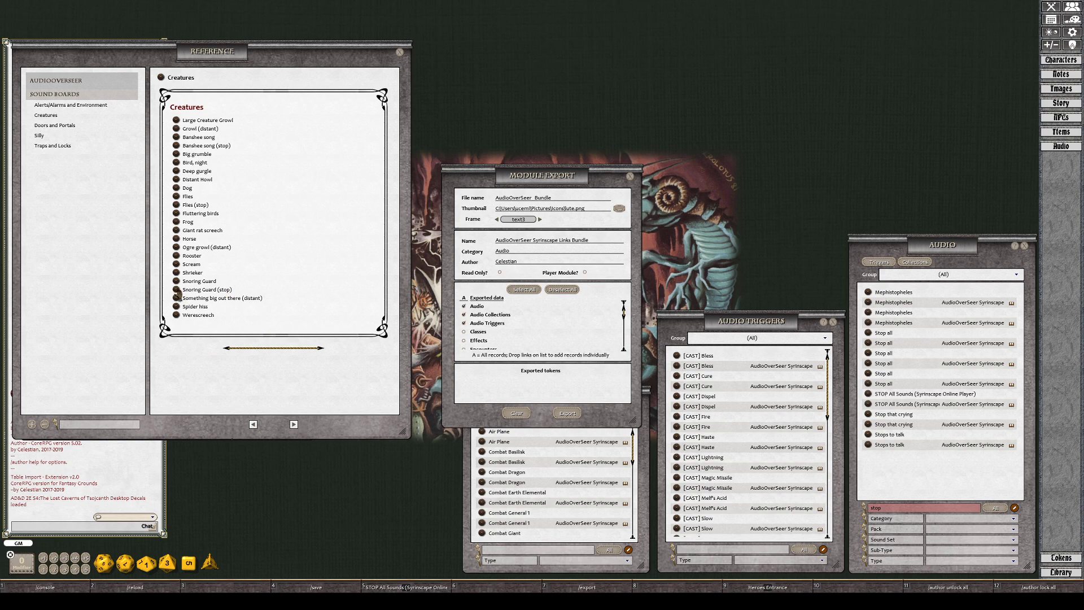
{"action": "mouse_move", "coordinate": [243, 375]}
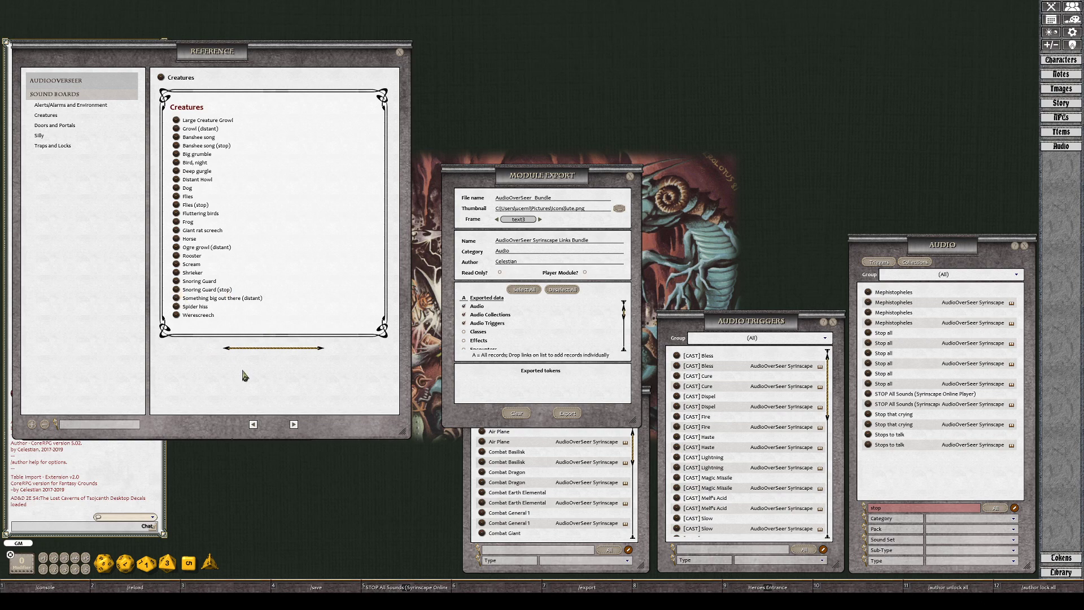
{"action": "mouse_move", "coordinate": [247, 158]}
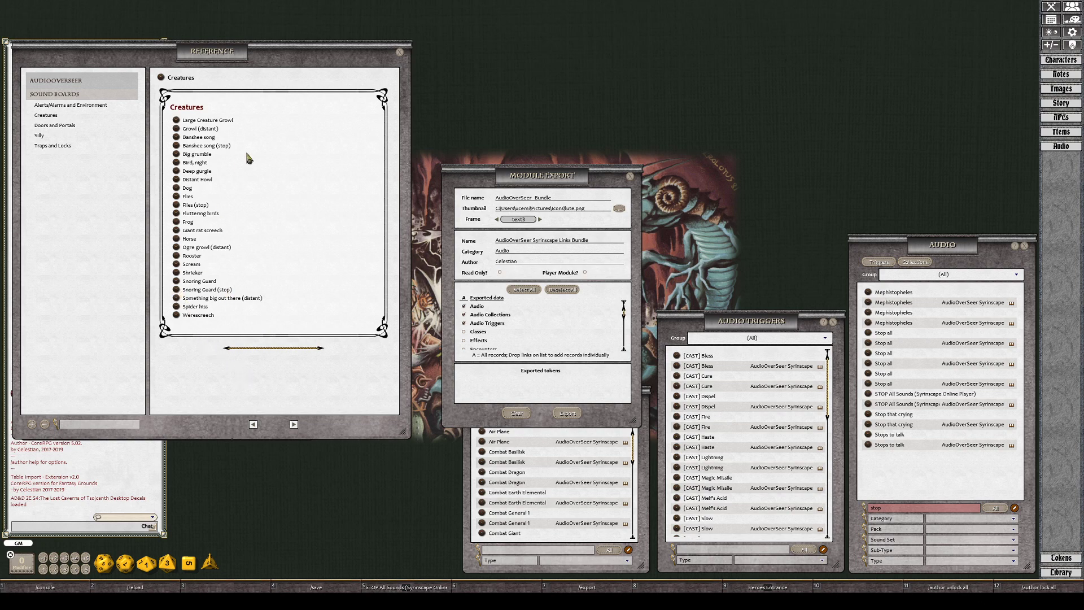
{"action": "mouse_move", "coordinate": [281, 257]}
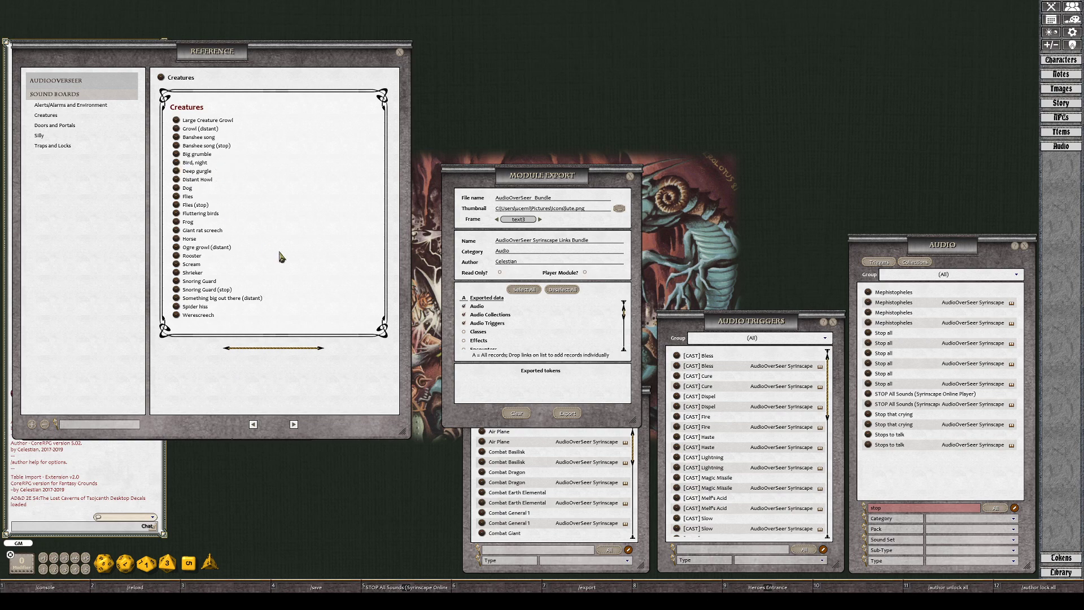
{"action": "mouse_move", "coordinate": [218, 314]}
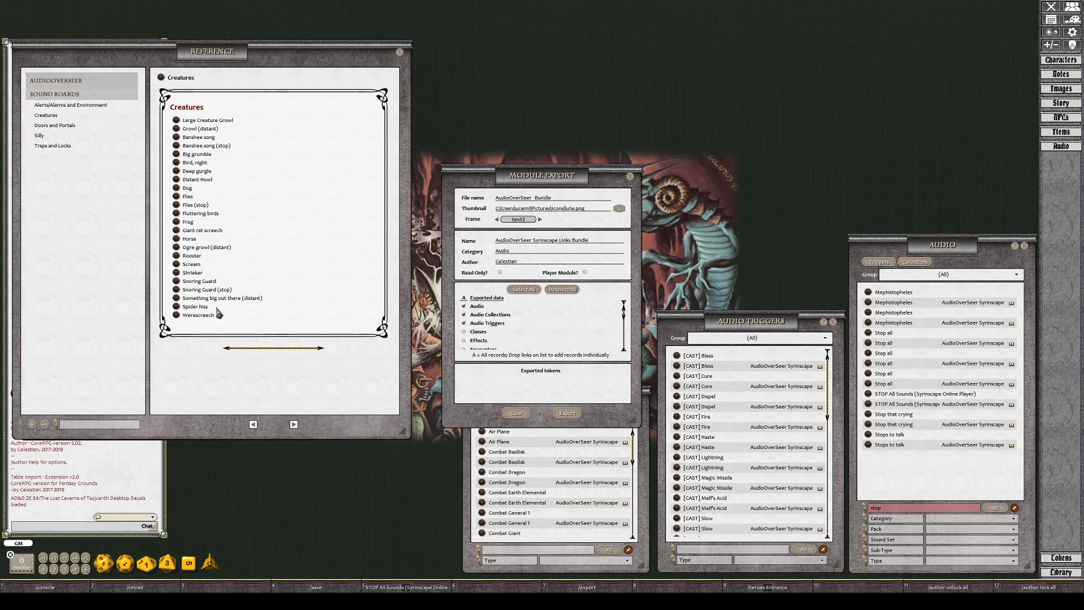
{"action": "mouse_move", "coordinate": [215, 293]}
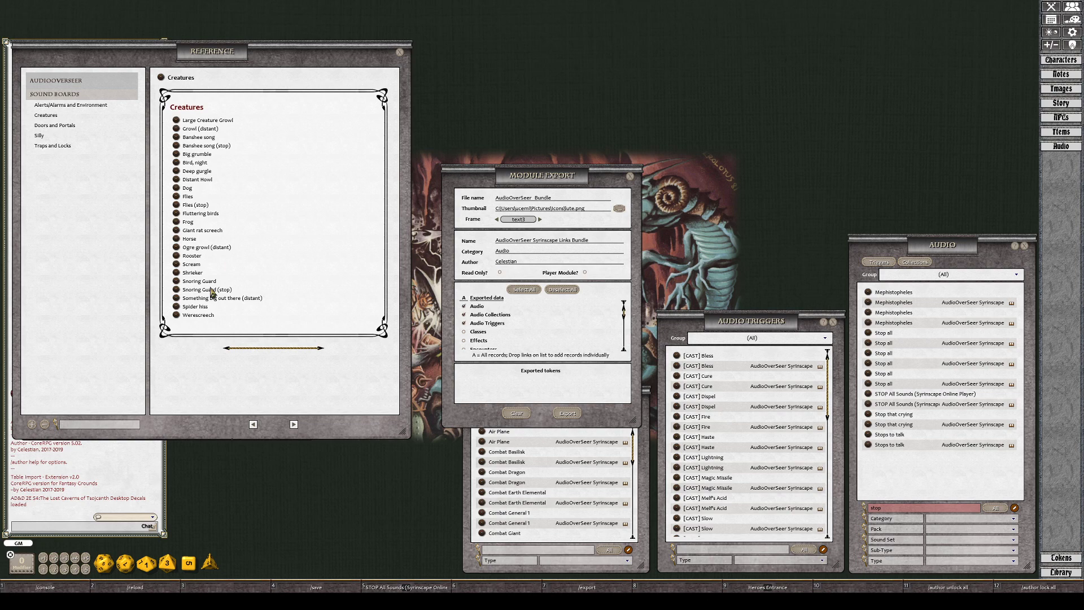
{"action": "mouse_move", "coordinate": [216, 291]}
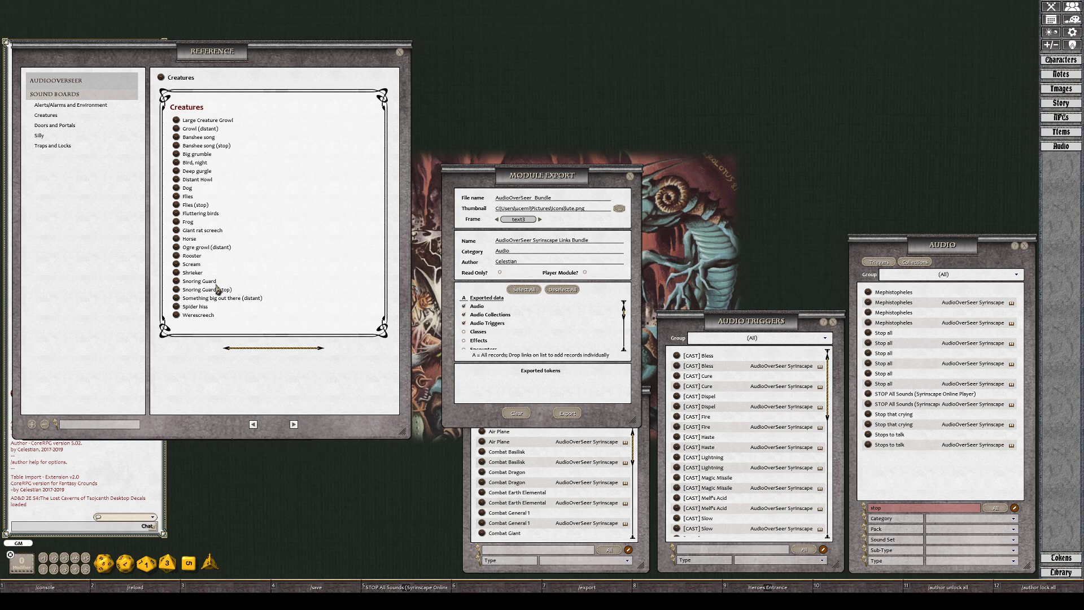
{"action": "mouse_move", "coordinate": [64, 125]}
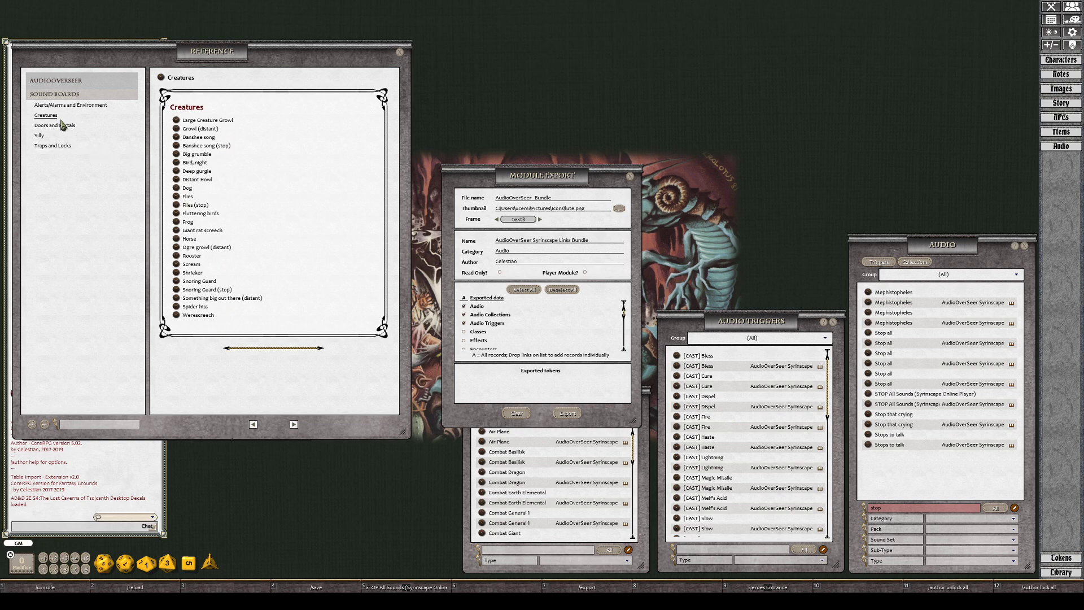
Show the Doors and Portals sound board with door, portal and teleportation links.
{"action": "left_click", "coordinate": [54, 125]}
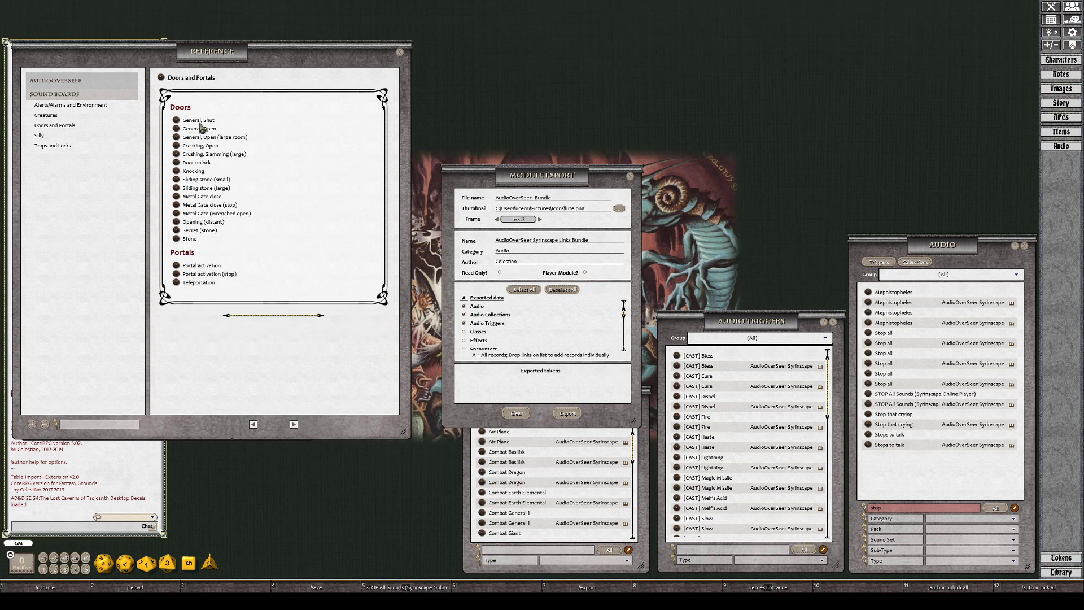
{"action": "mouse_move", "coordinate": [253, 226]}
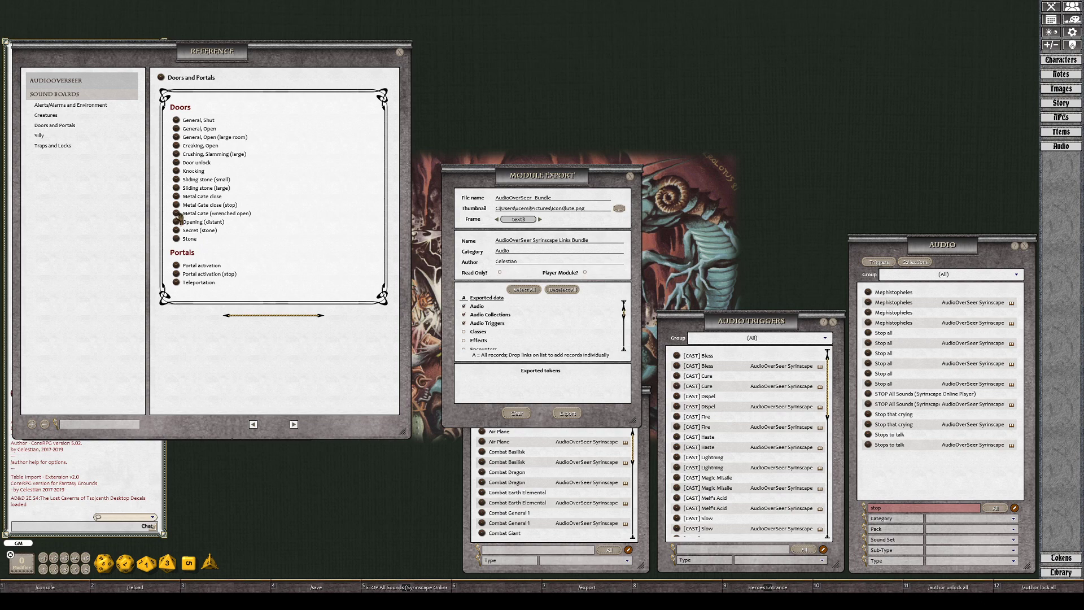
{"action": "mouse_move", "coordinate": [298, 334]}
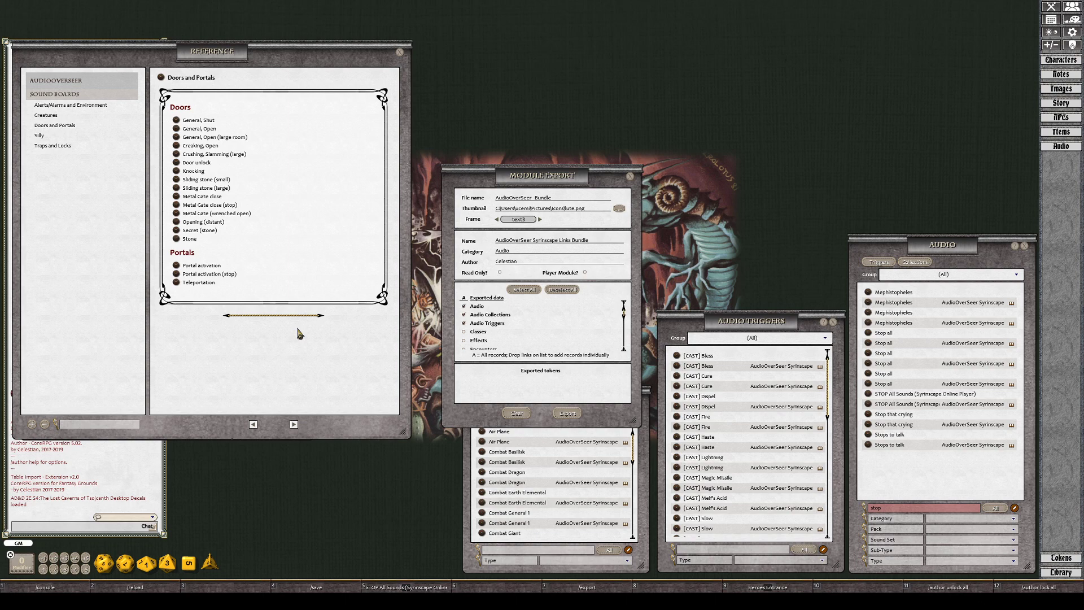
{"action": "mouse_move", "coordinate": [342, 200]}
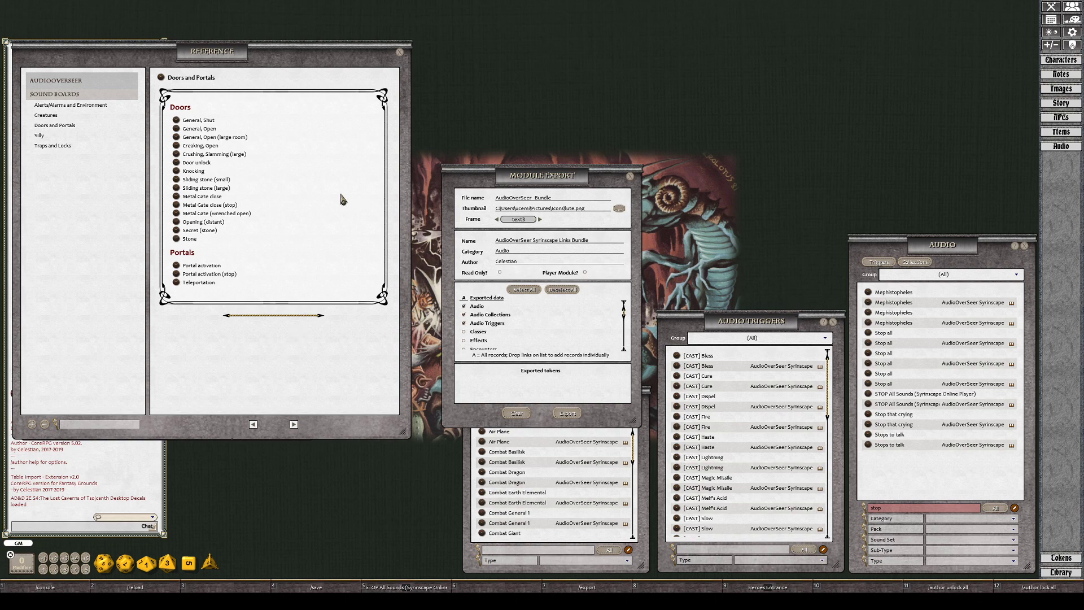
{"action": "mouse_move", "coordinate": [341, 201]}
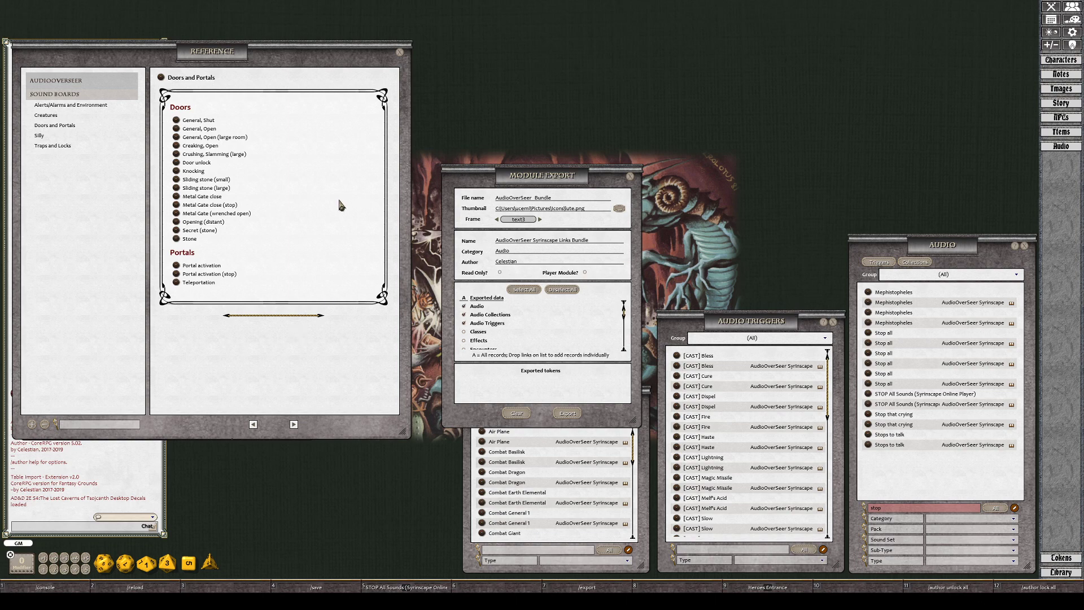
{"action": "mouse_move", "coordinate": [225, 247]}
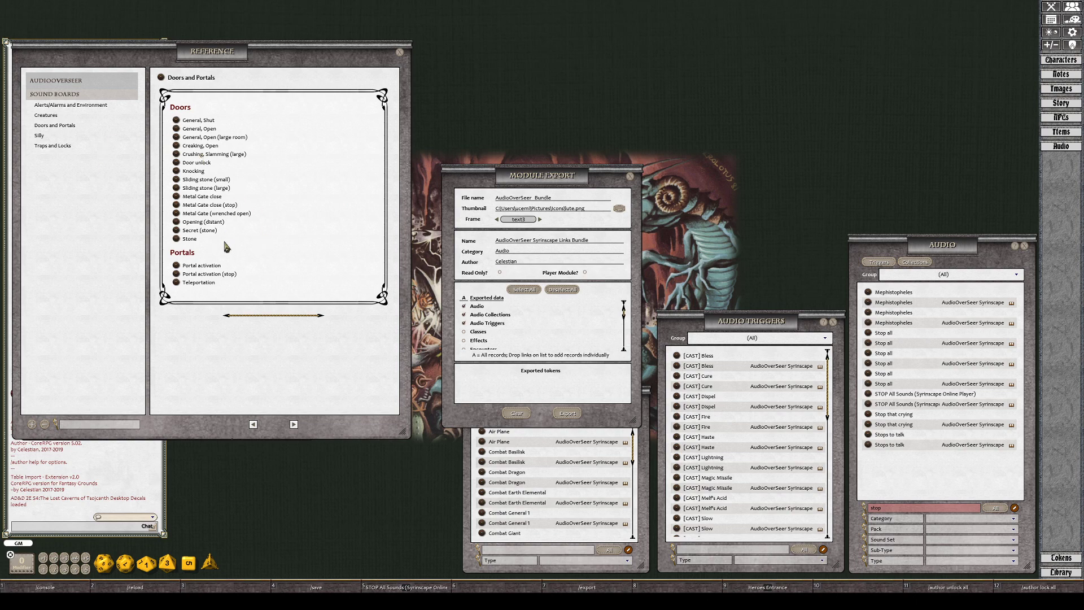
{"action": "mouse_move", "coordinate": [203, 288]}
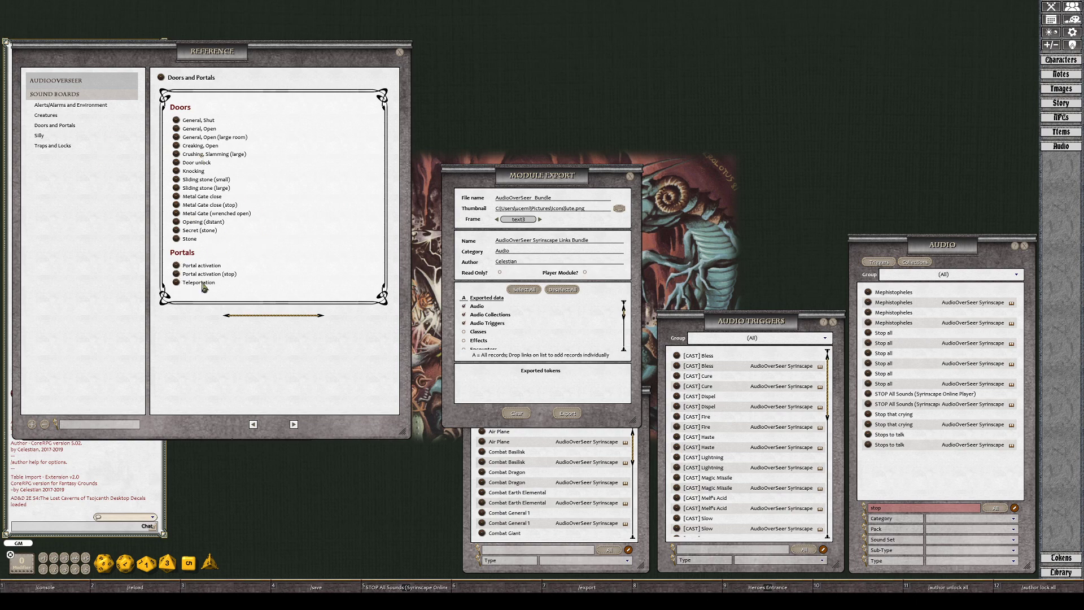
{"action": "mouse_move", "coordinate": [188, 275]}
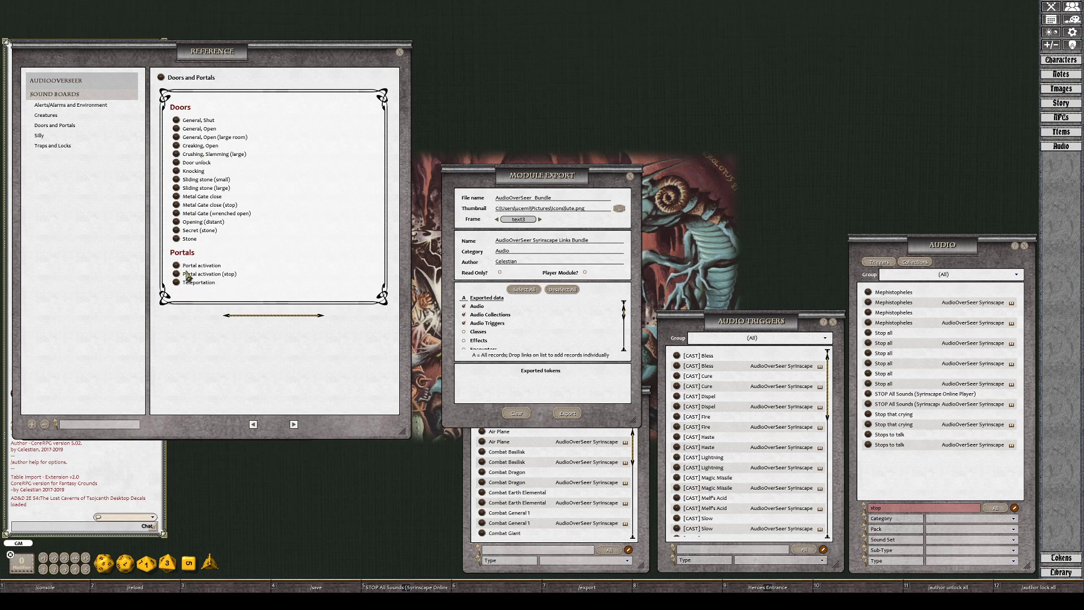
{"action": "mouse_move", "coordinate": [202, 173]}
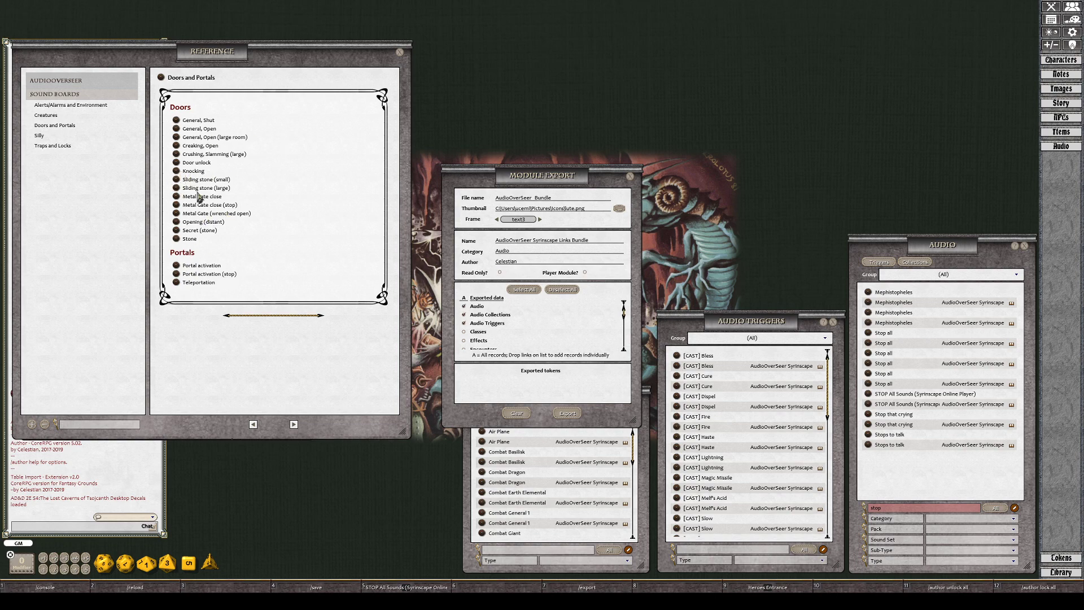
{"action": "mouse_move", "coordinate": [102, 176]}
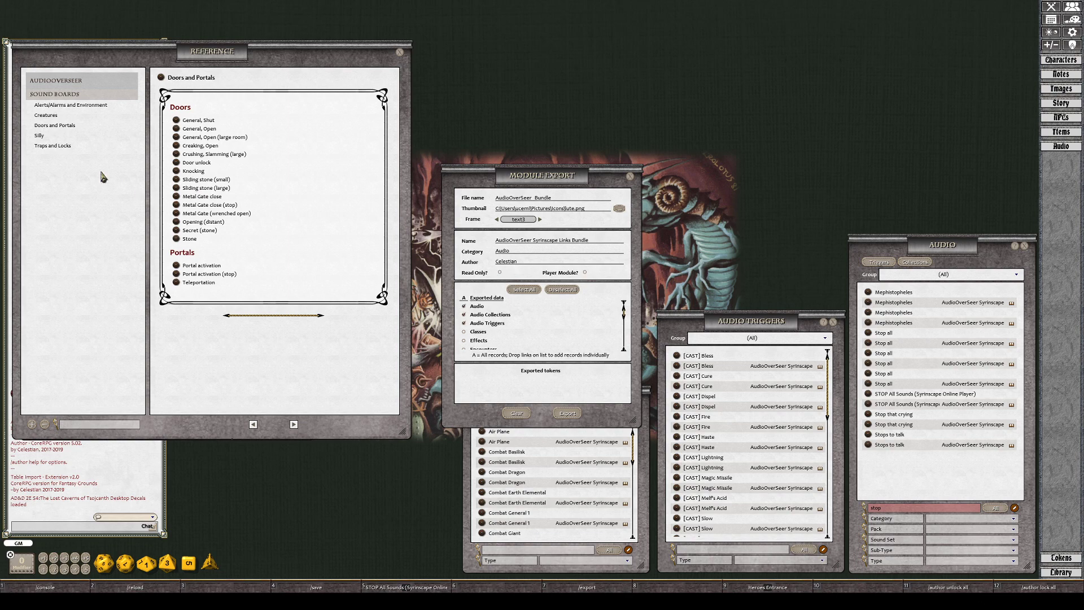
View the Silly page, then the Traps and Locks sound board.
{"action": "left_click", "coordinate": [39, 135]}
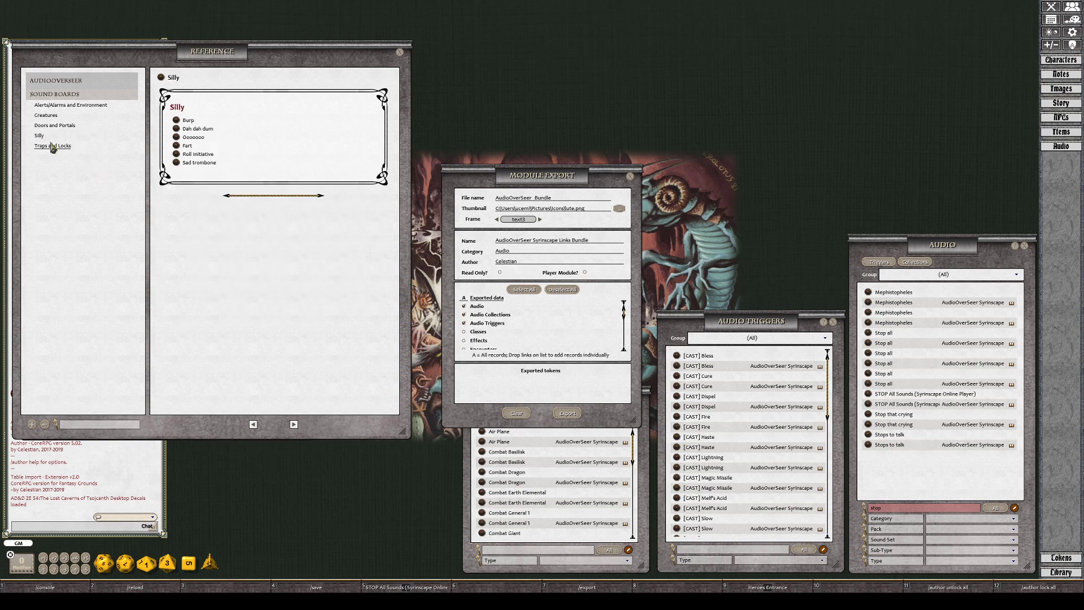
{"action": "left_click", "coordinate": [52, 146]}
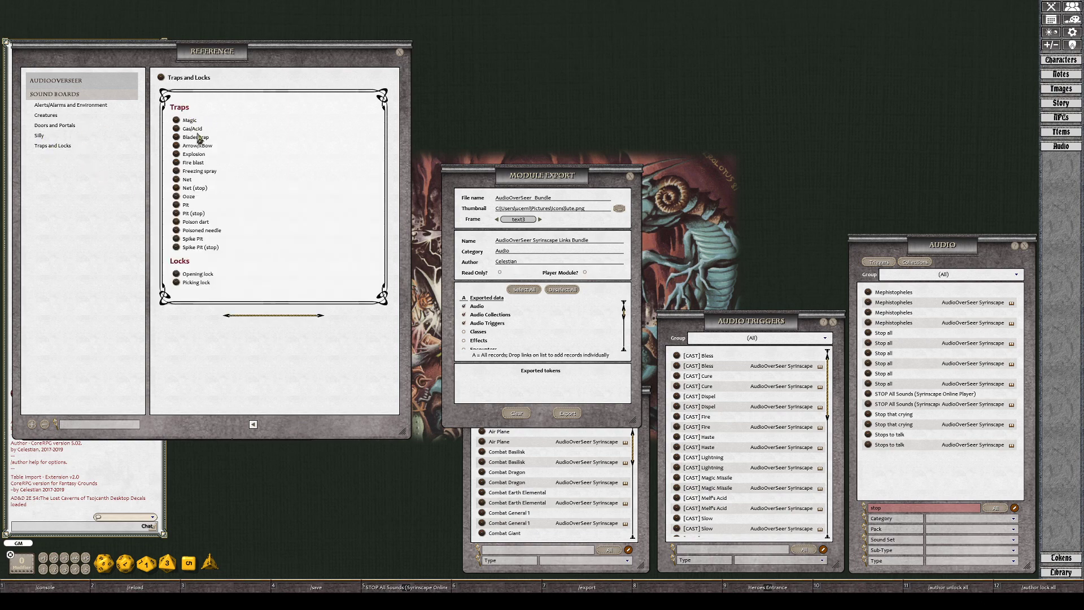
{"action": "mouse_move", "coordinate": [190, 253]}
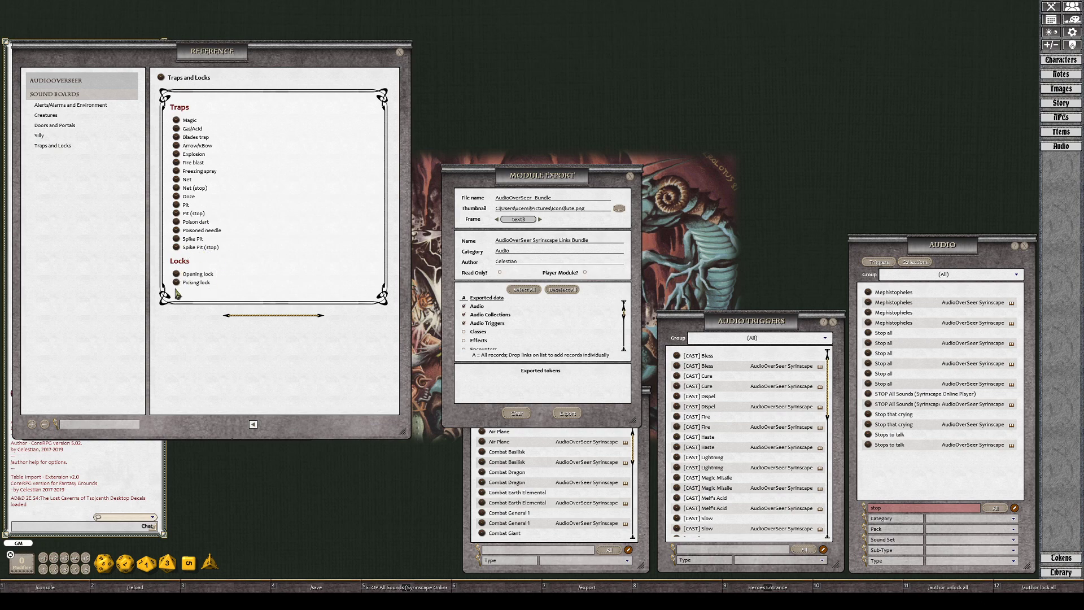
{"action": "mouse_move", "coordinate": [52, 145]}
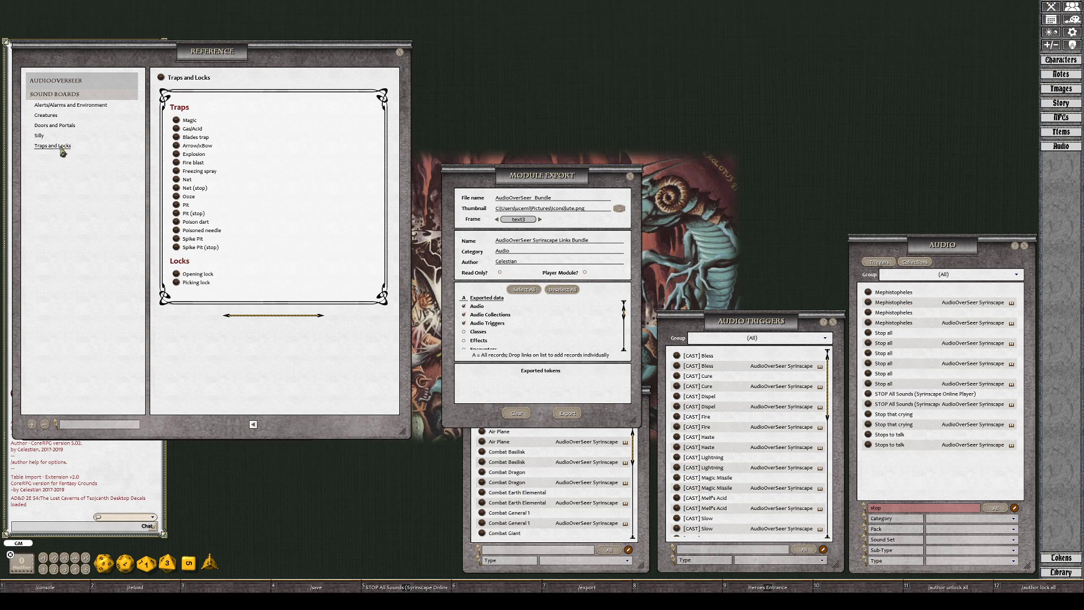
Show the Silly sound board again, listing Burp through Sad trombone.
{"action": "left_click", "coordinate": [39, 136]}
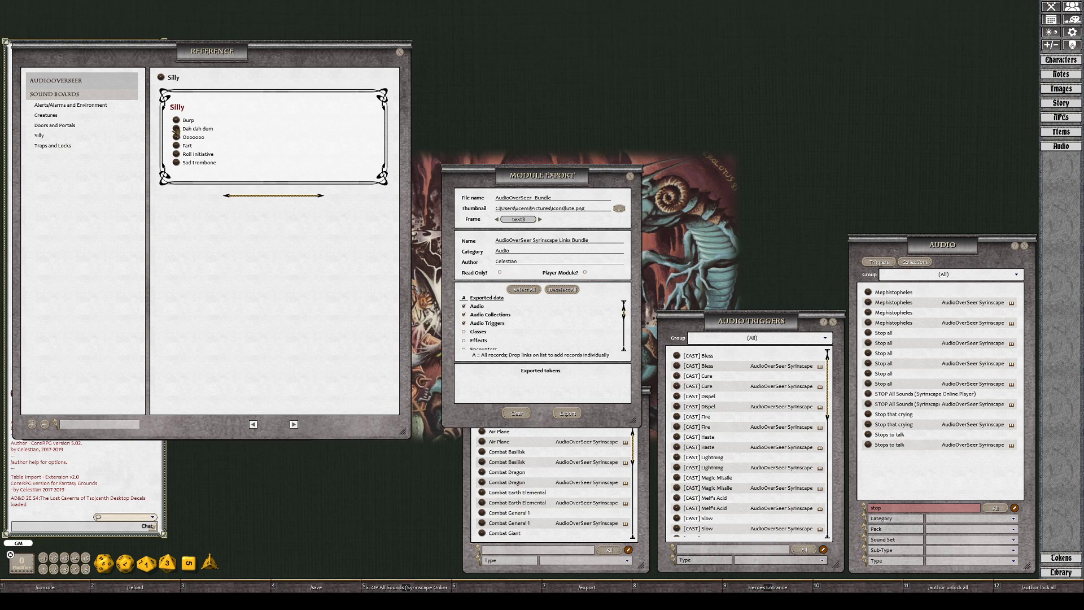
{"action": "mouse_move", "coordinate": [204, 205]}
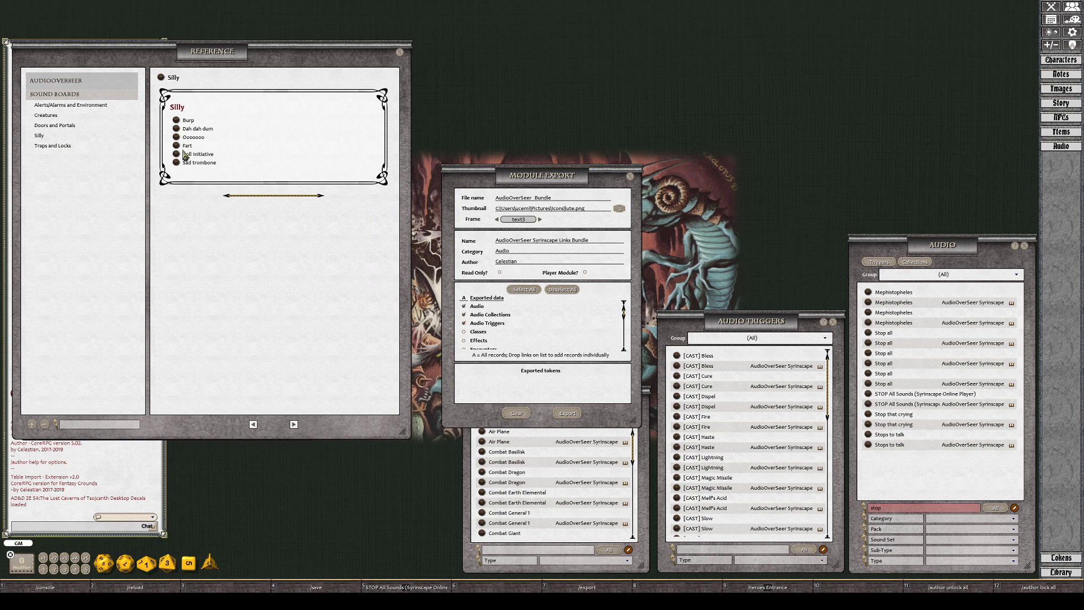
{"action": "mouse_move", "coordinate": [215, 232]}
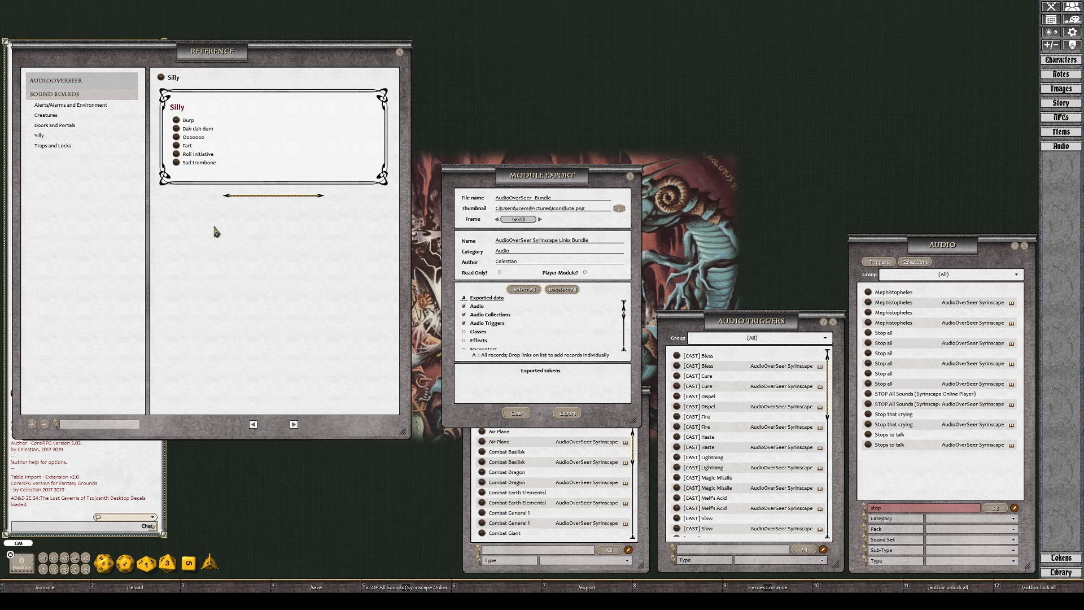
{"action": "mouse_move", "coordinate": [203, 188]}
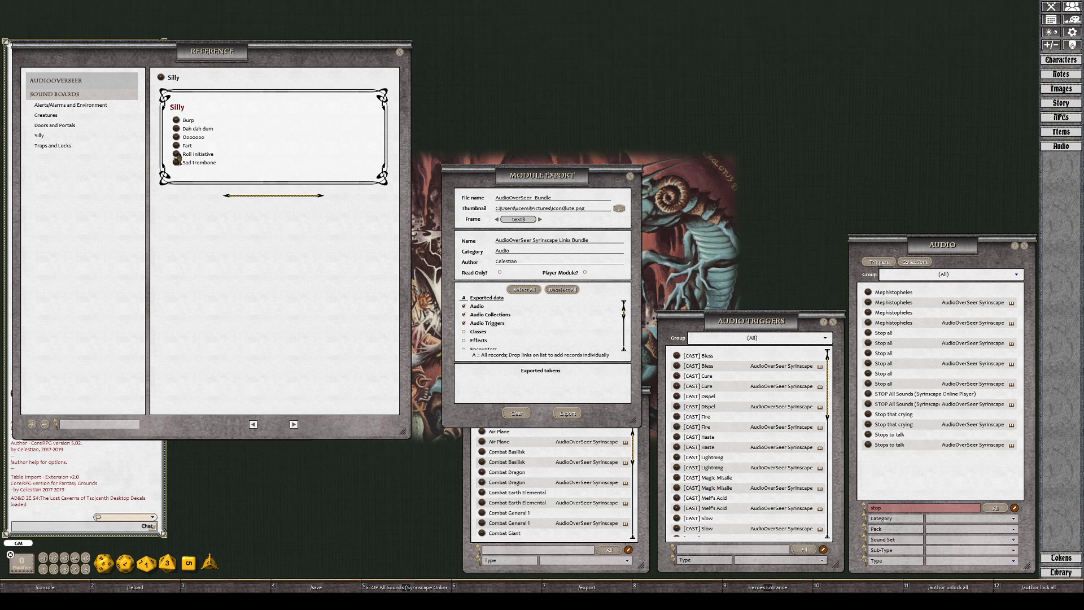
{"action": "mouse_move", "coordinate": [193, 212]}
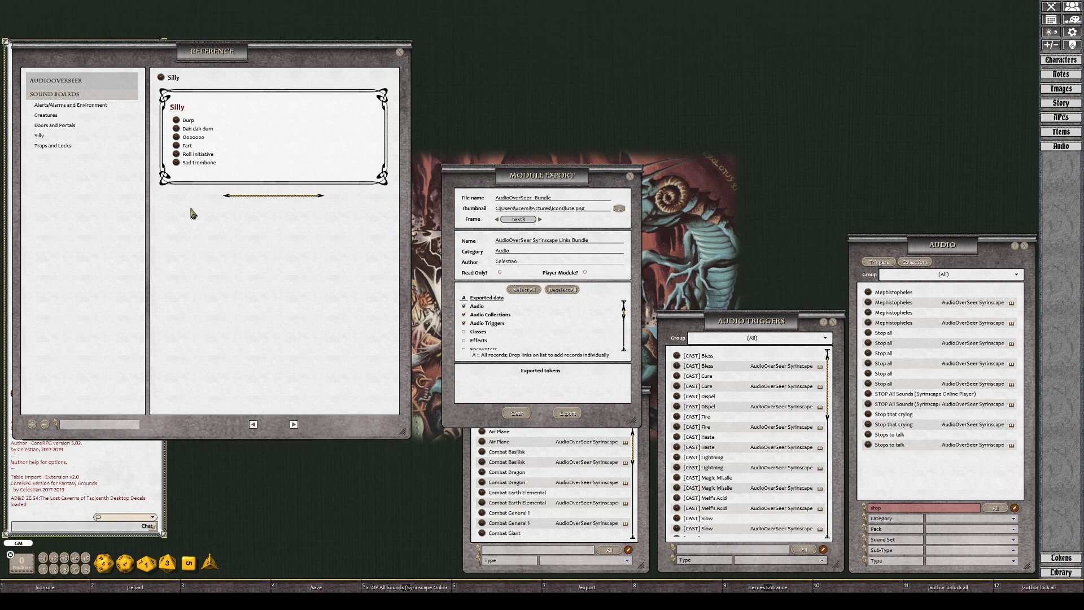
{"action": "mouse_move", "coordinate": [237, 262]}
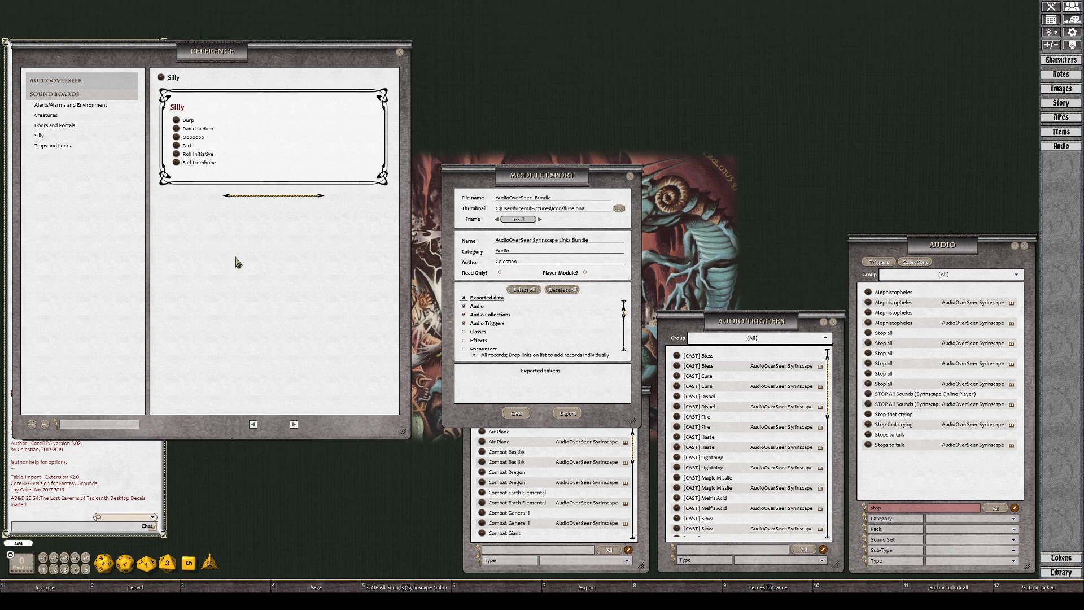
{"action": "mouse_move", "coordinate": [212, 216]}
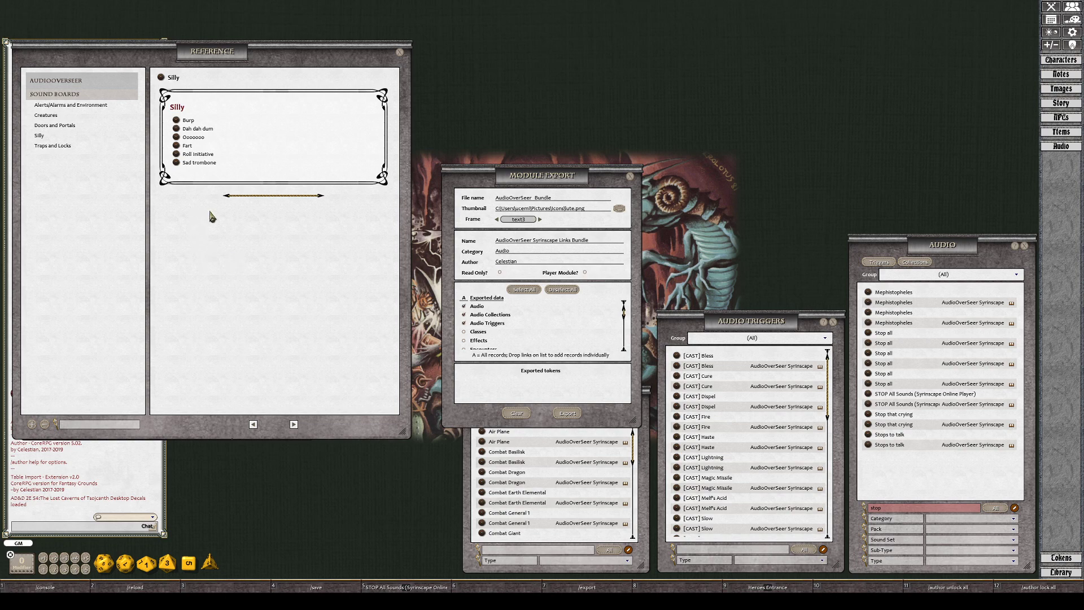
{"action": "mouse_move", "coordinate": [179, 169]}
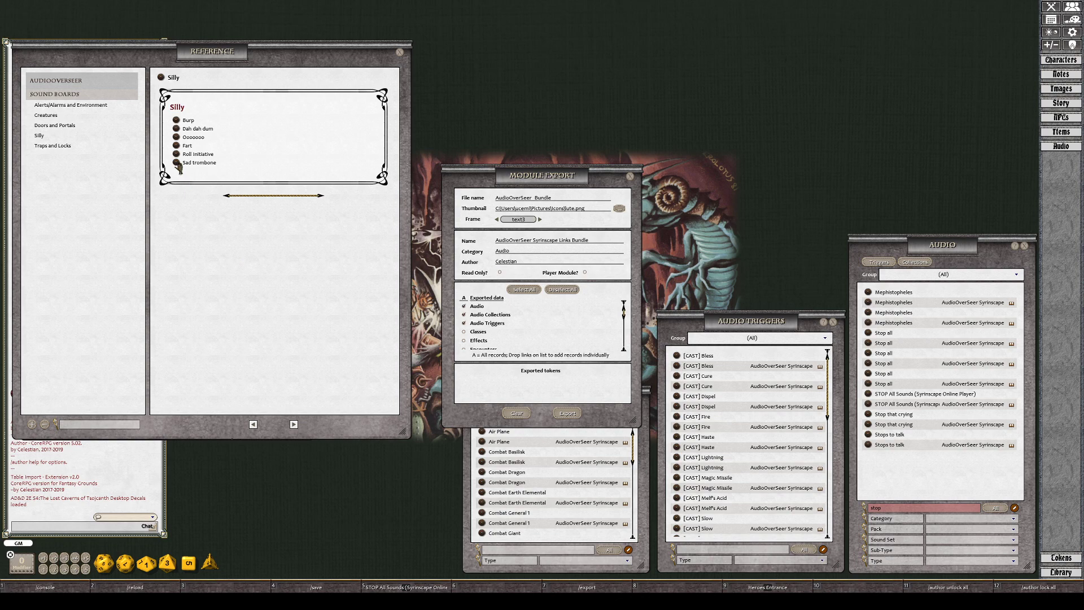
{"action": "mouse_move", "coordinate": [115, 249]}
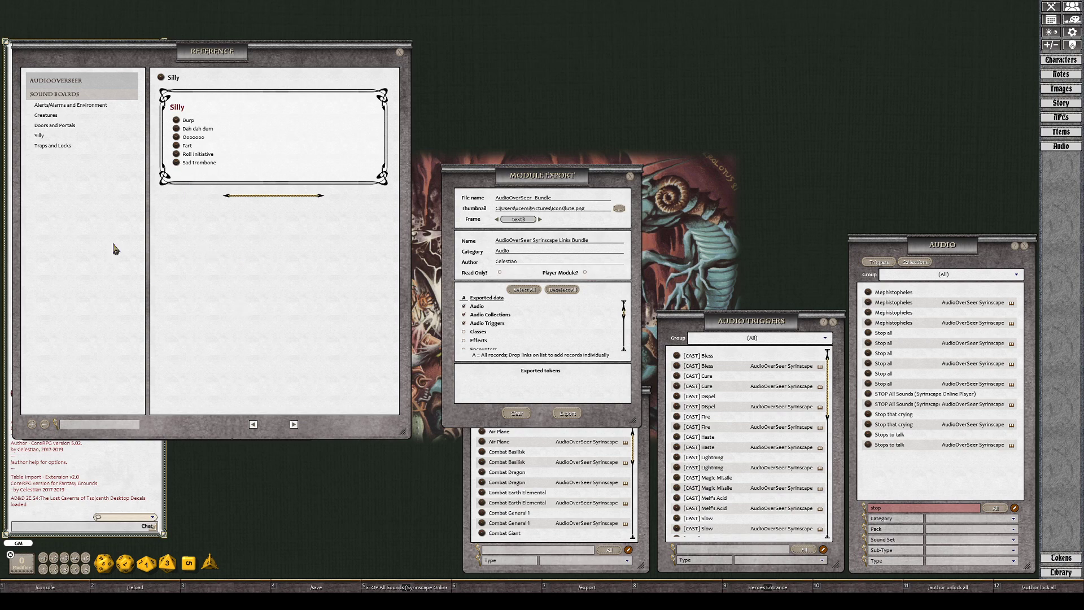
{"action": "mouse_move", "coordinate": [96, 185]}
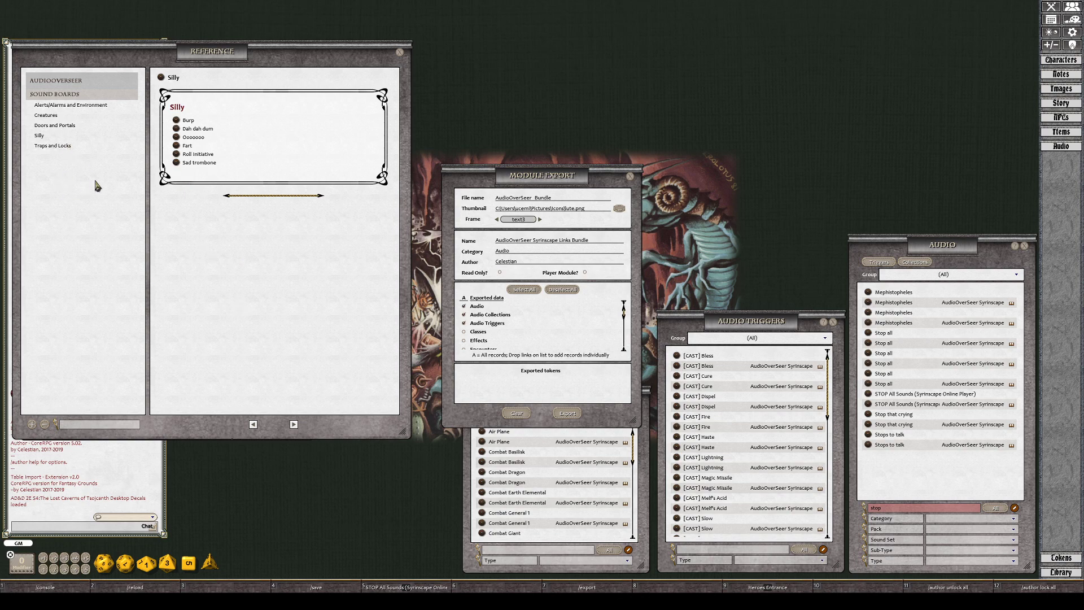
{"action": "mouse_move", "coordinate": [115, 198]}
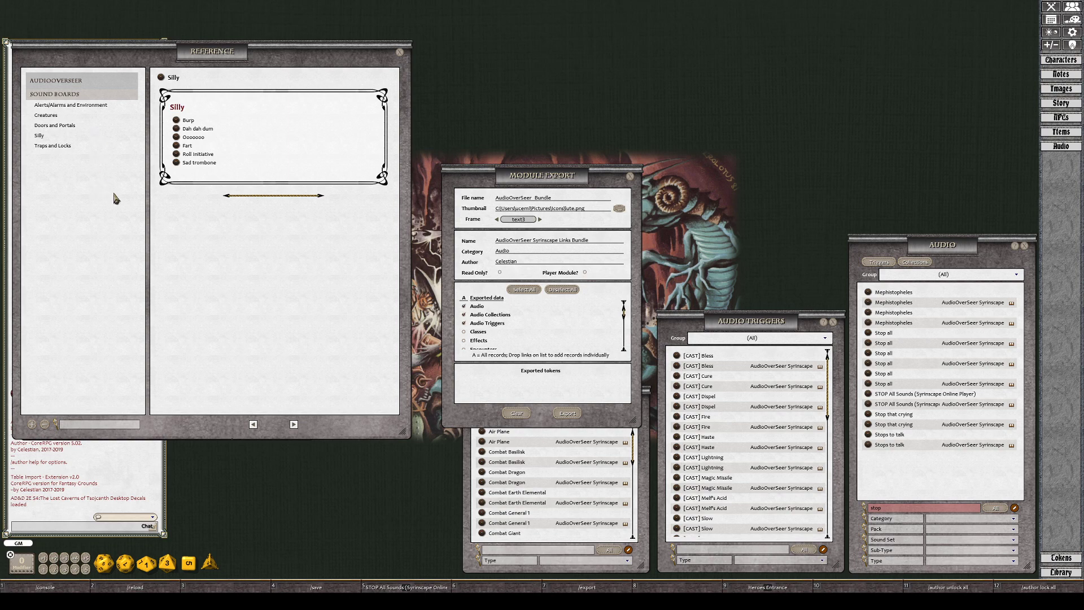
{"action": "mouse_move", "coordinate": [54, 126]}
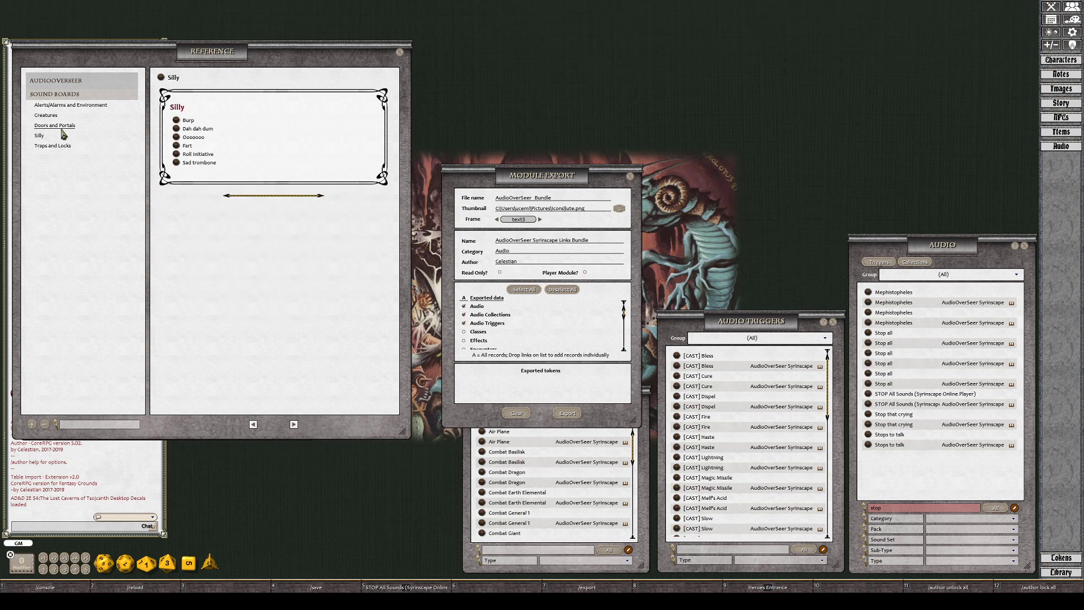
Show the Creatures sound board again in the reference manual.
{"action": "left_click", "coordinate": [45, 114]}
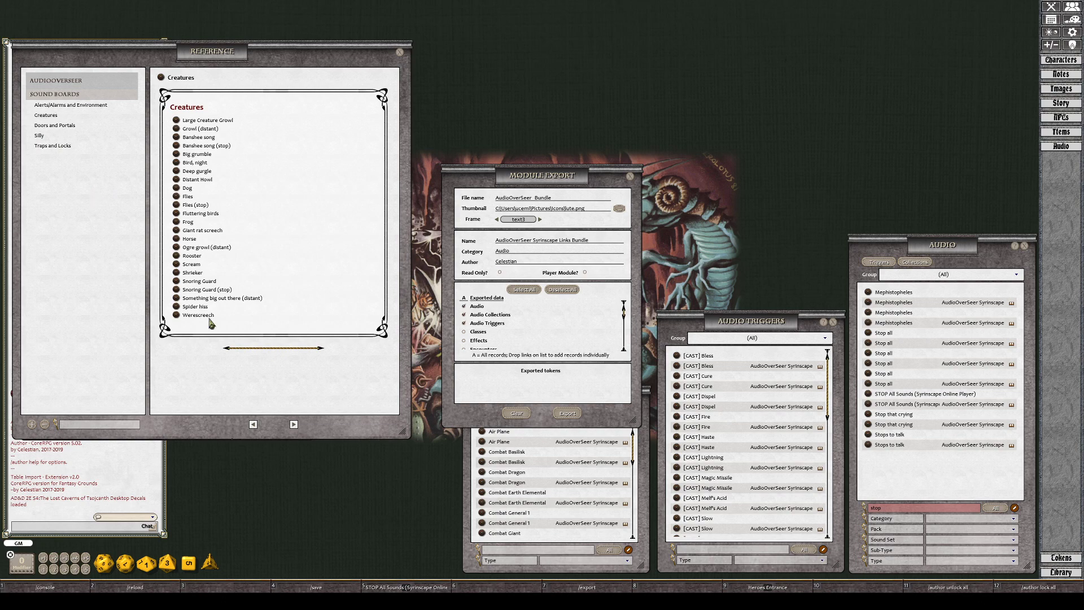
{"action": "mouse_move", "coordinate": [279, 172]}
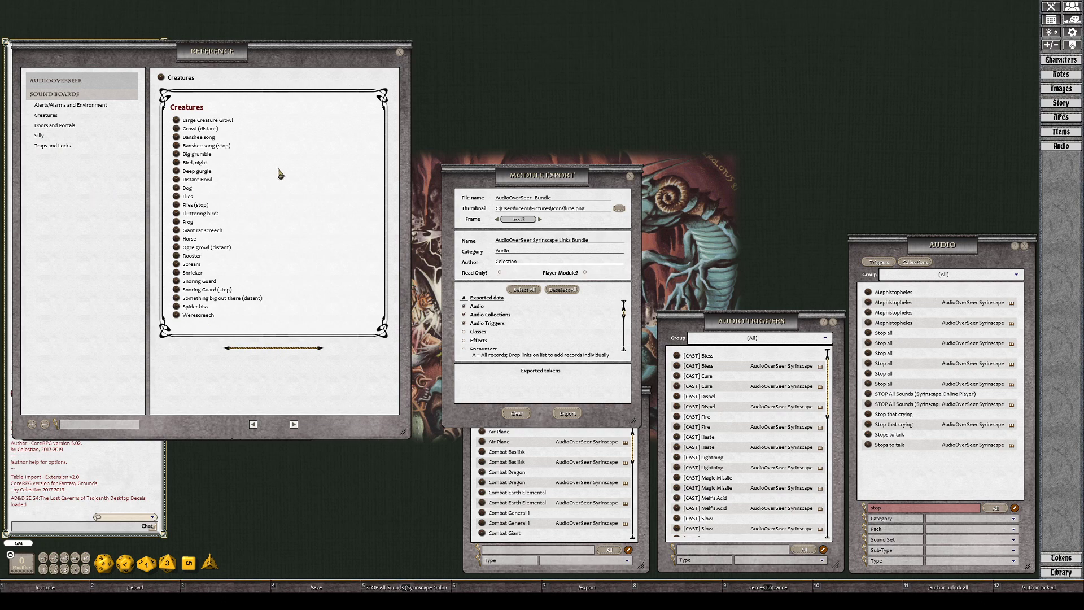
{"action": "mouse_move", "coordinate": [249, 131]}
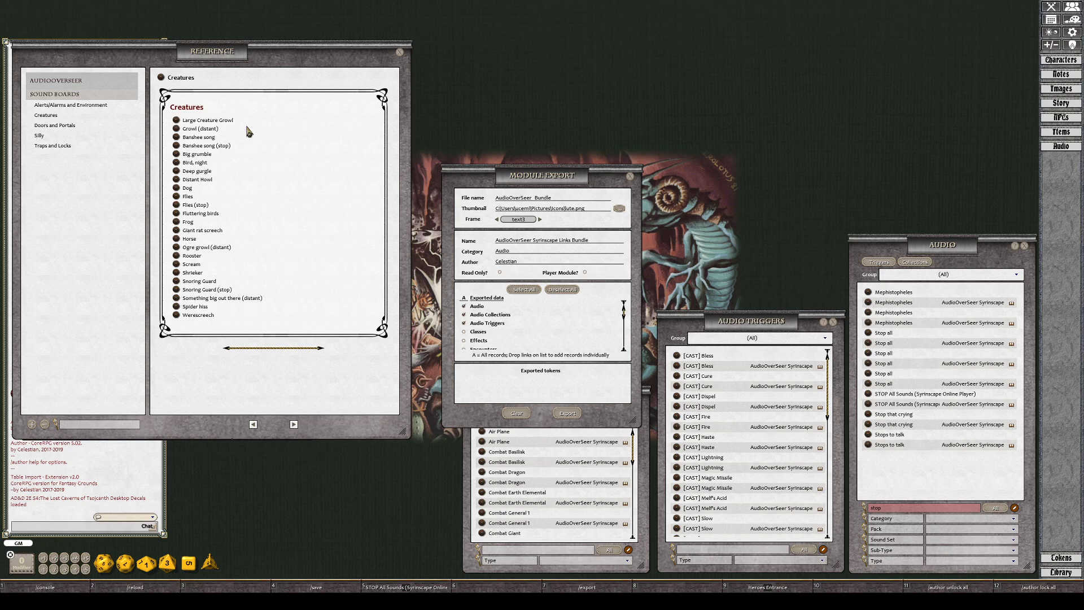
{"action": "mouse_move", "coordinate": [281, 169]}
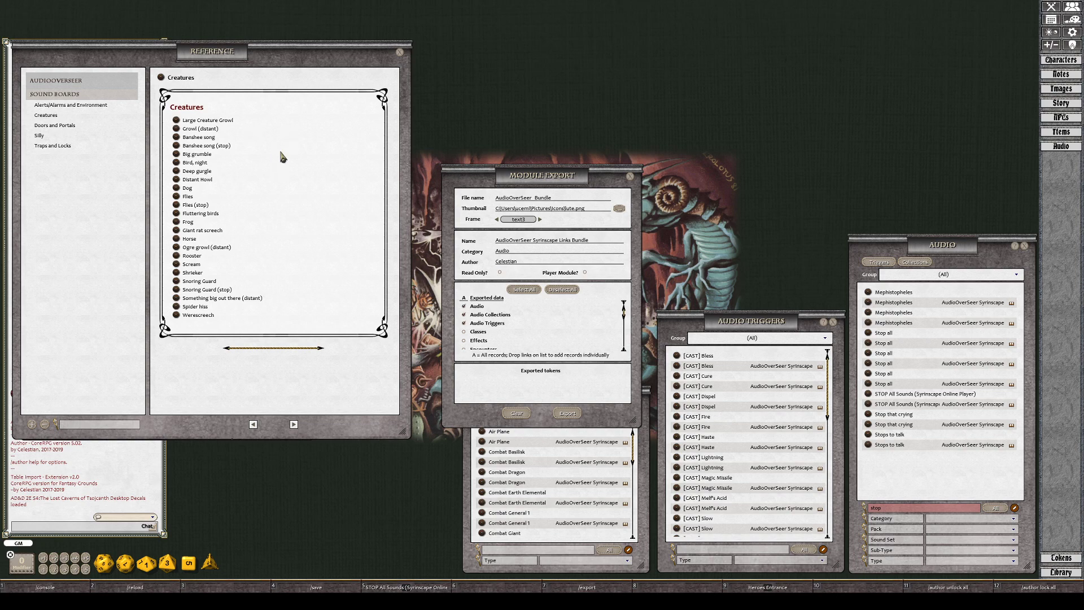
{"action": "mouse_move", "coordinate": [719, 366]}
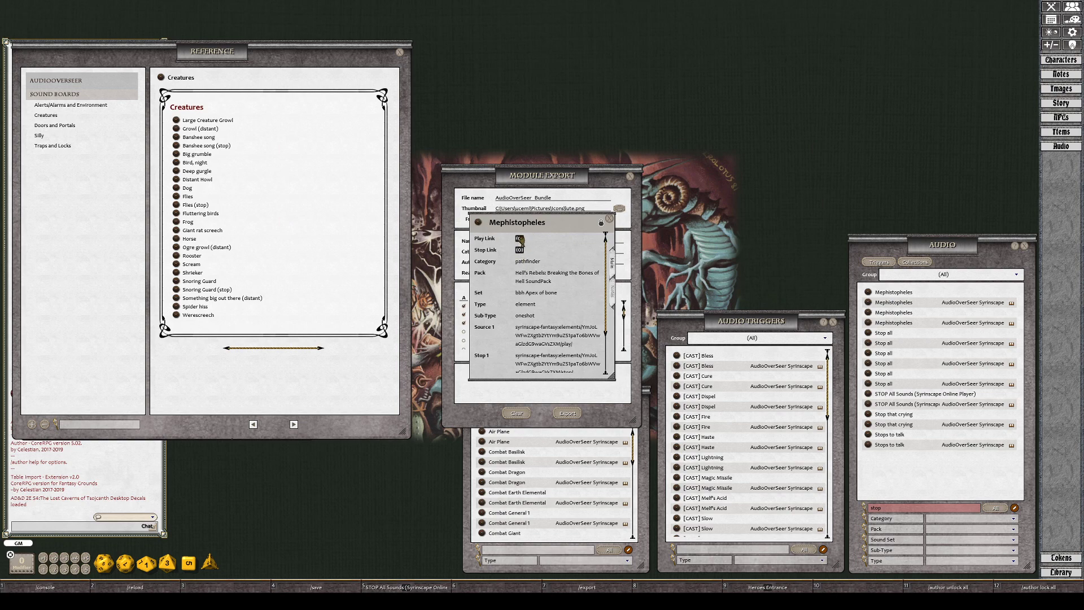
Close the Reference manual window to reveal the module's Library contents.
{"action": "left_click", "coordinate": [609, 218]}
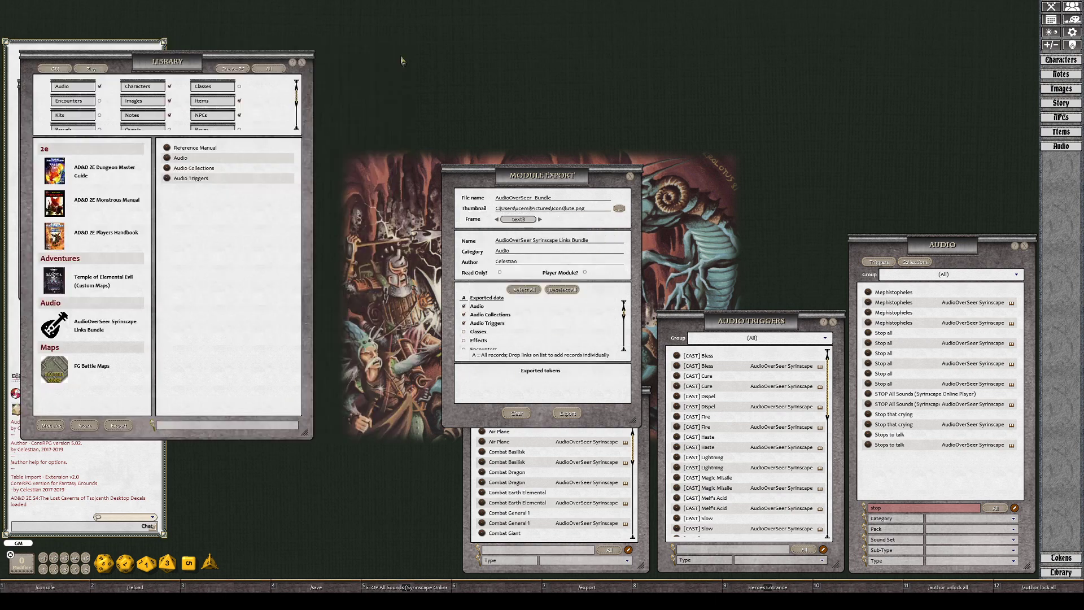
{"action": "mouse_move", "coordinate": [264, 296]}
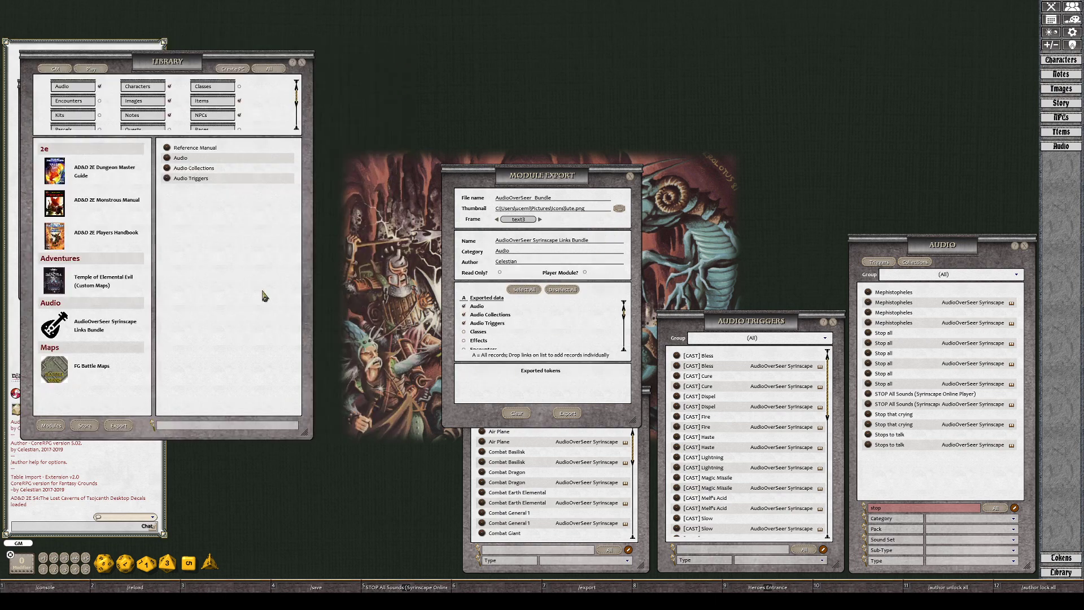
{"action": "mouse_move", "coordinate": [252, 407]}
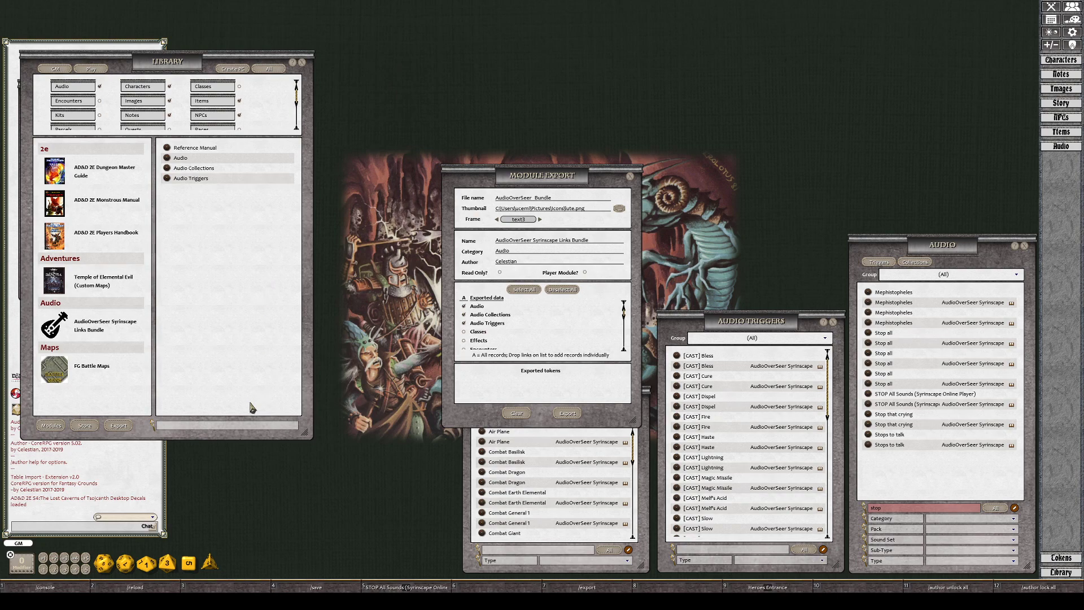